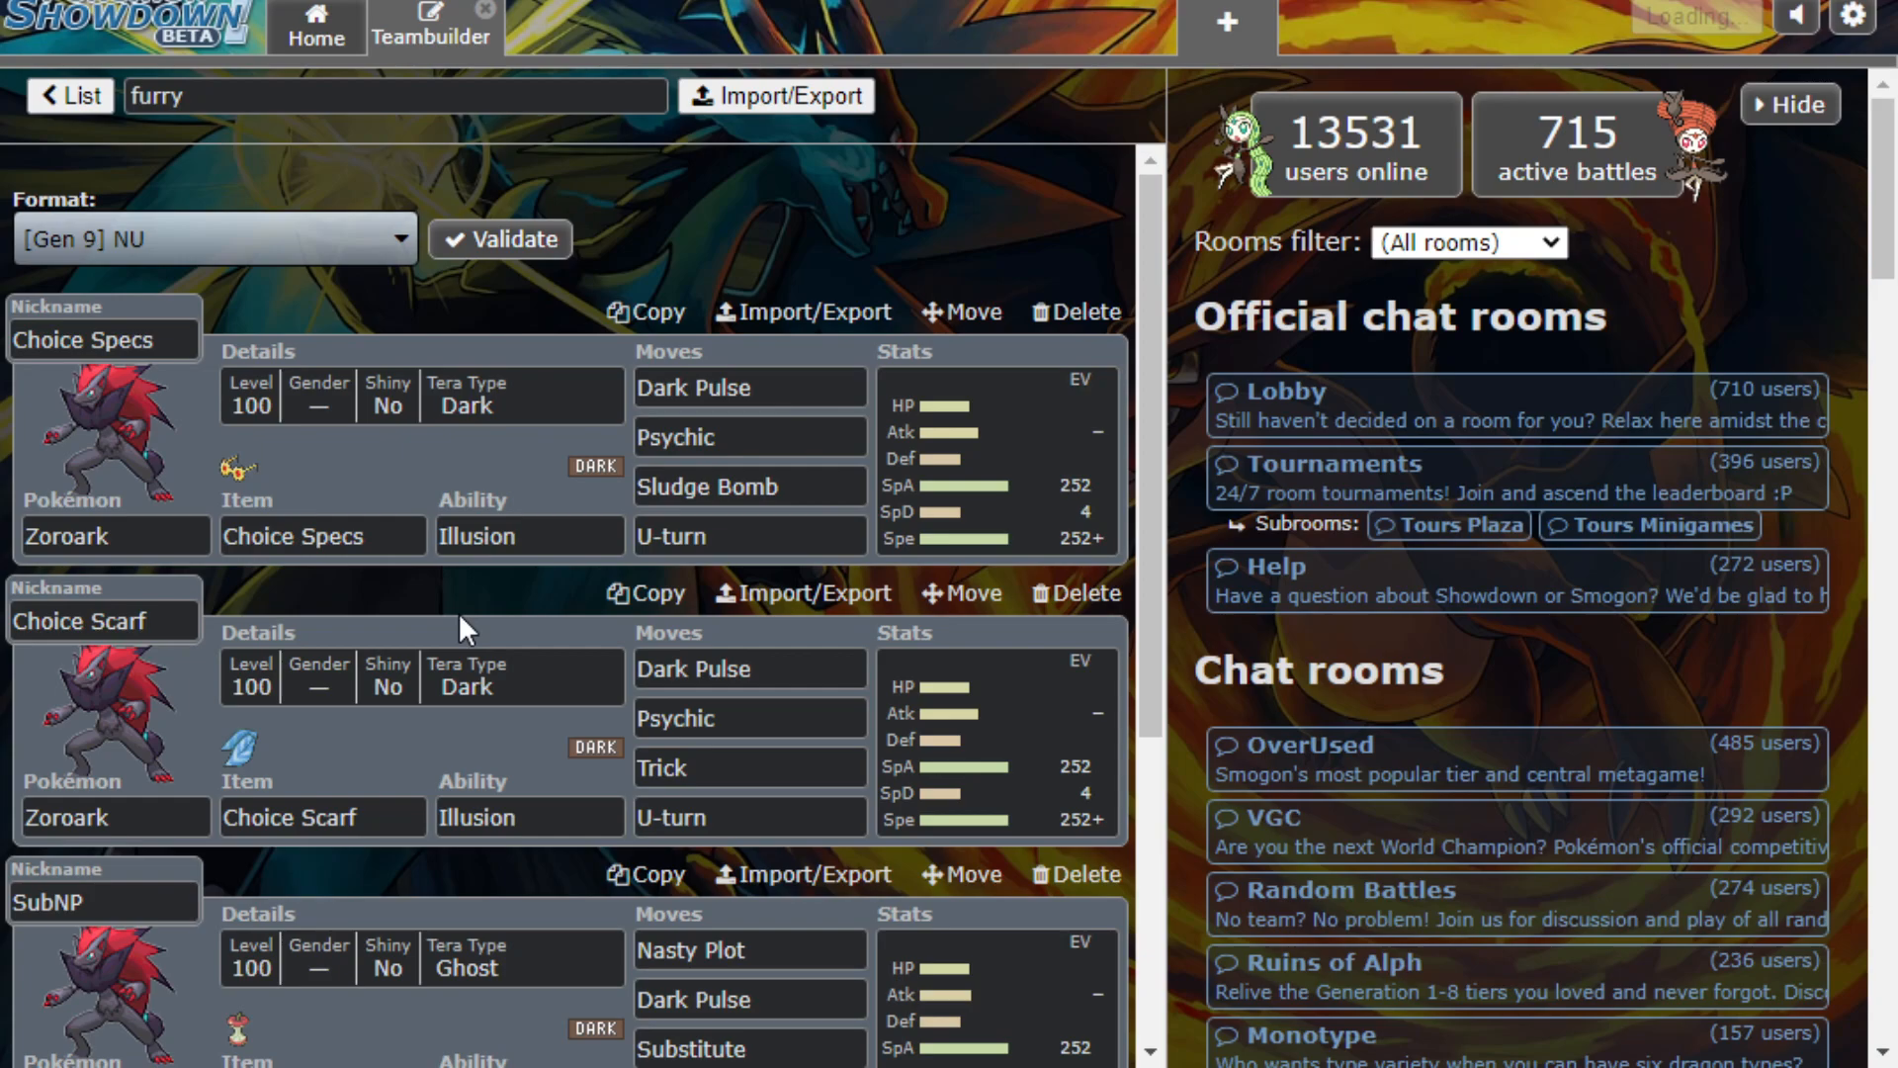
mouse_move(152, 601)
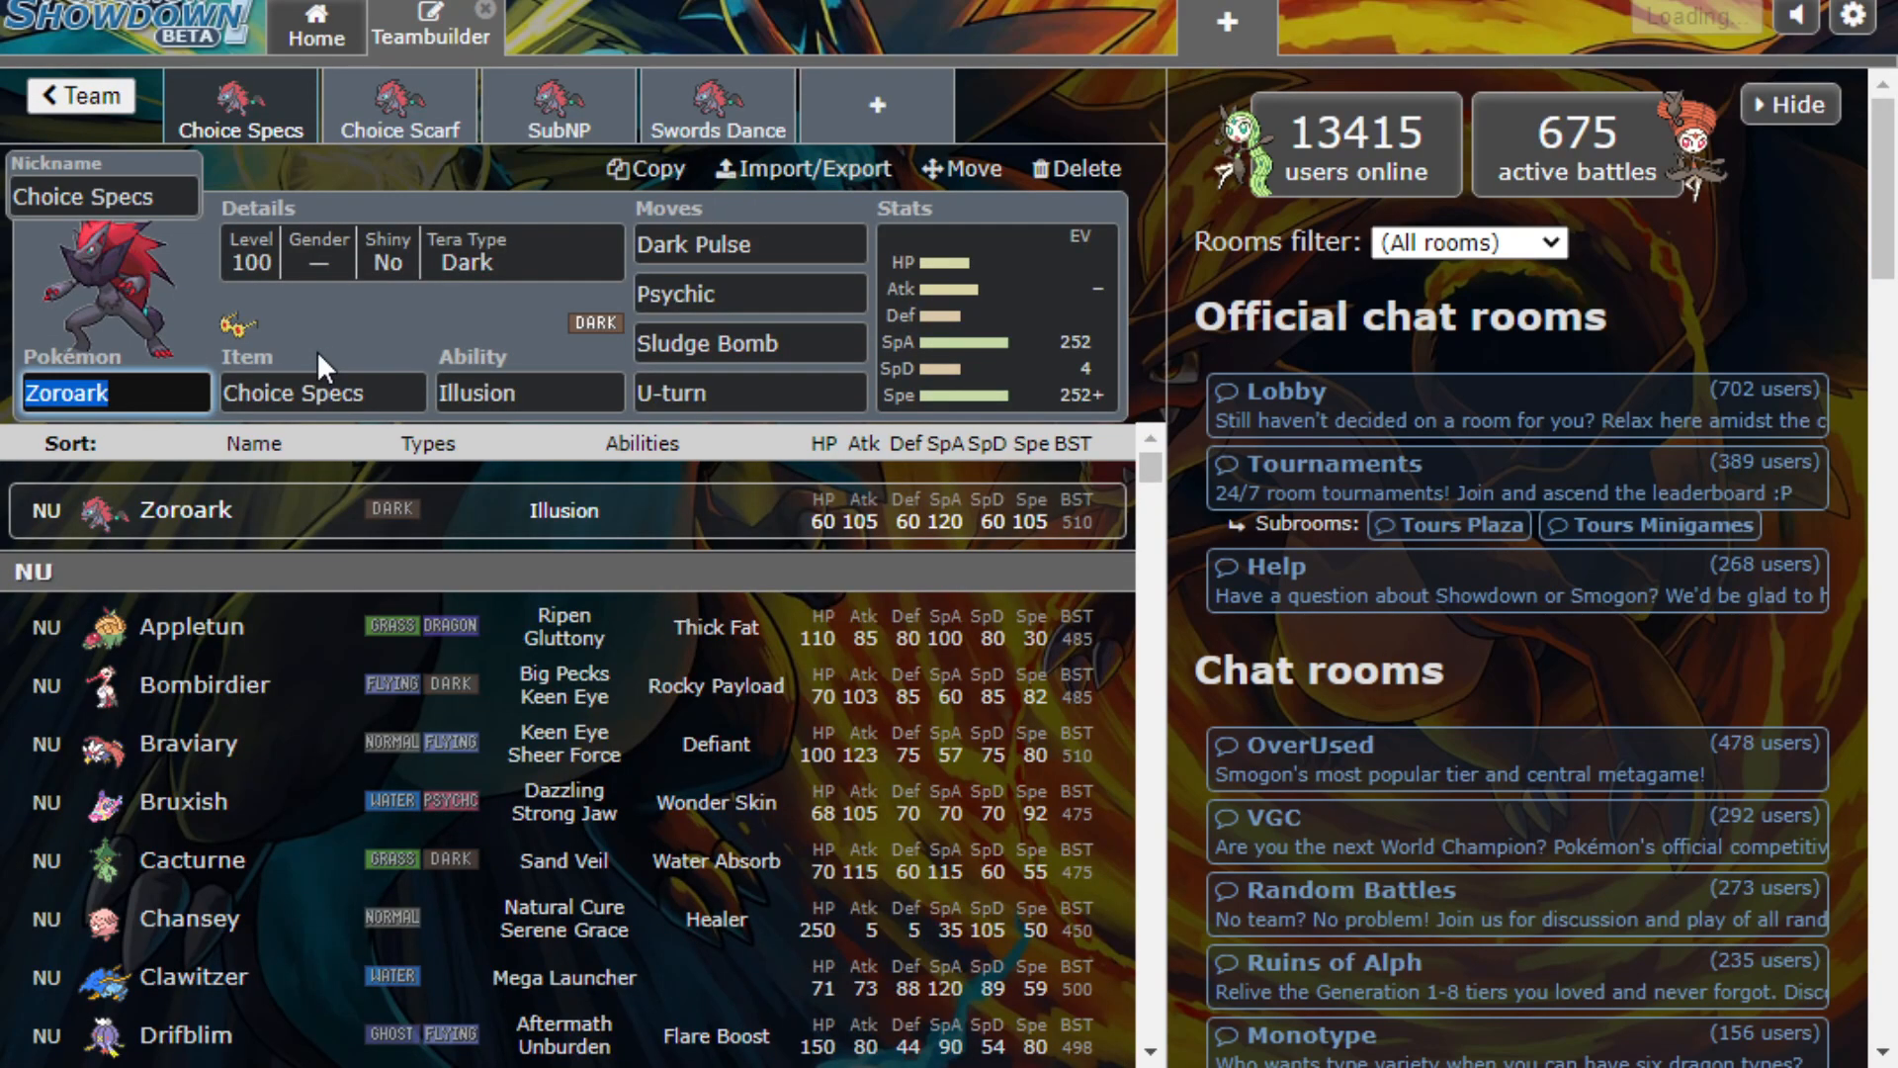
mouse_move(621, 352)
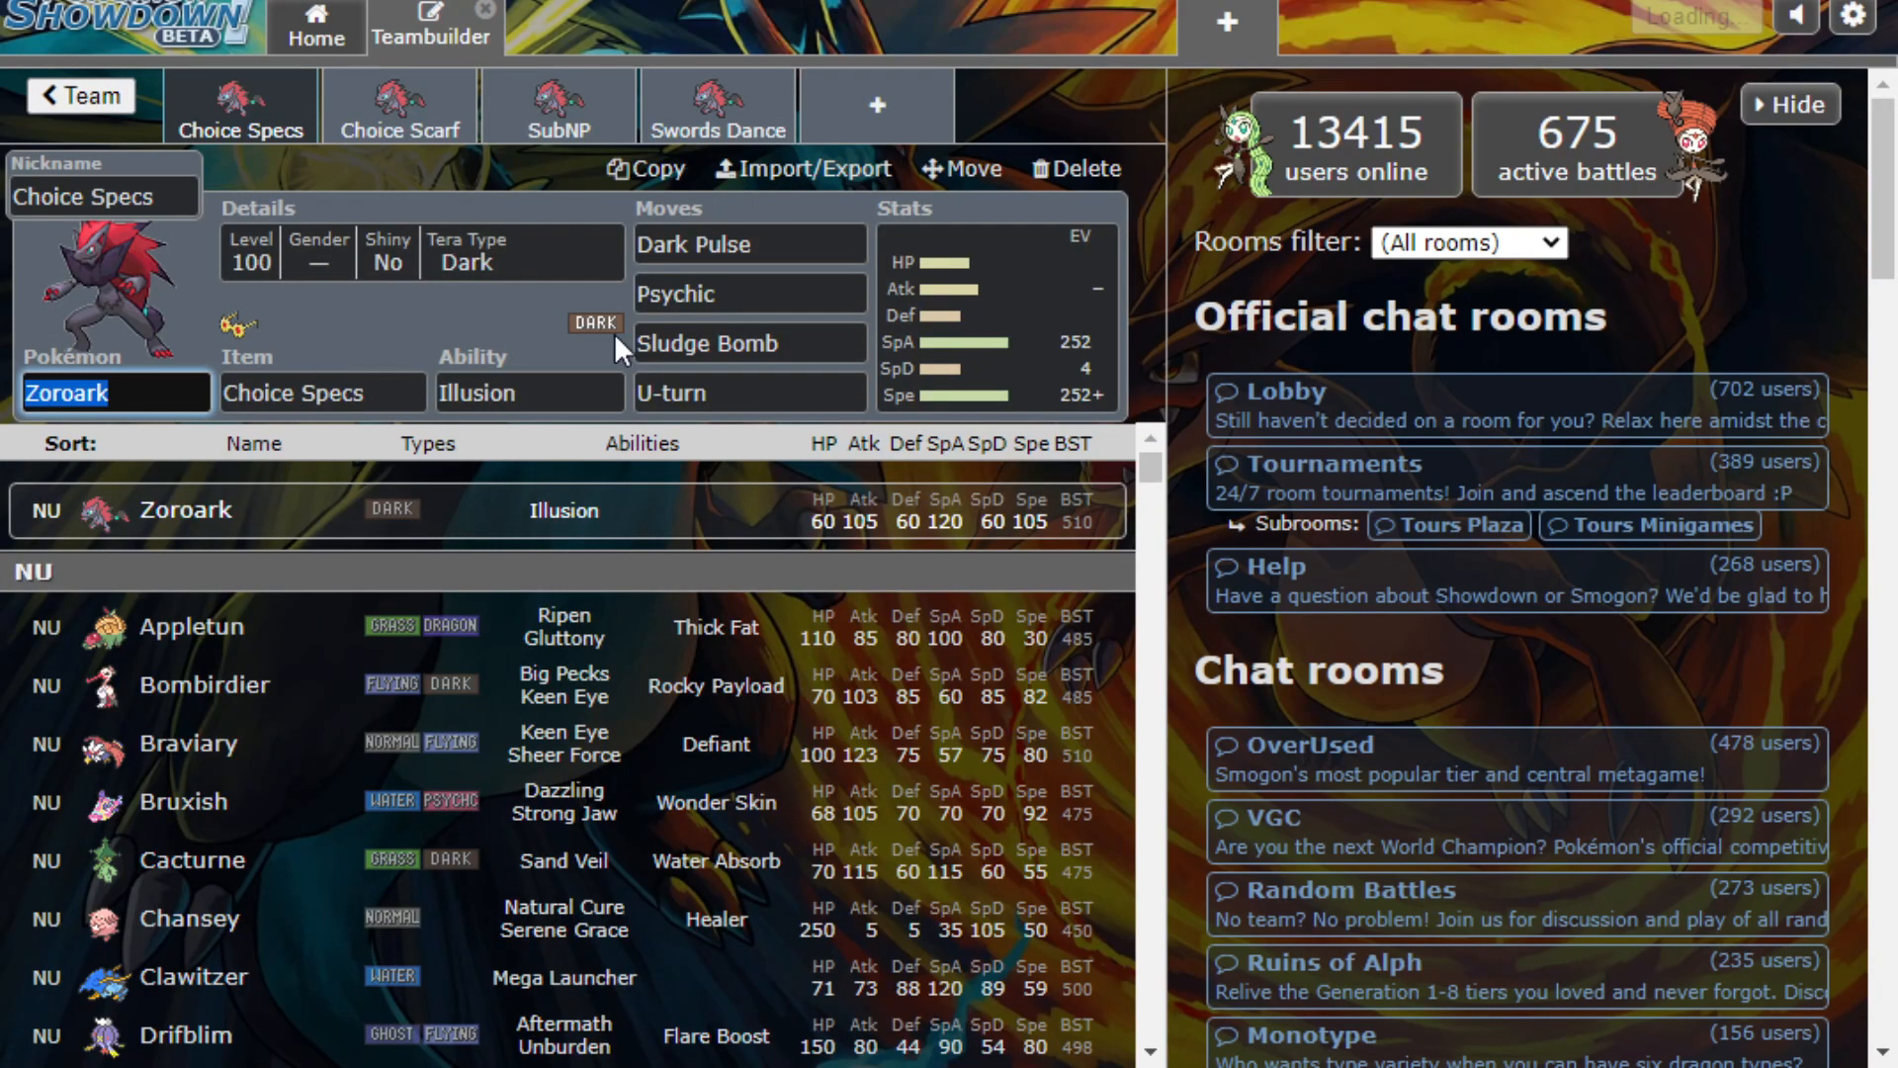
Review the Sludge Bomb, U-turn and Dark Pulse move slots of the Choice Specs Zoroark
left_click(747, 342)
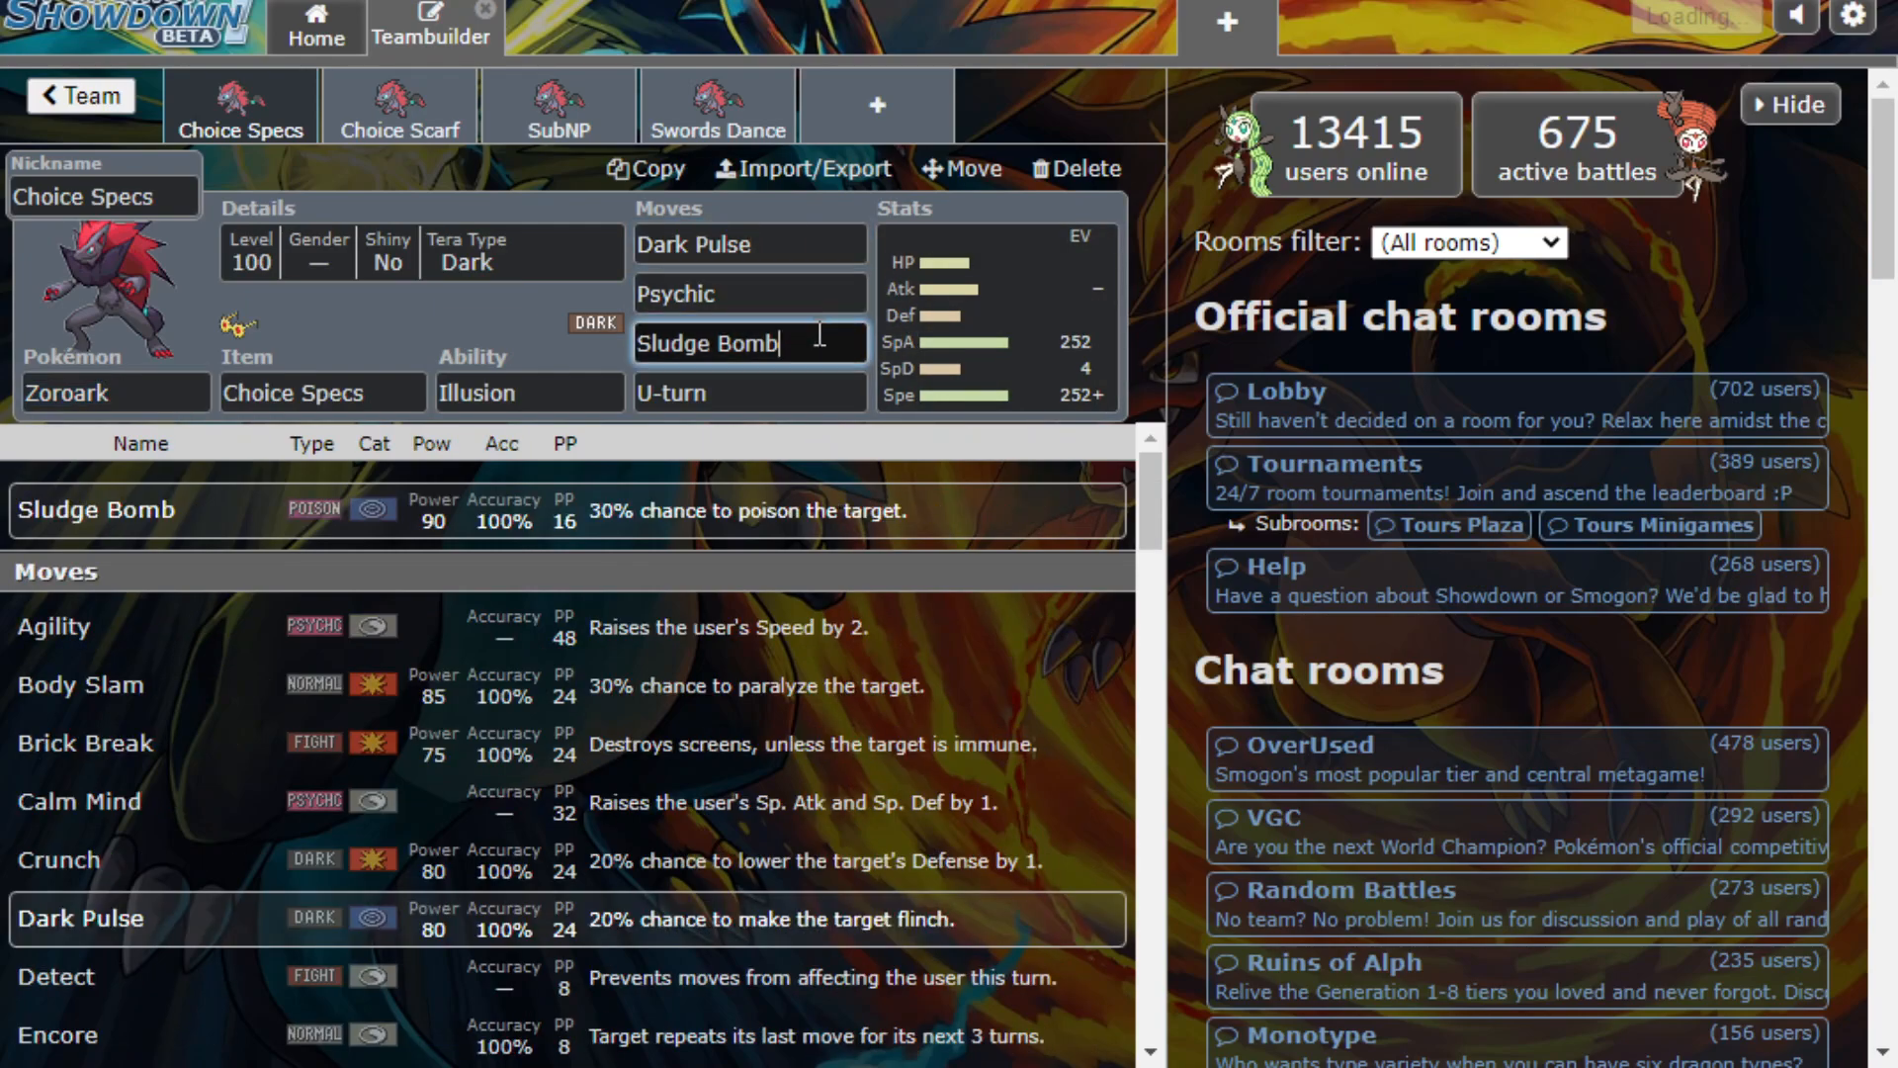
left_click(748, 391)
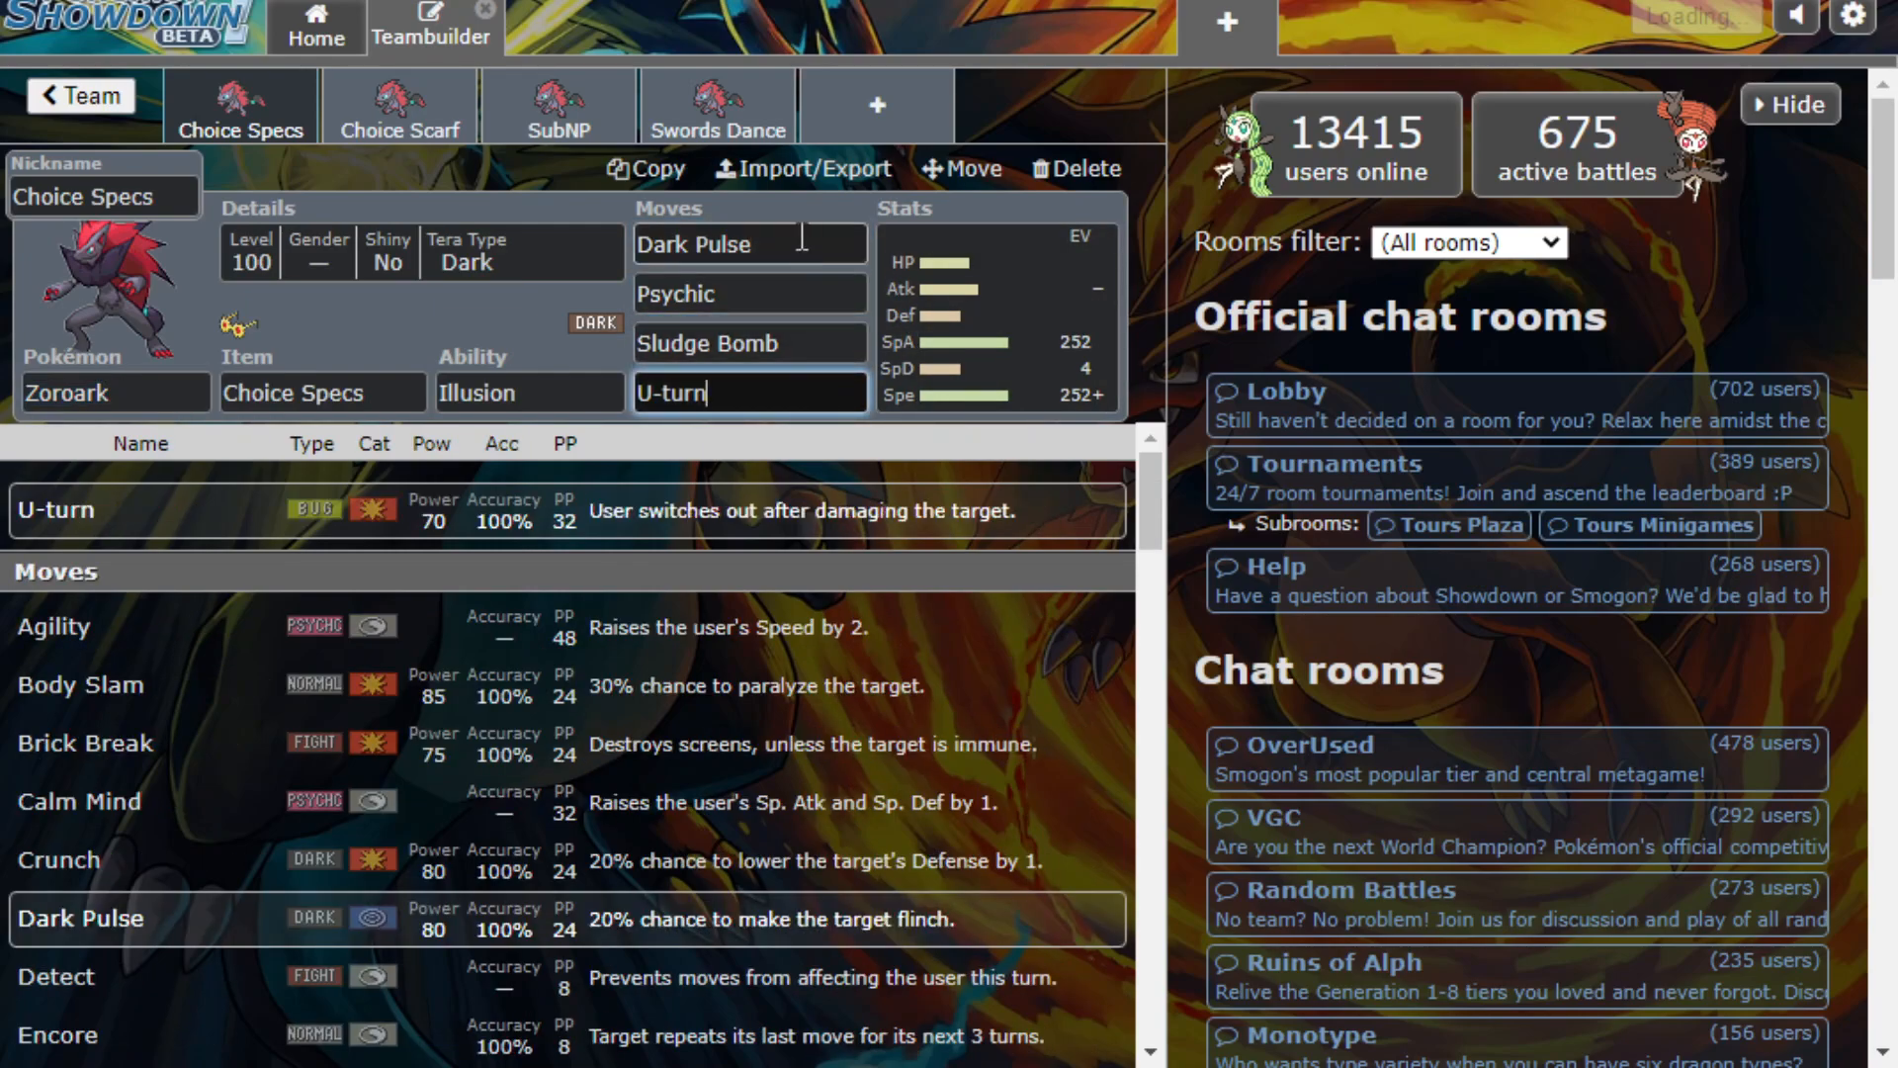
left_click(747, 343)
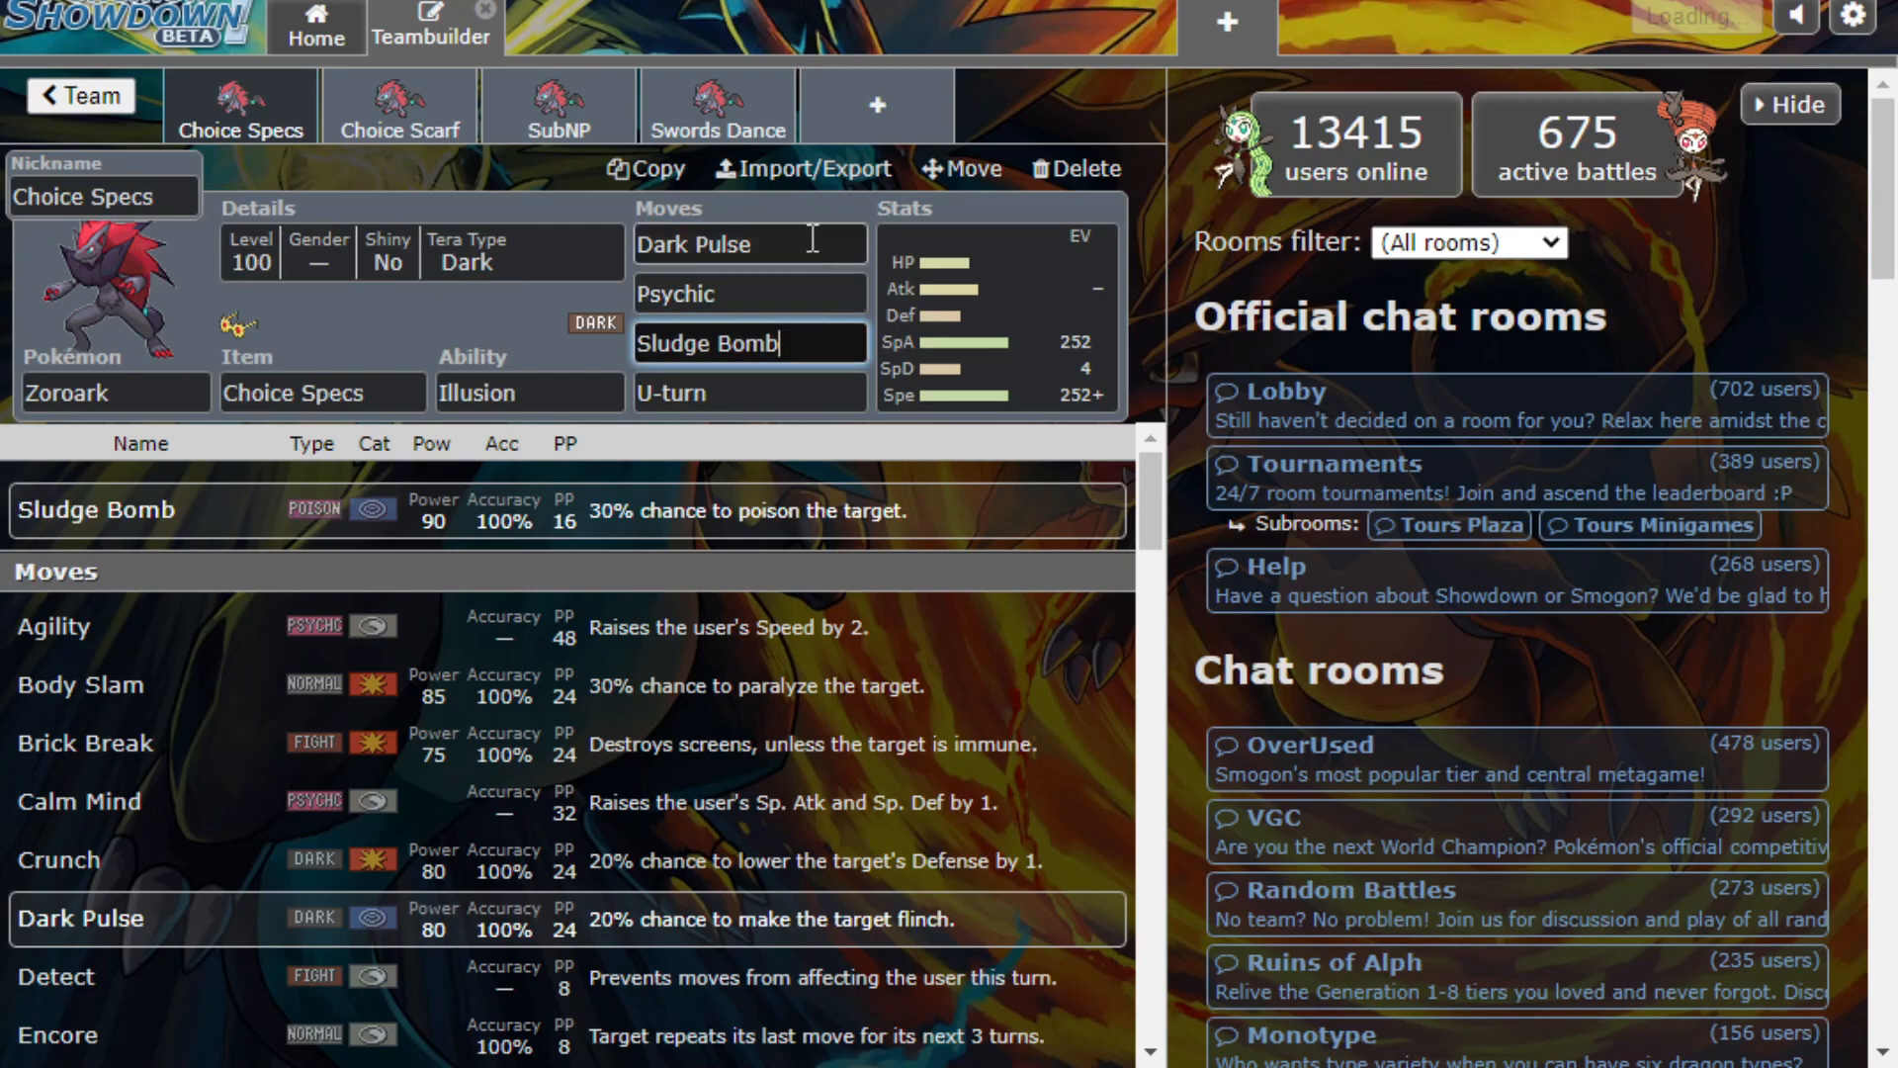
left_click(748, 243)
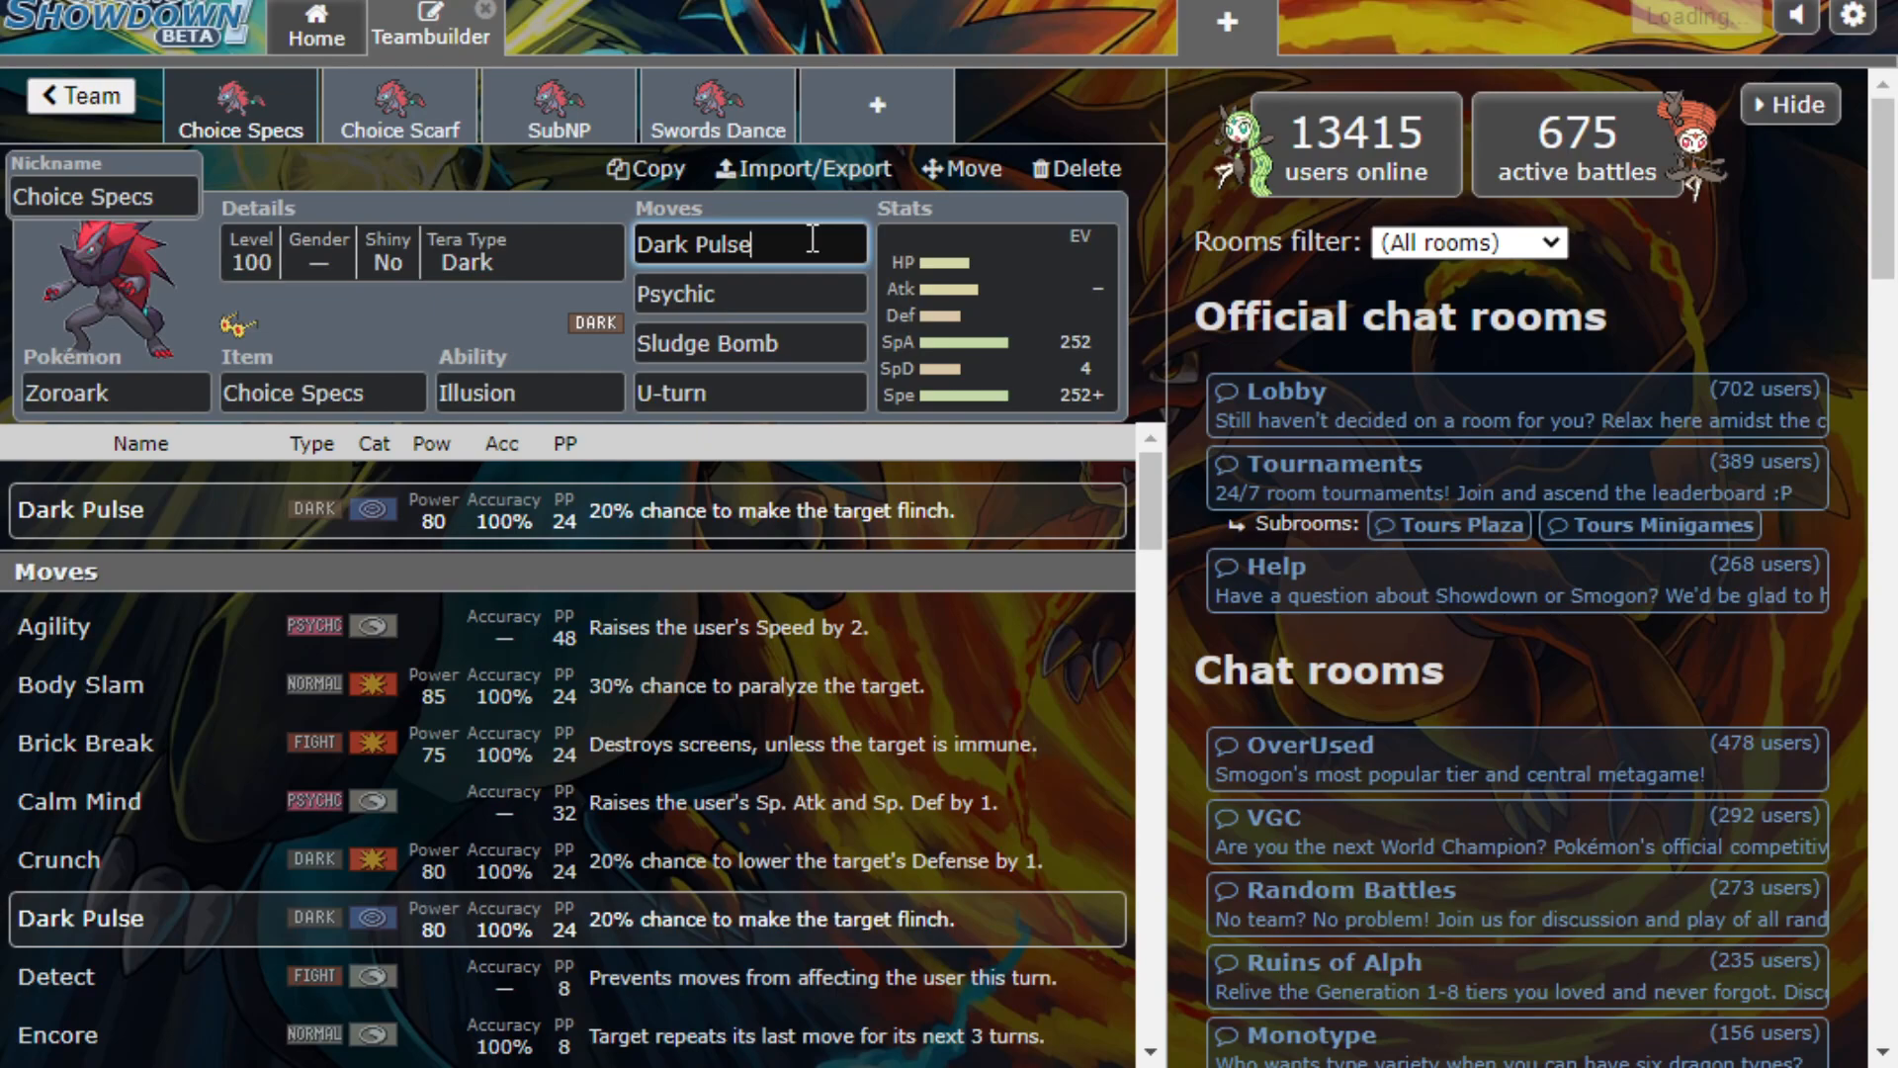
left_click(747, 342)
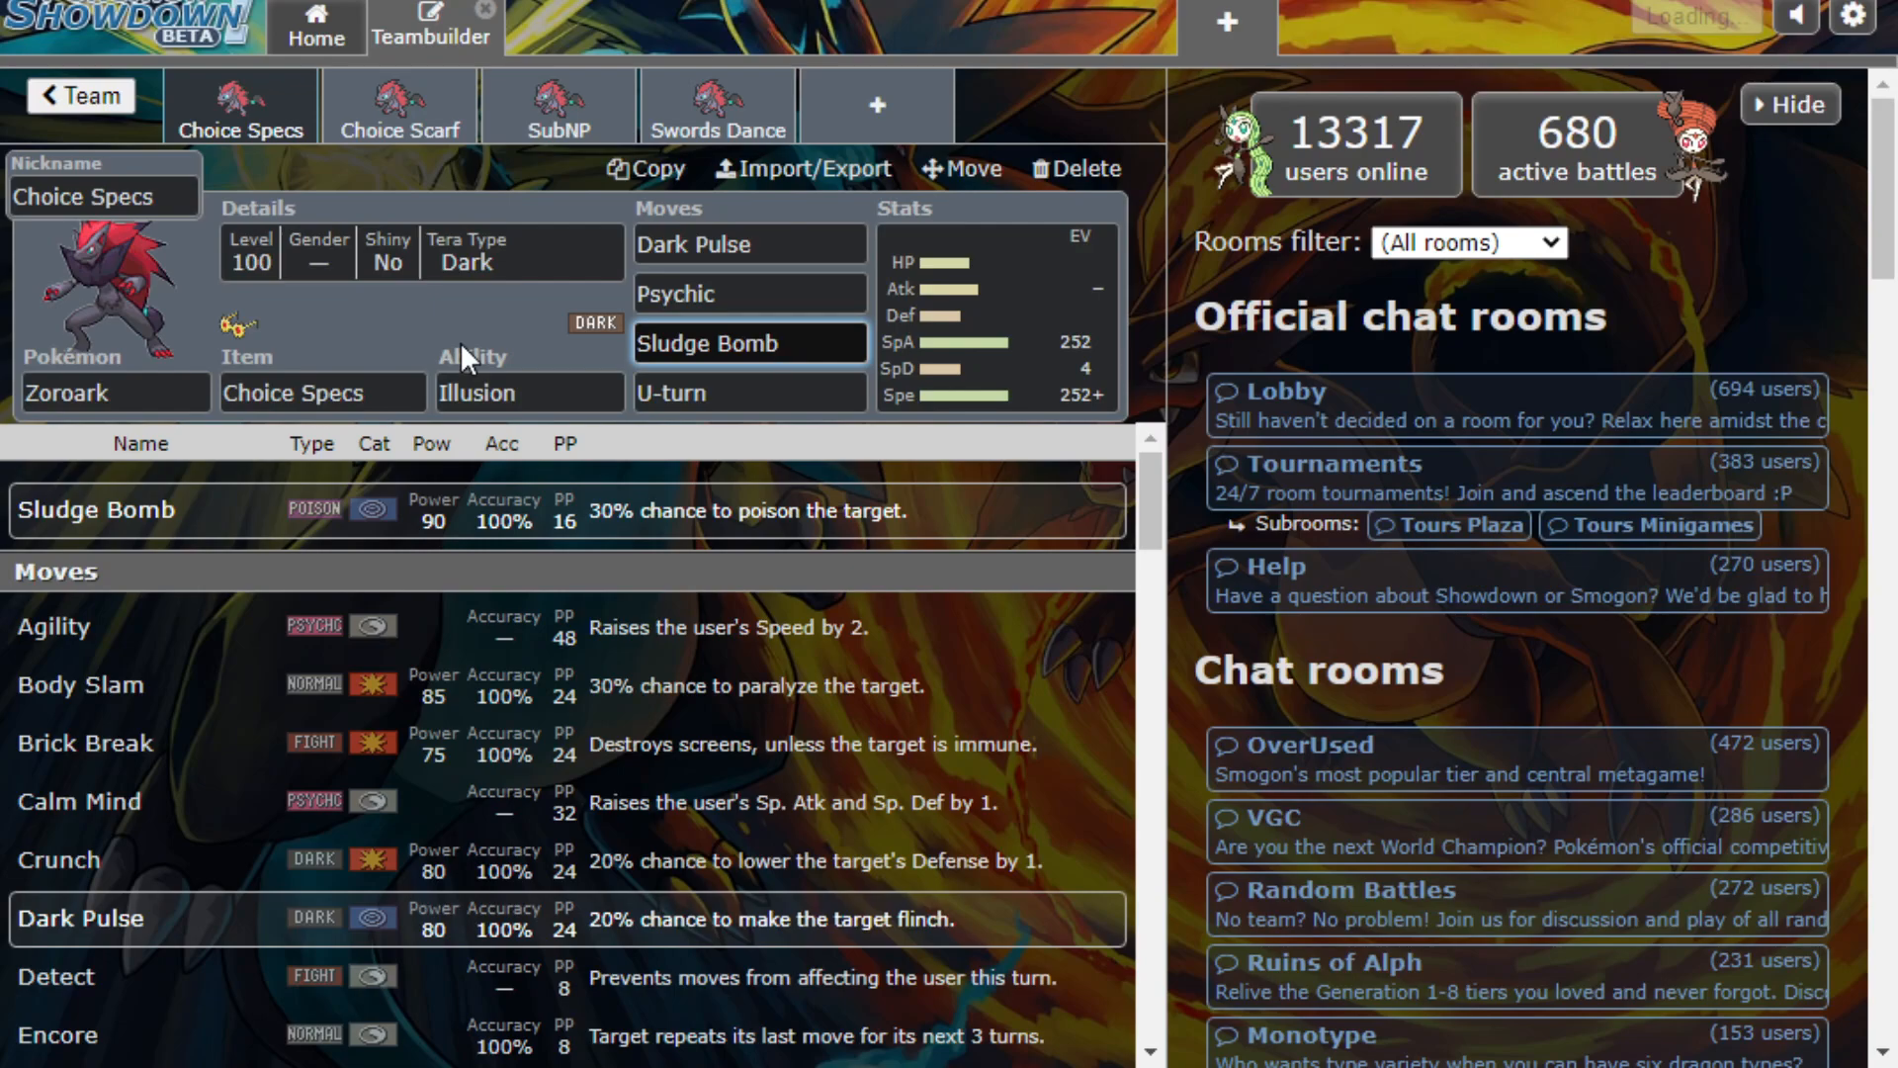
left_click(747, 392)
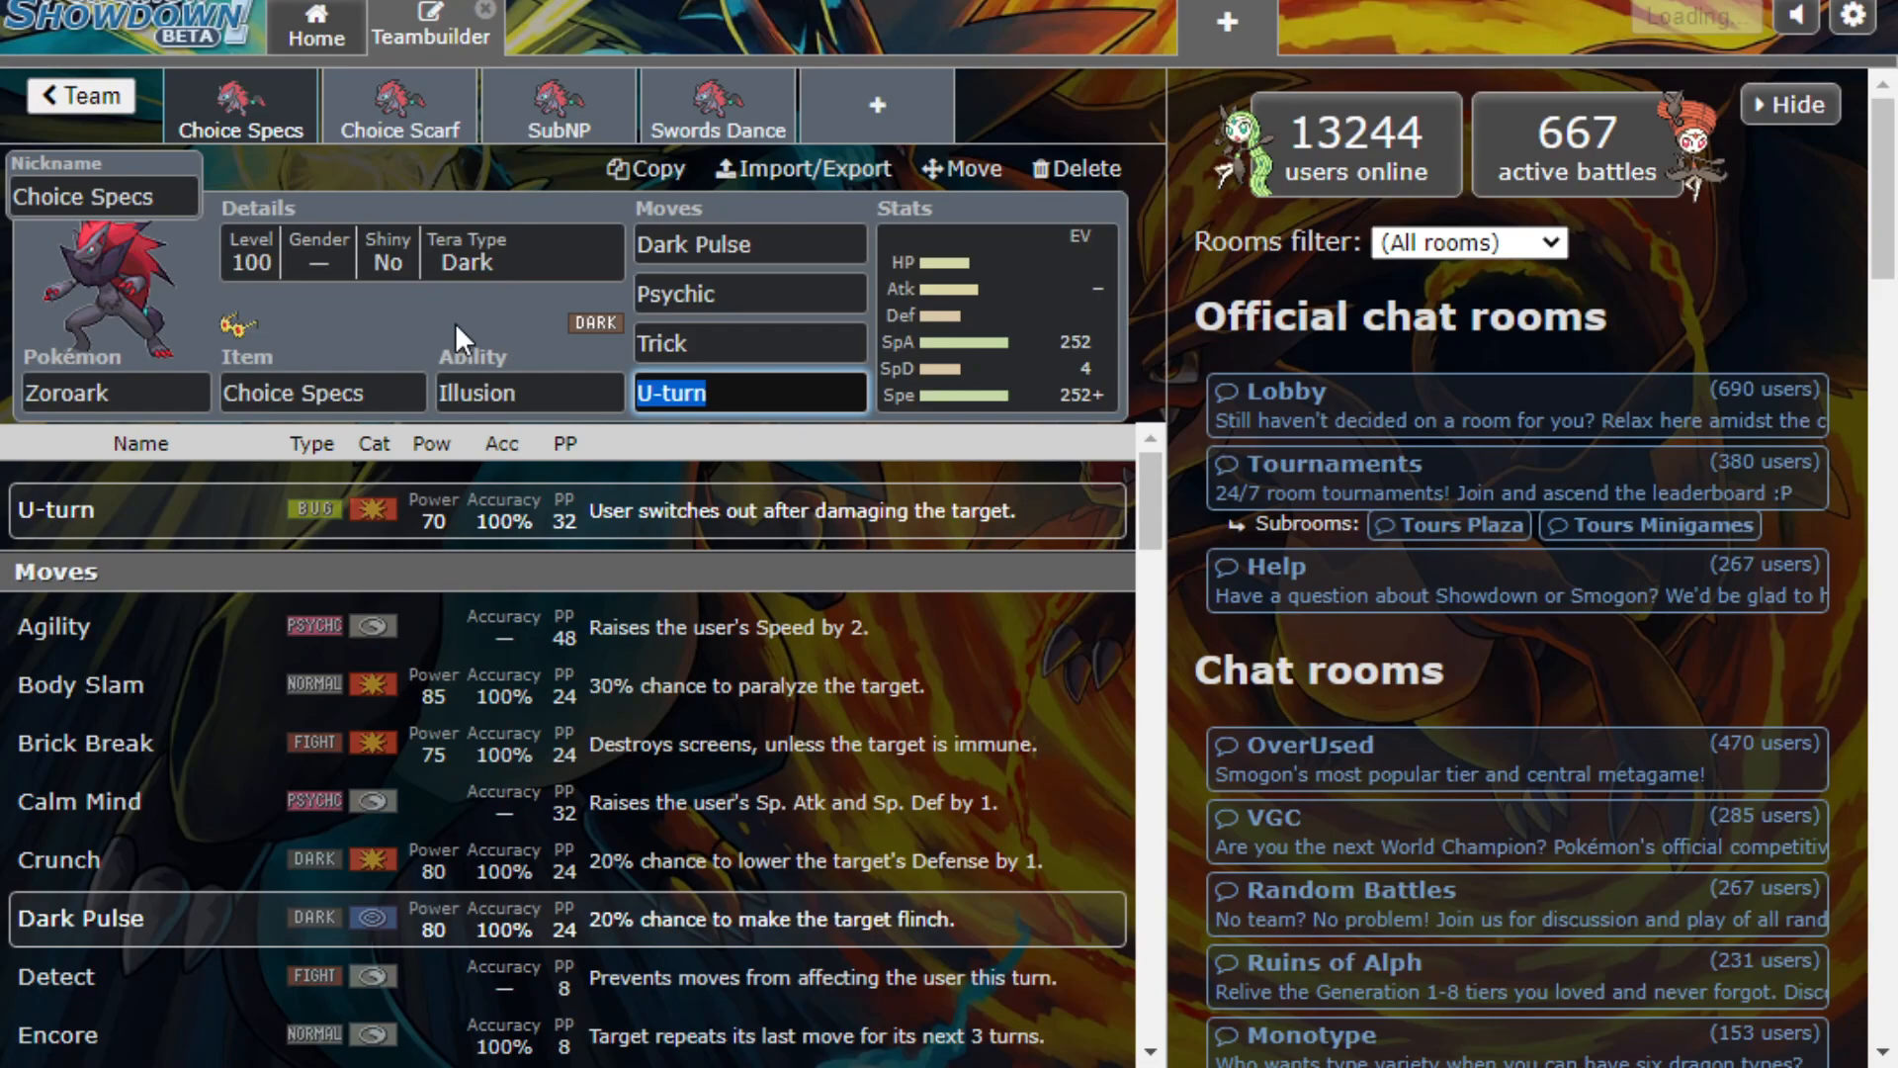
mouse_move(730, 385)
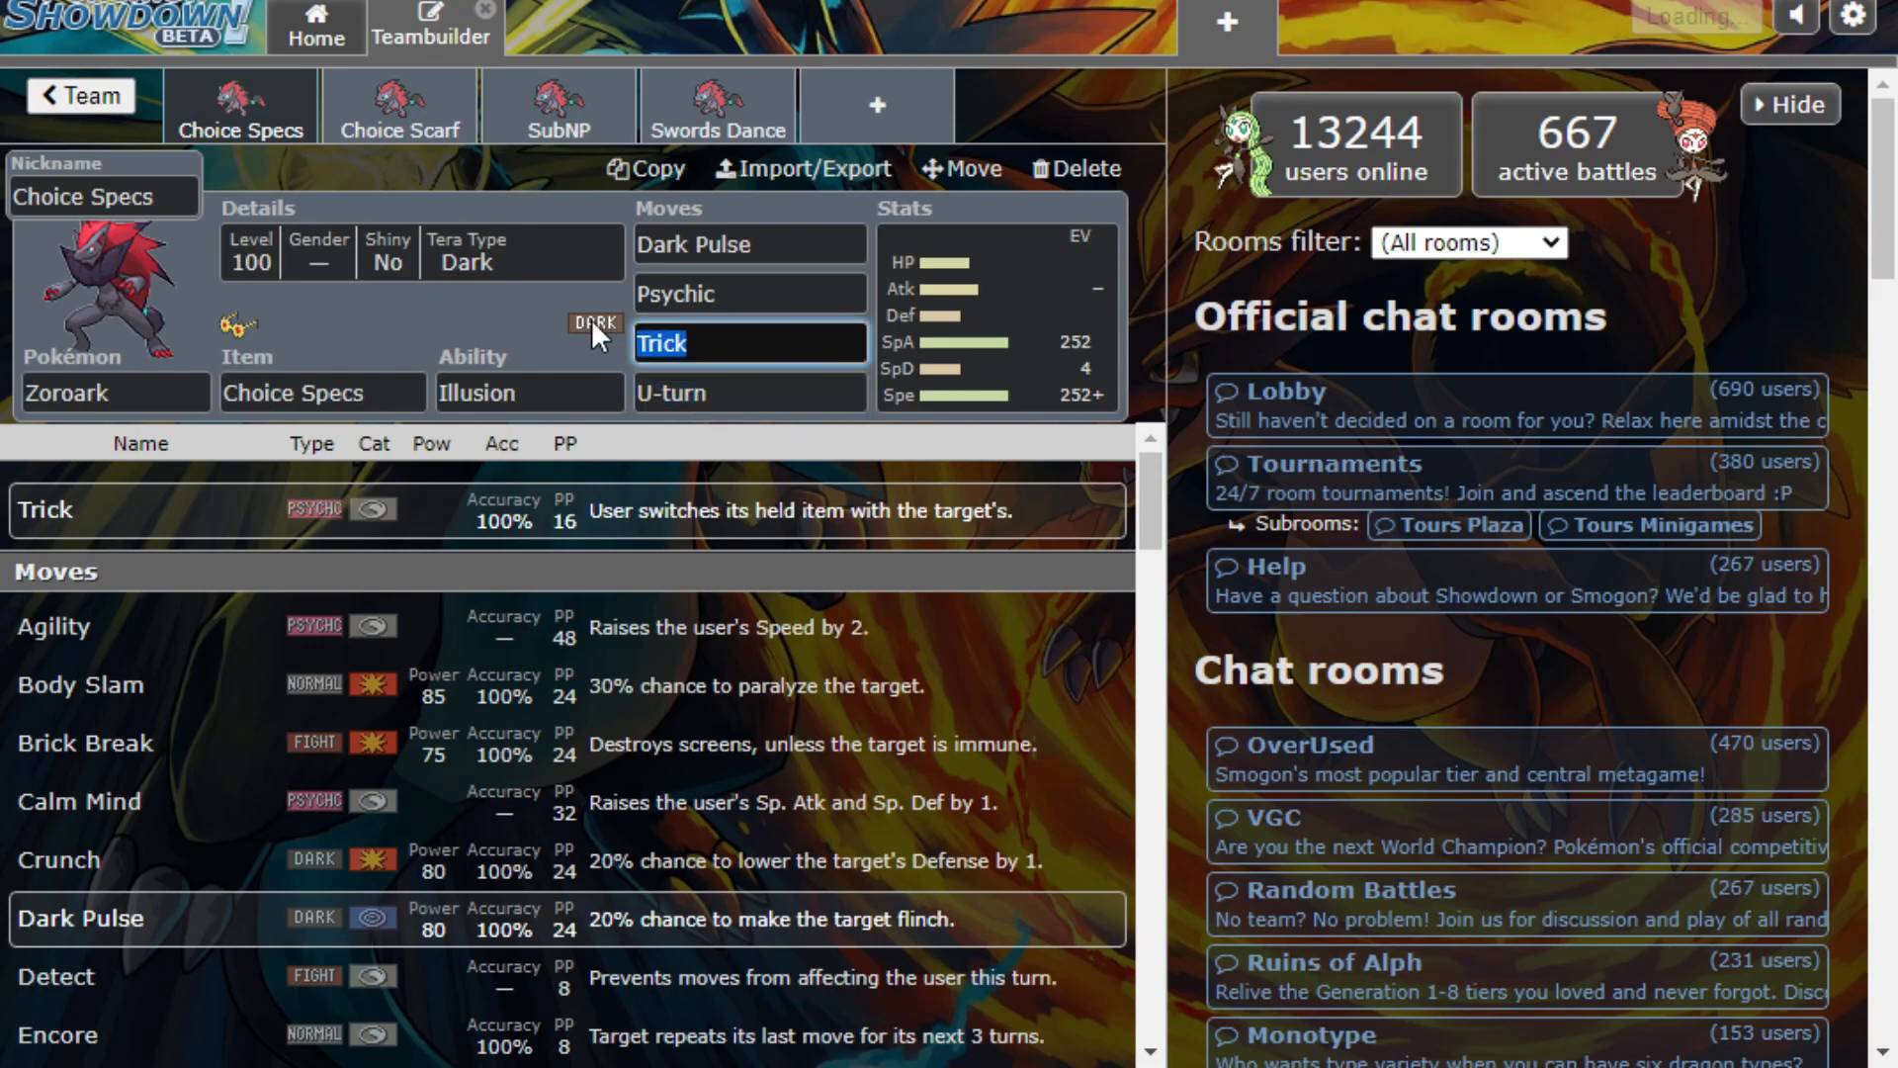
Search 'focus bas' to set Focus Blast as the third move
type("focus bas")
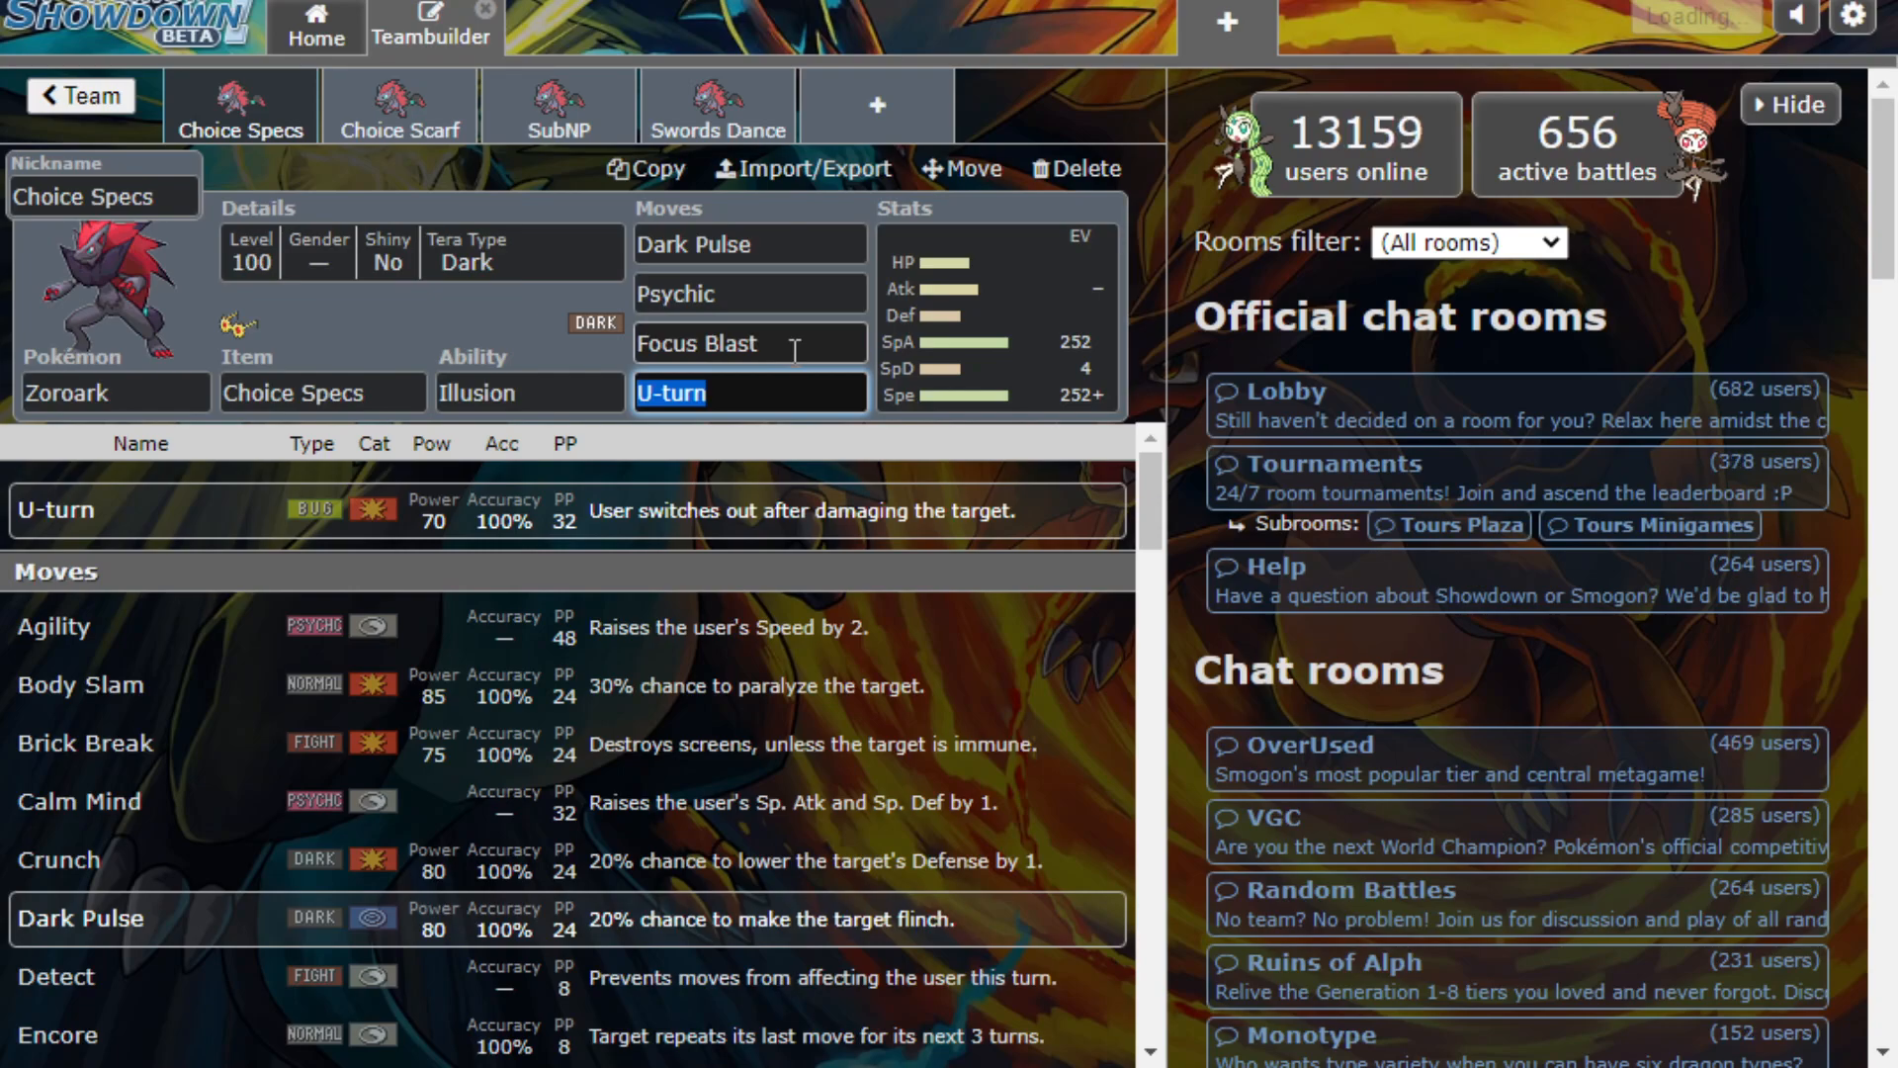
left_click(747, 342)
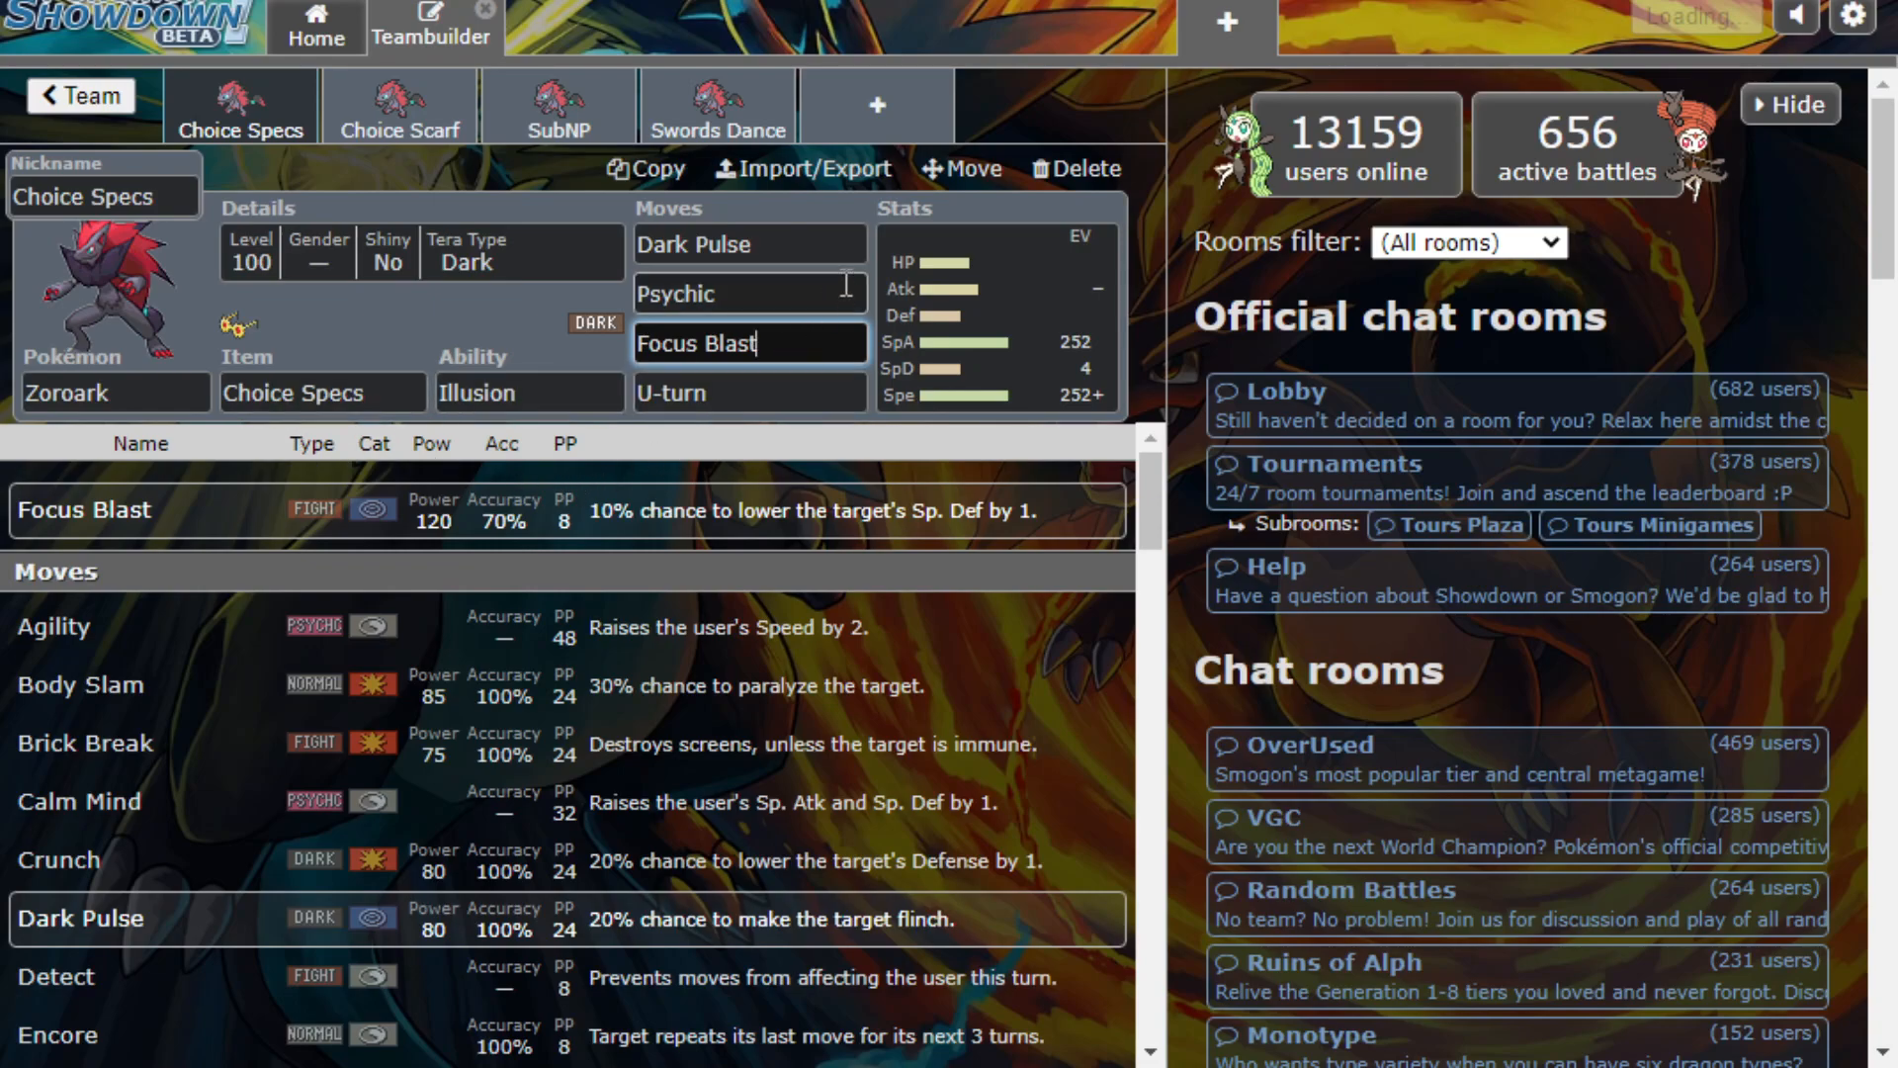
left_click(747, 246)
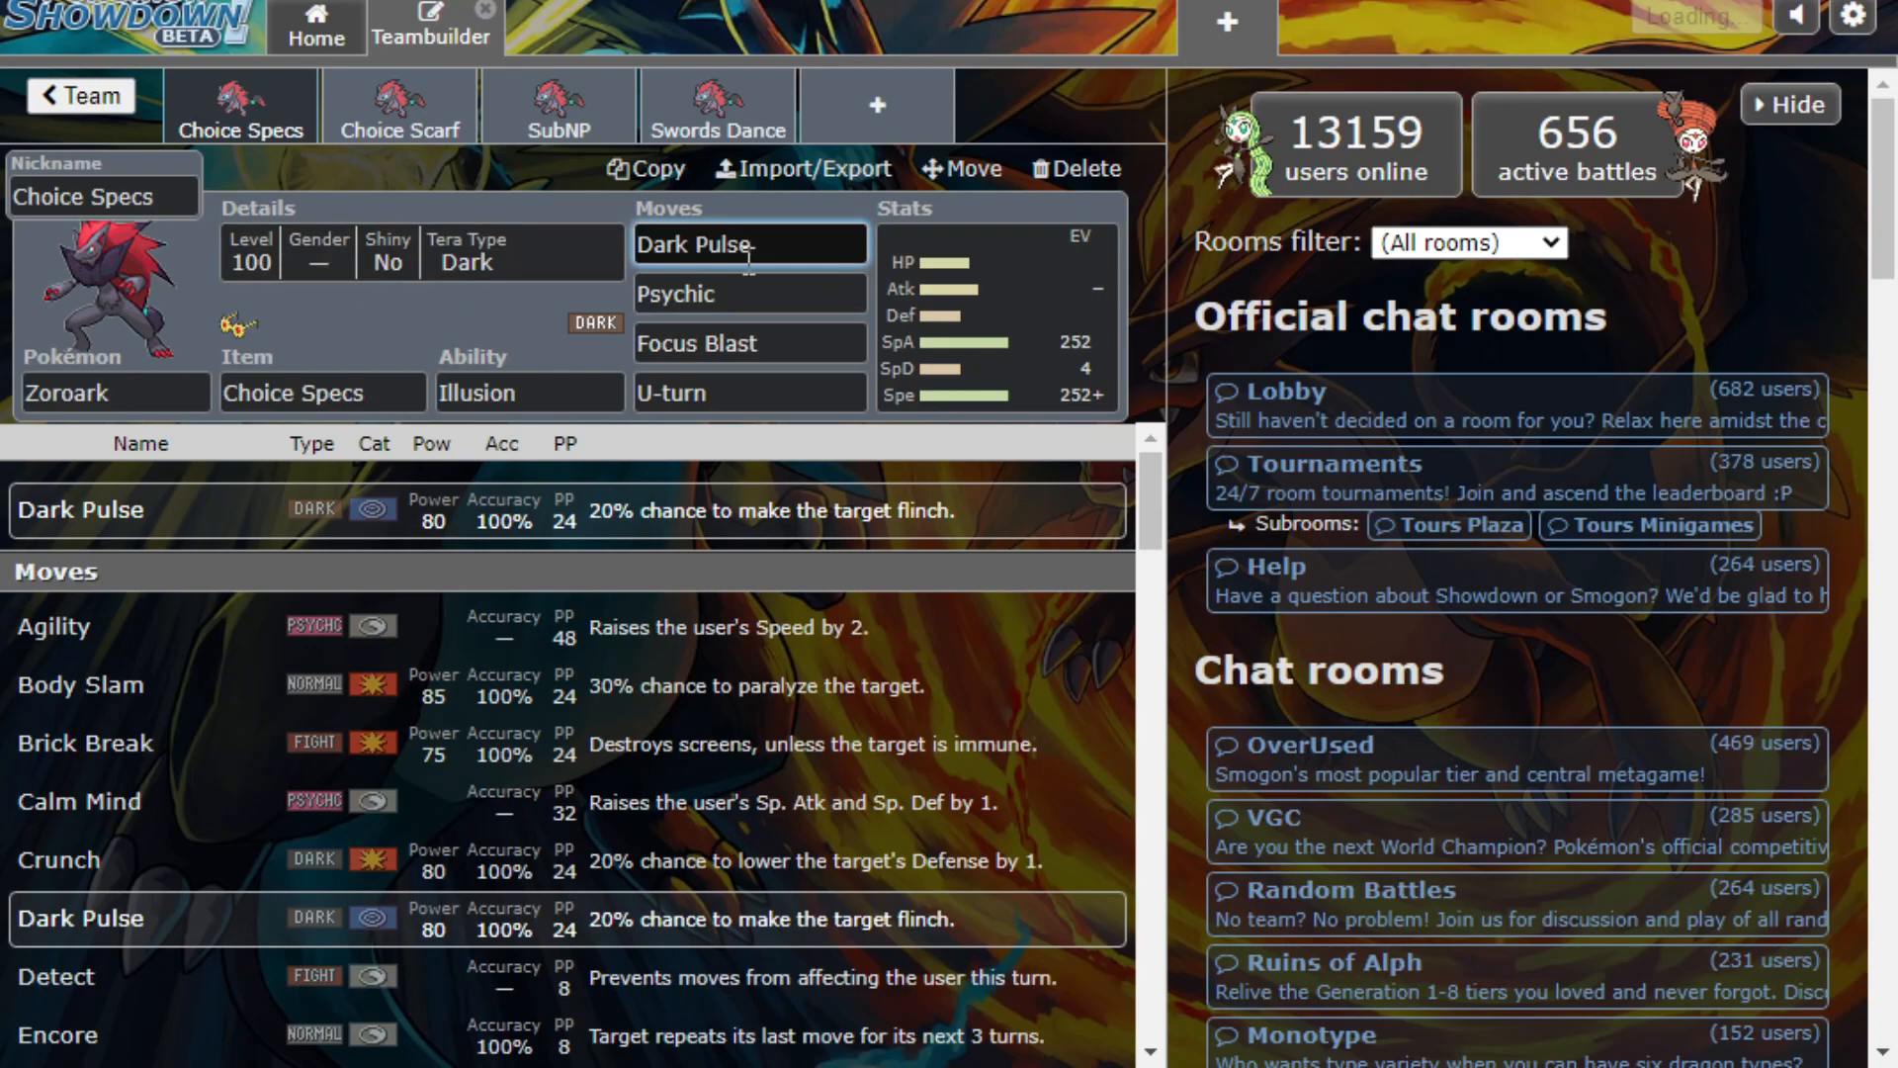
left_click(748, 392)
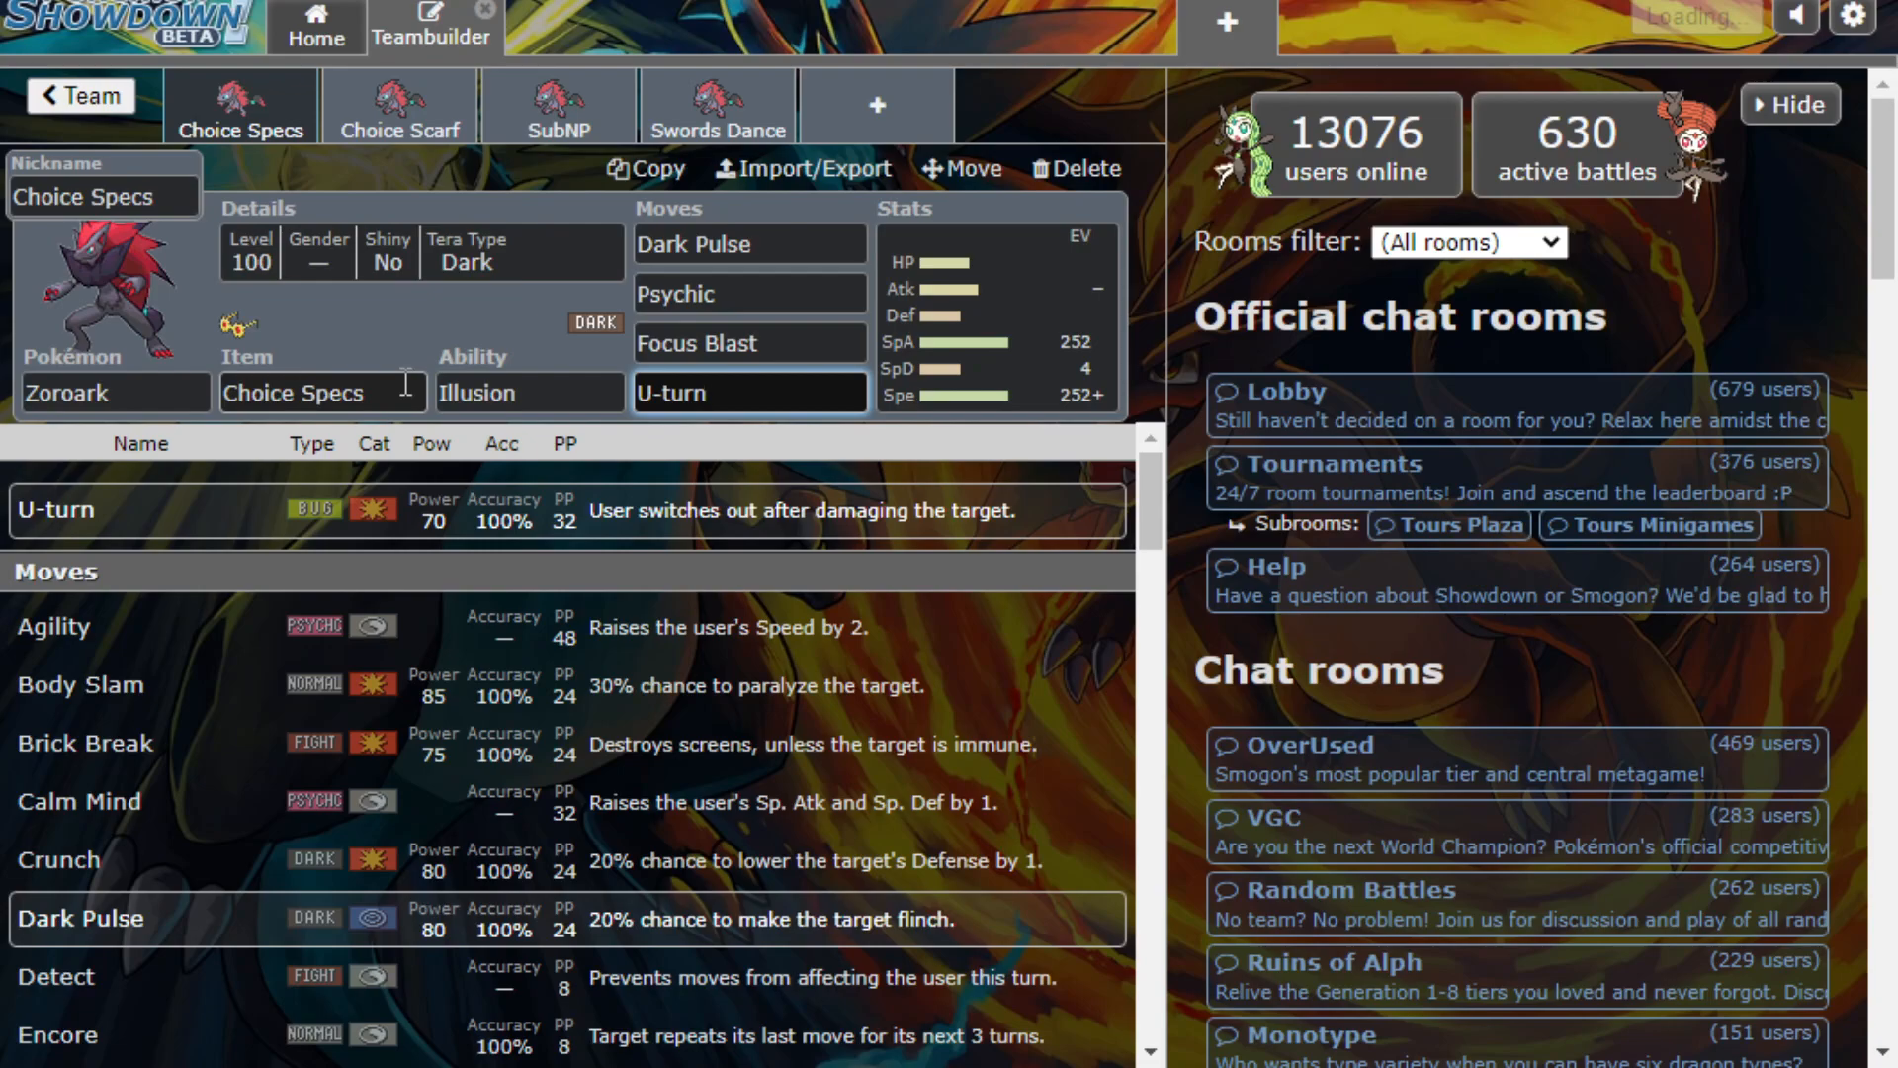
left_click(748, 392)
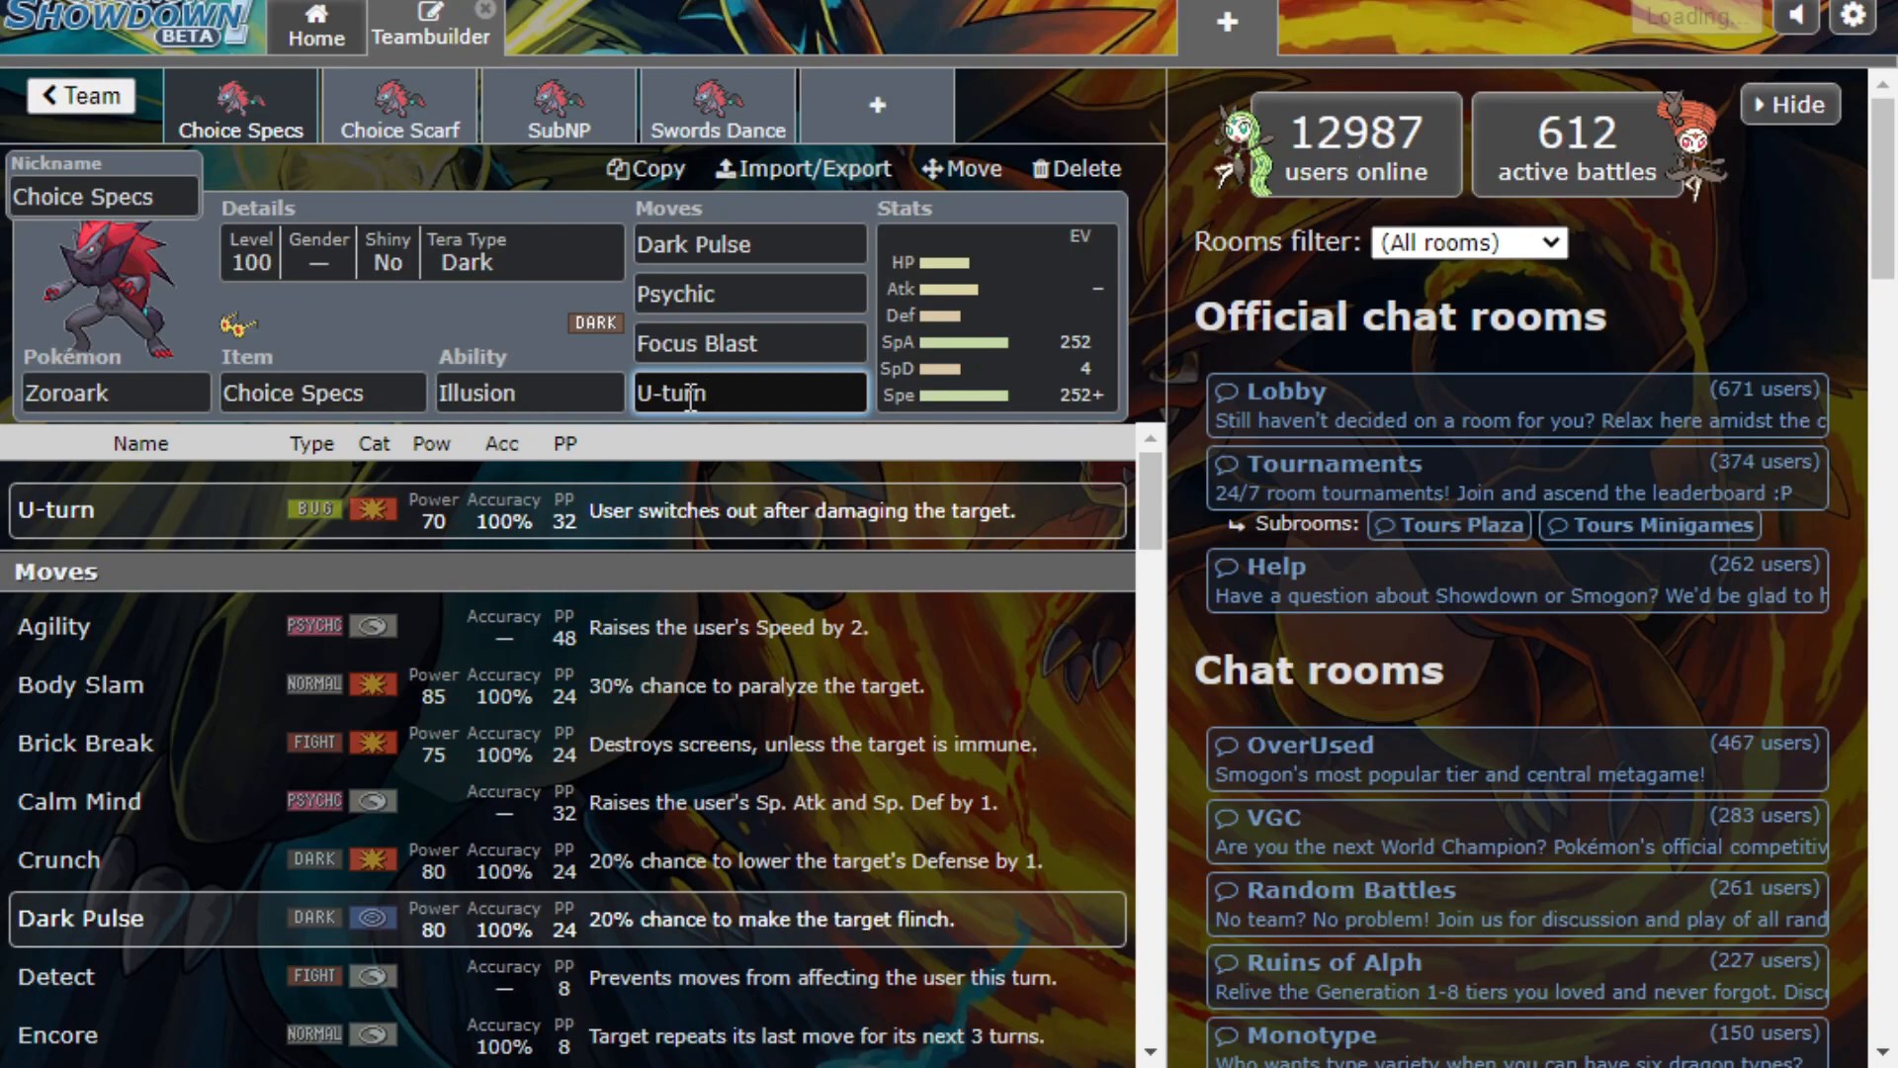
left_click(748, 245)
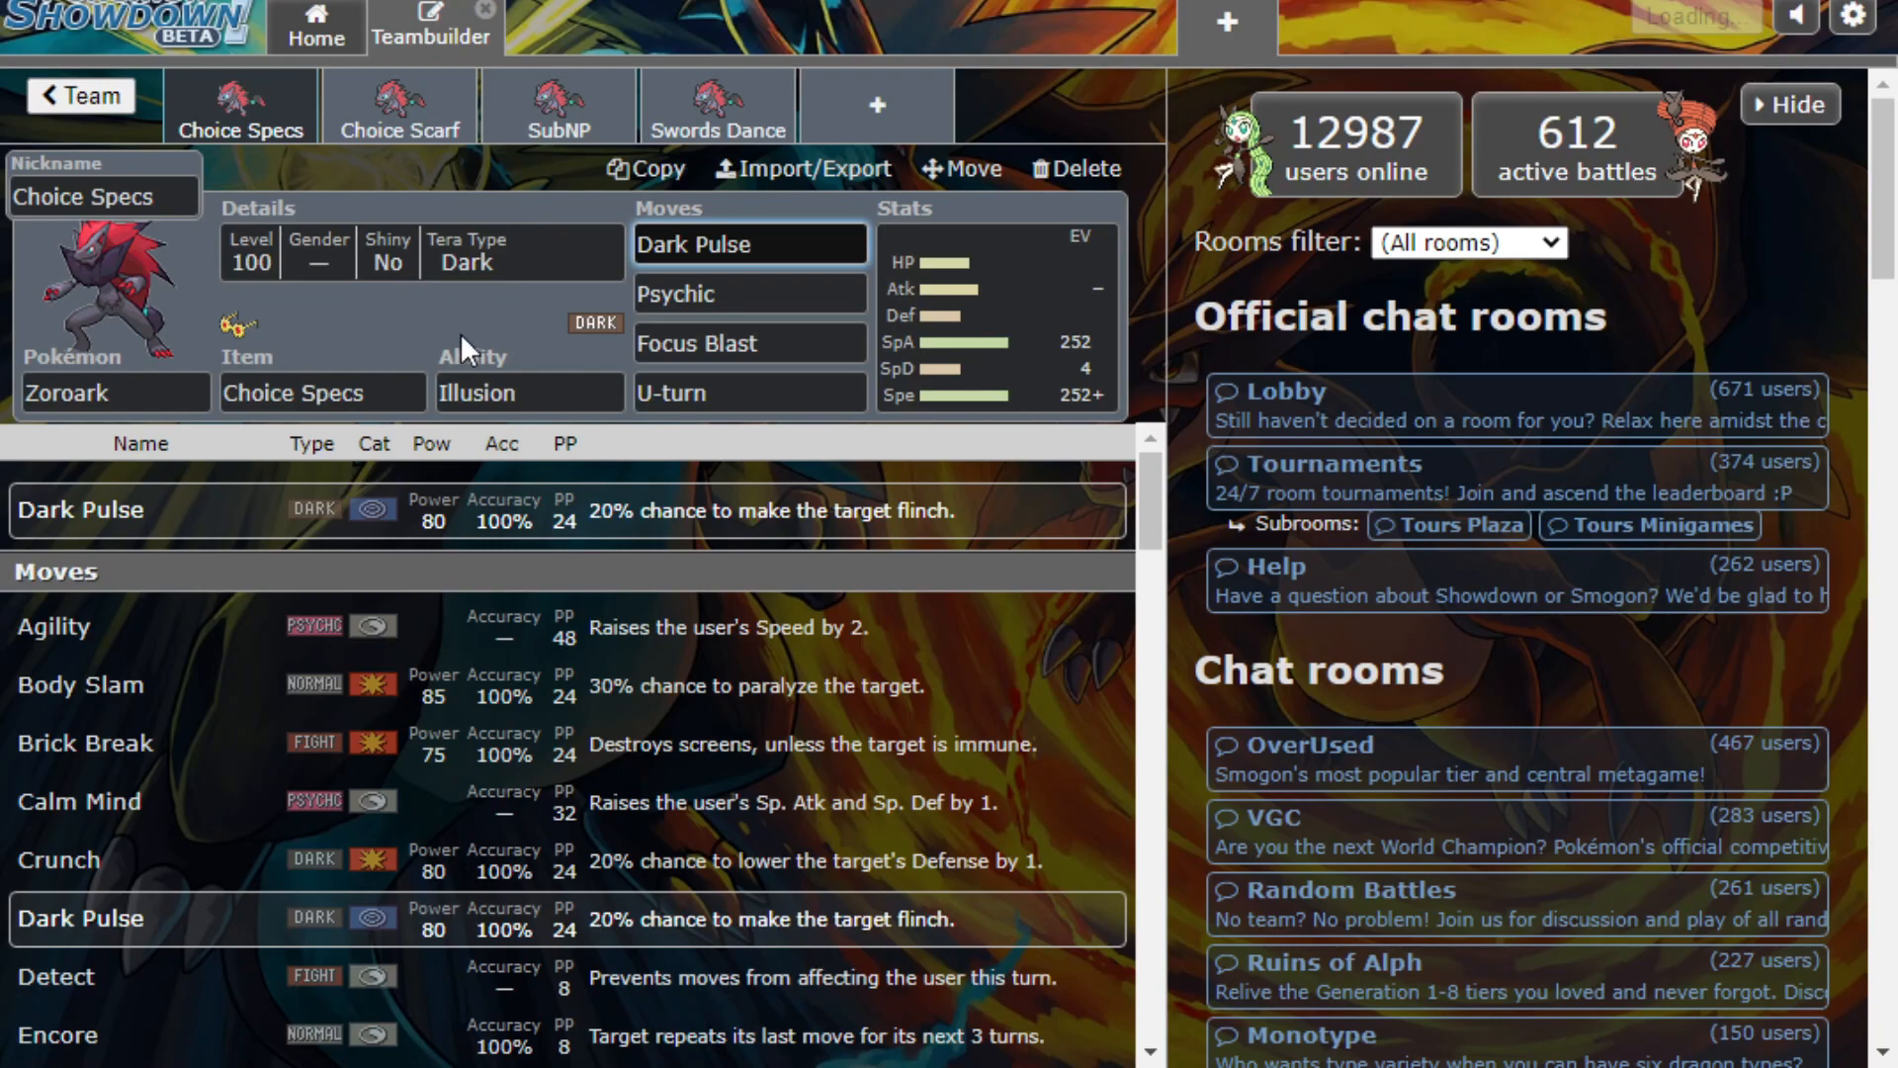
mouse_move(493, 336)
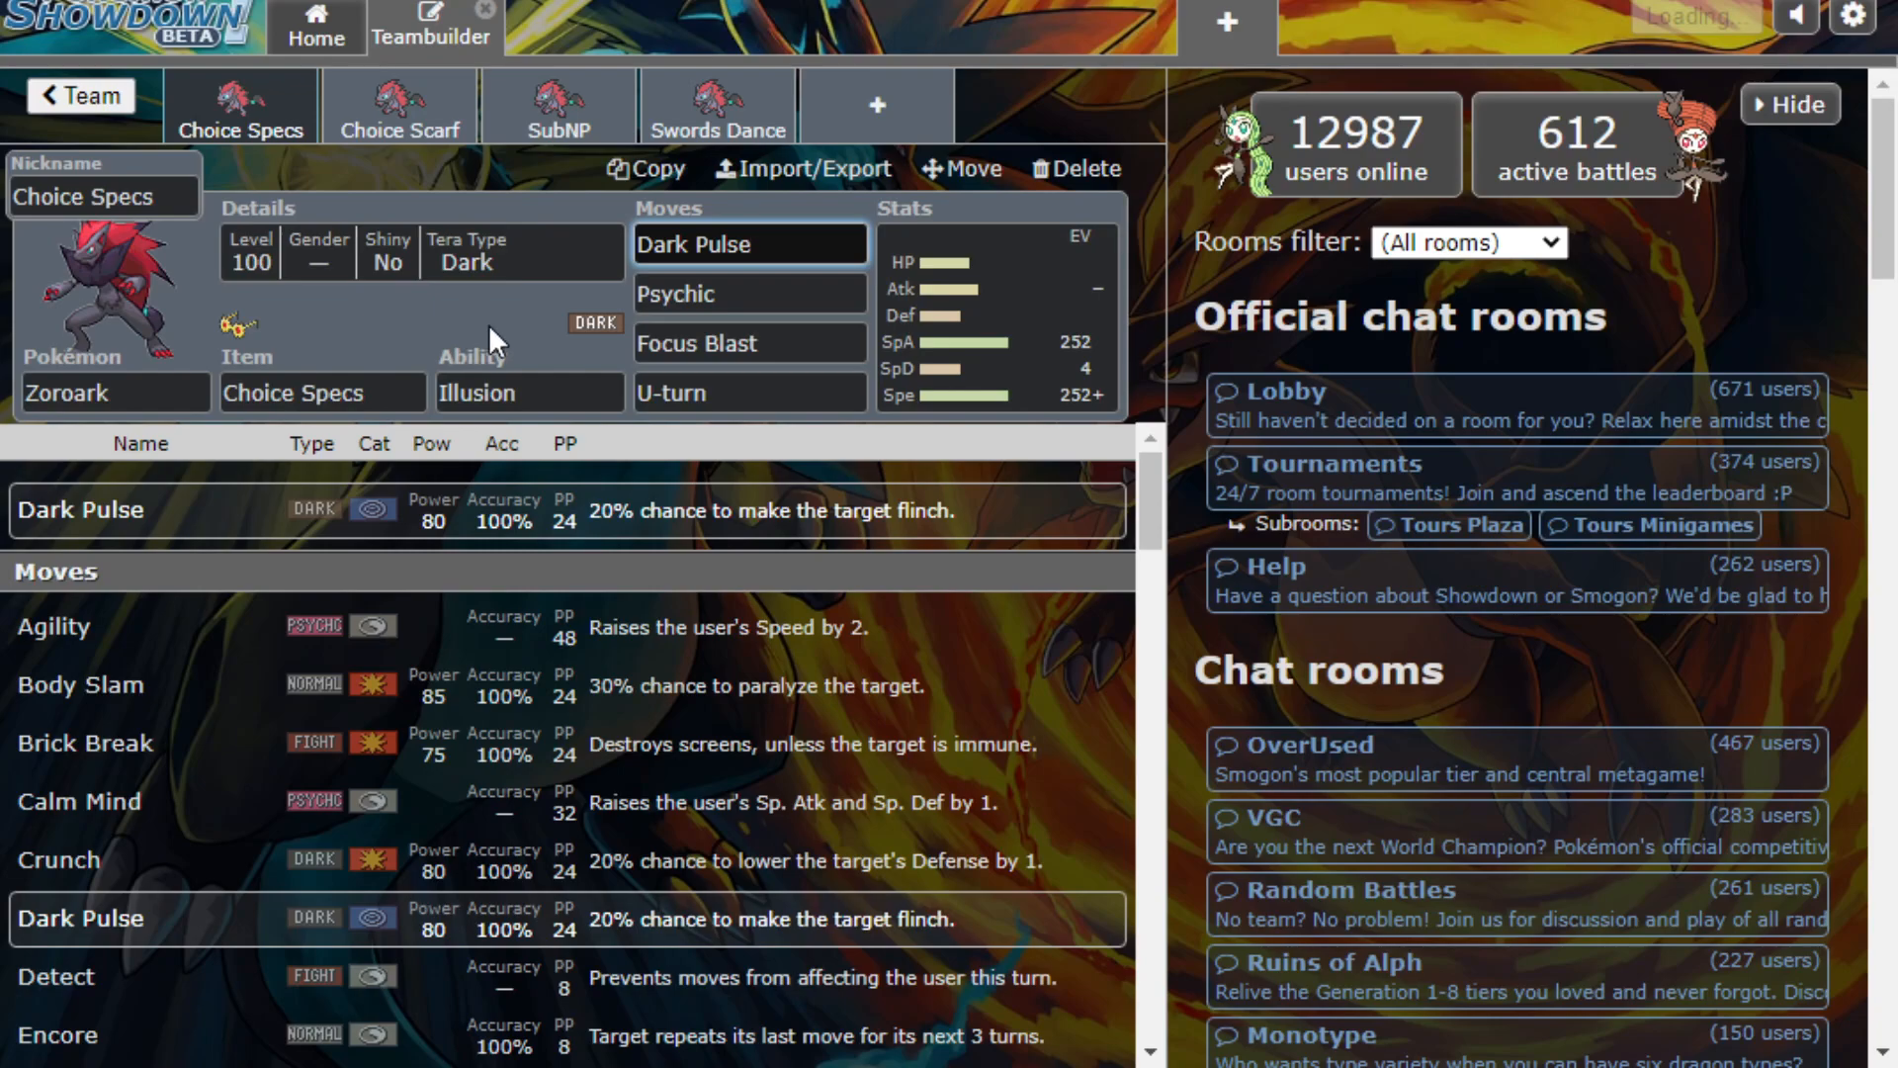
mouse_move(558, 263)
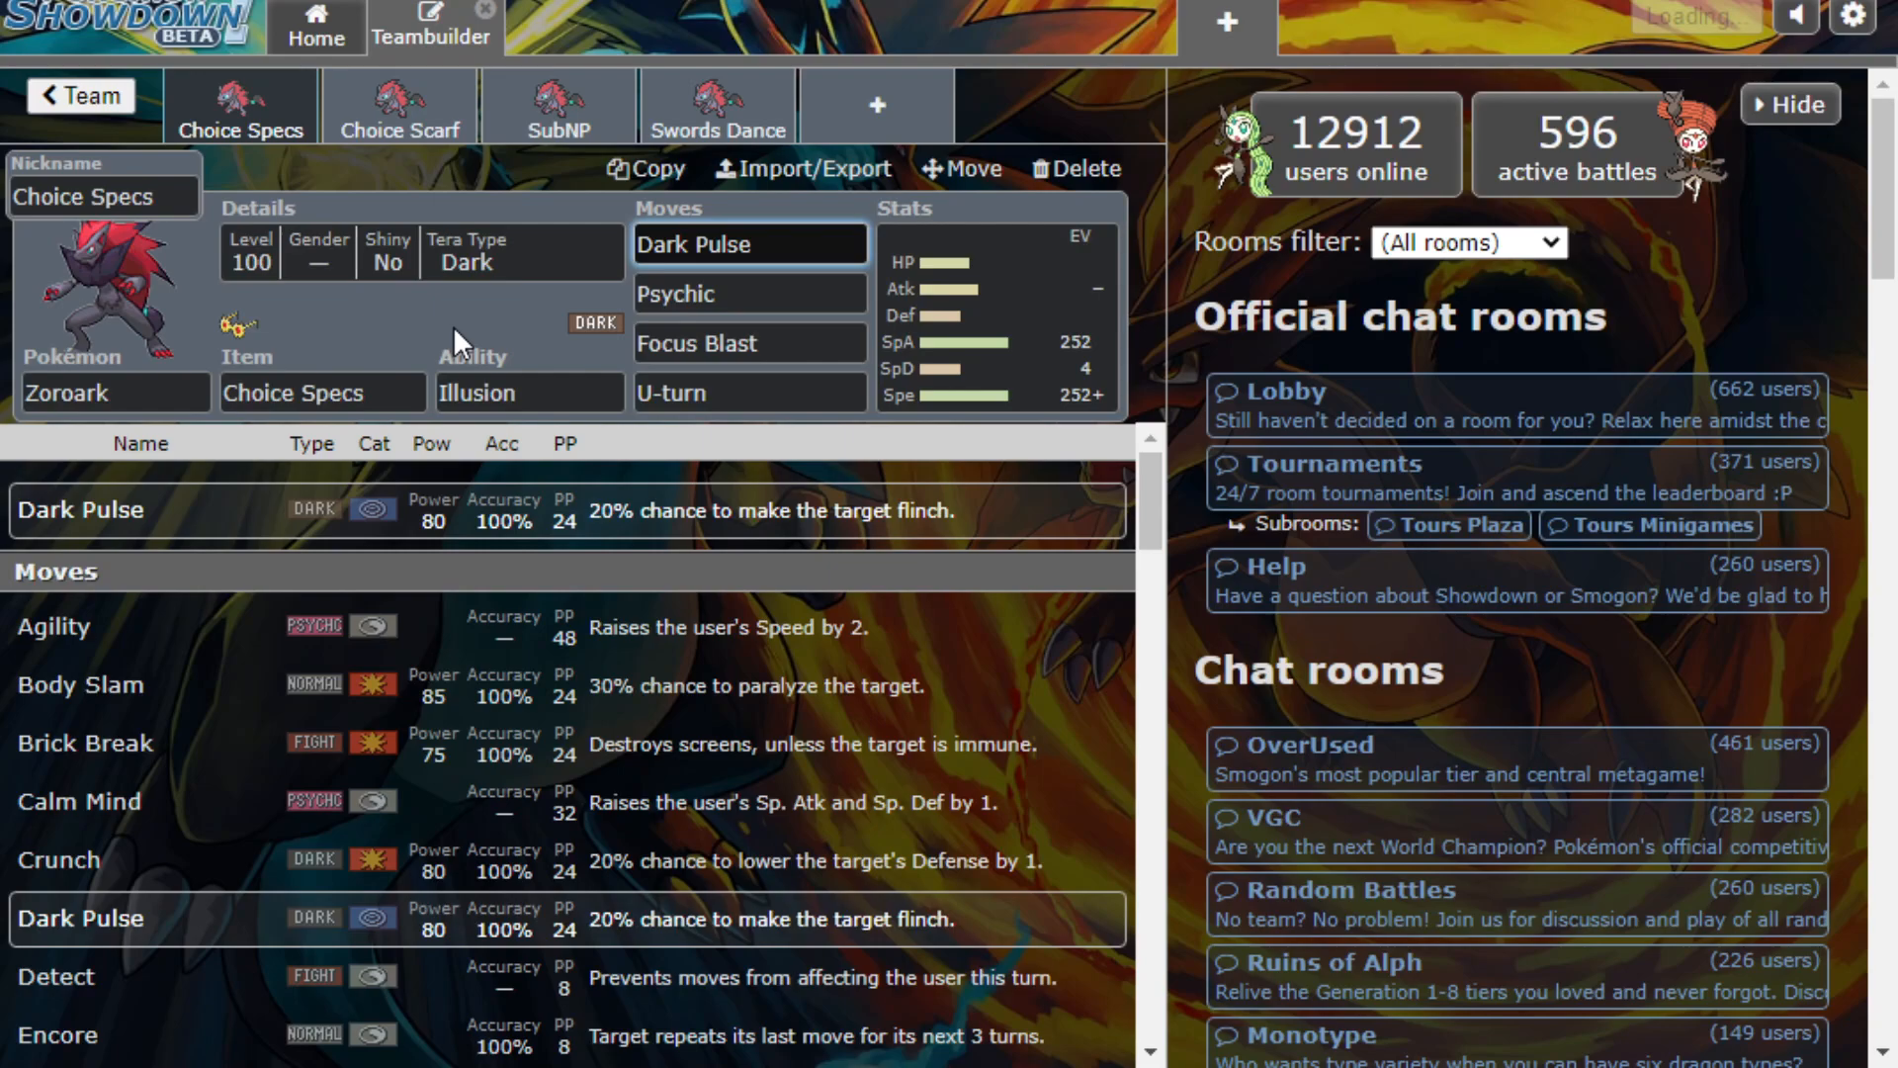
Browse the species list, then switch to the Choice Scarf Zoroark set
left_click(748, 245)
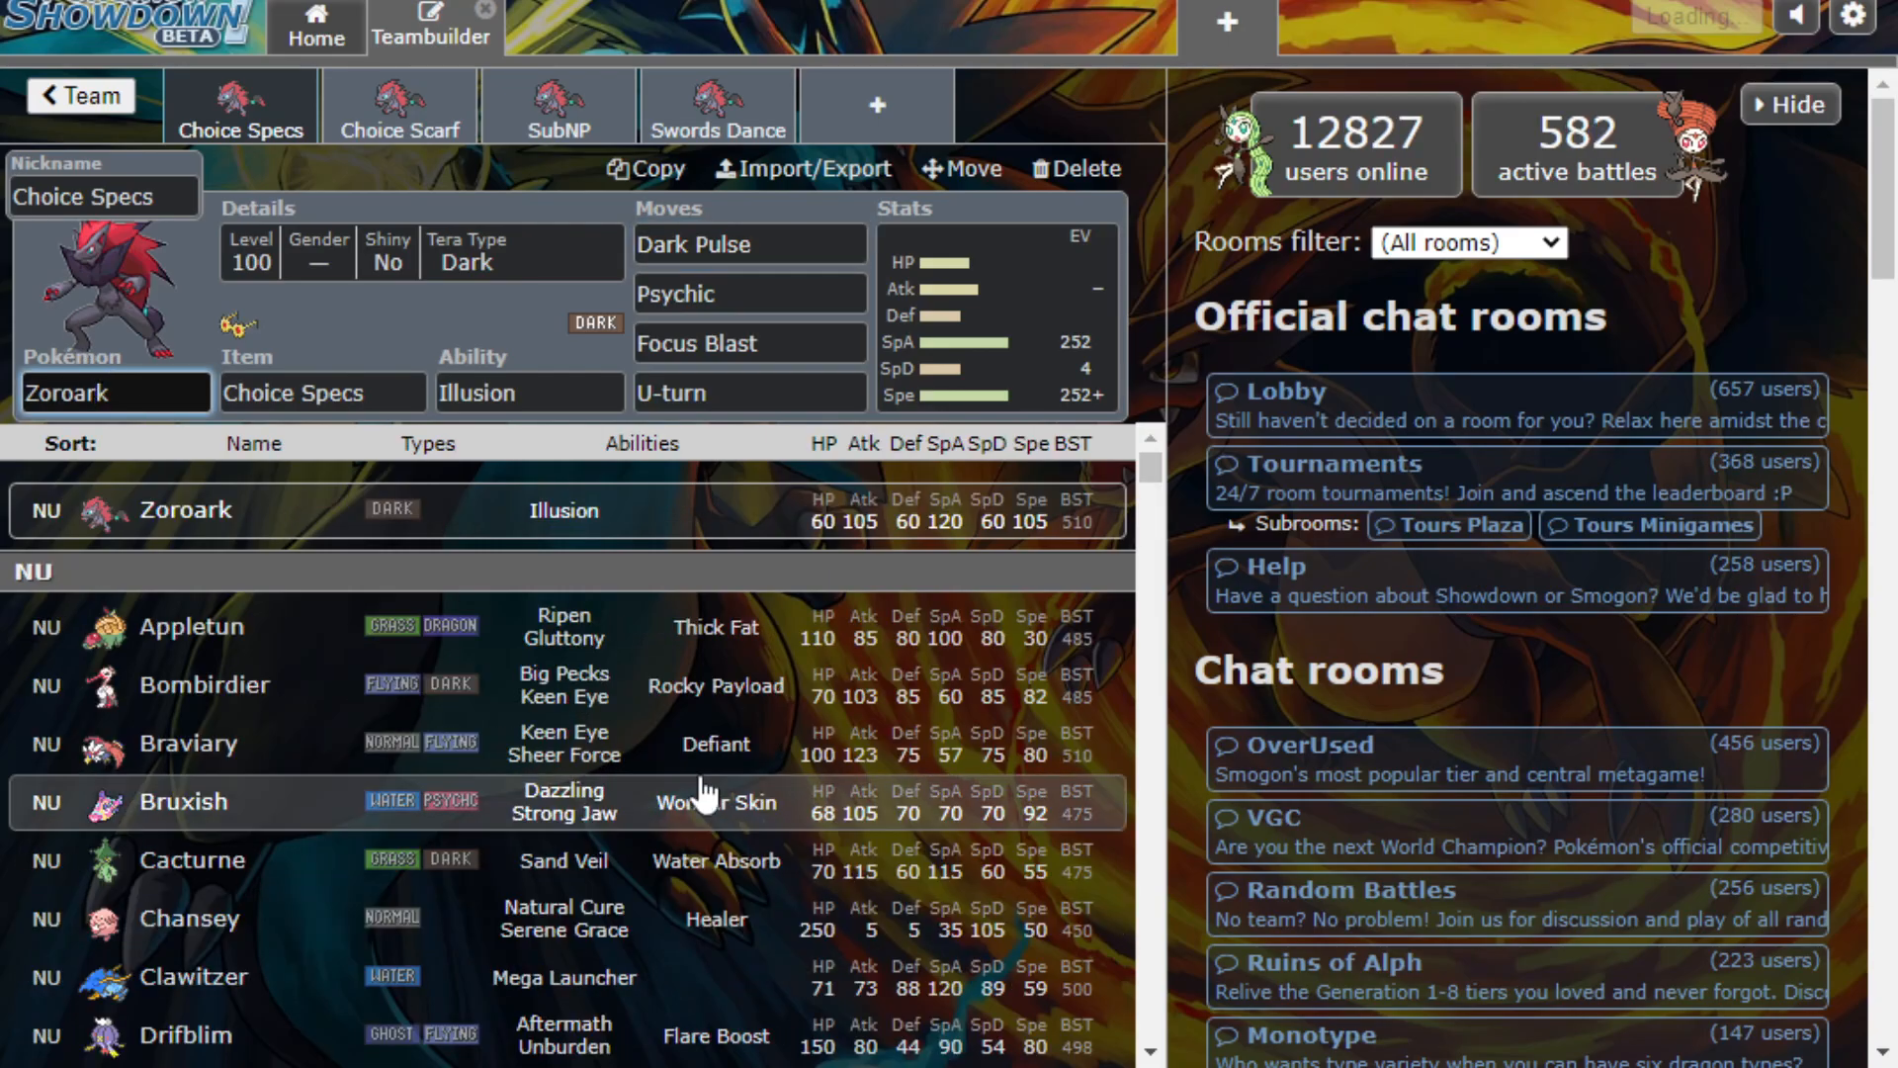
scroll("down", 3)
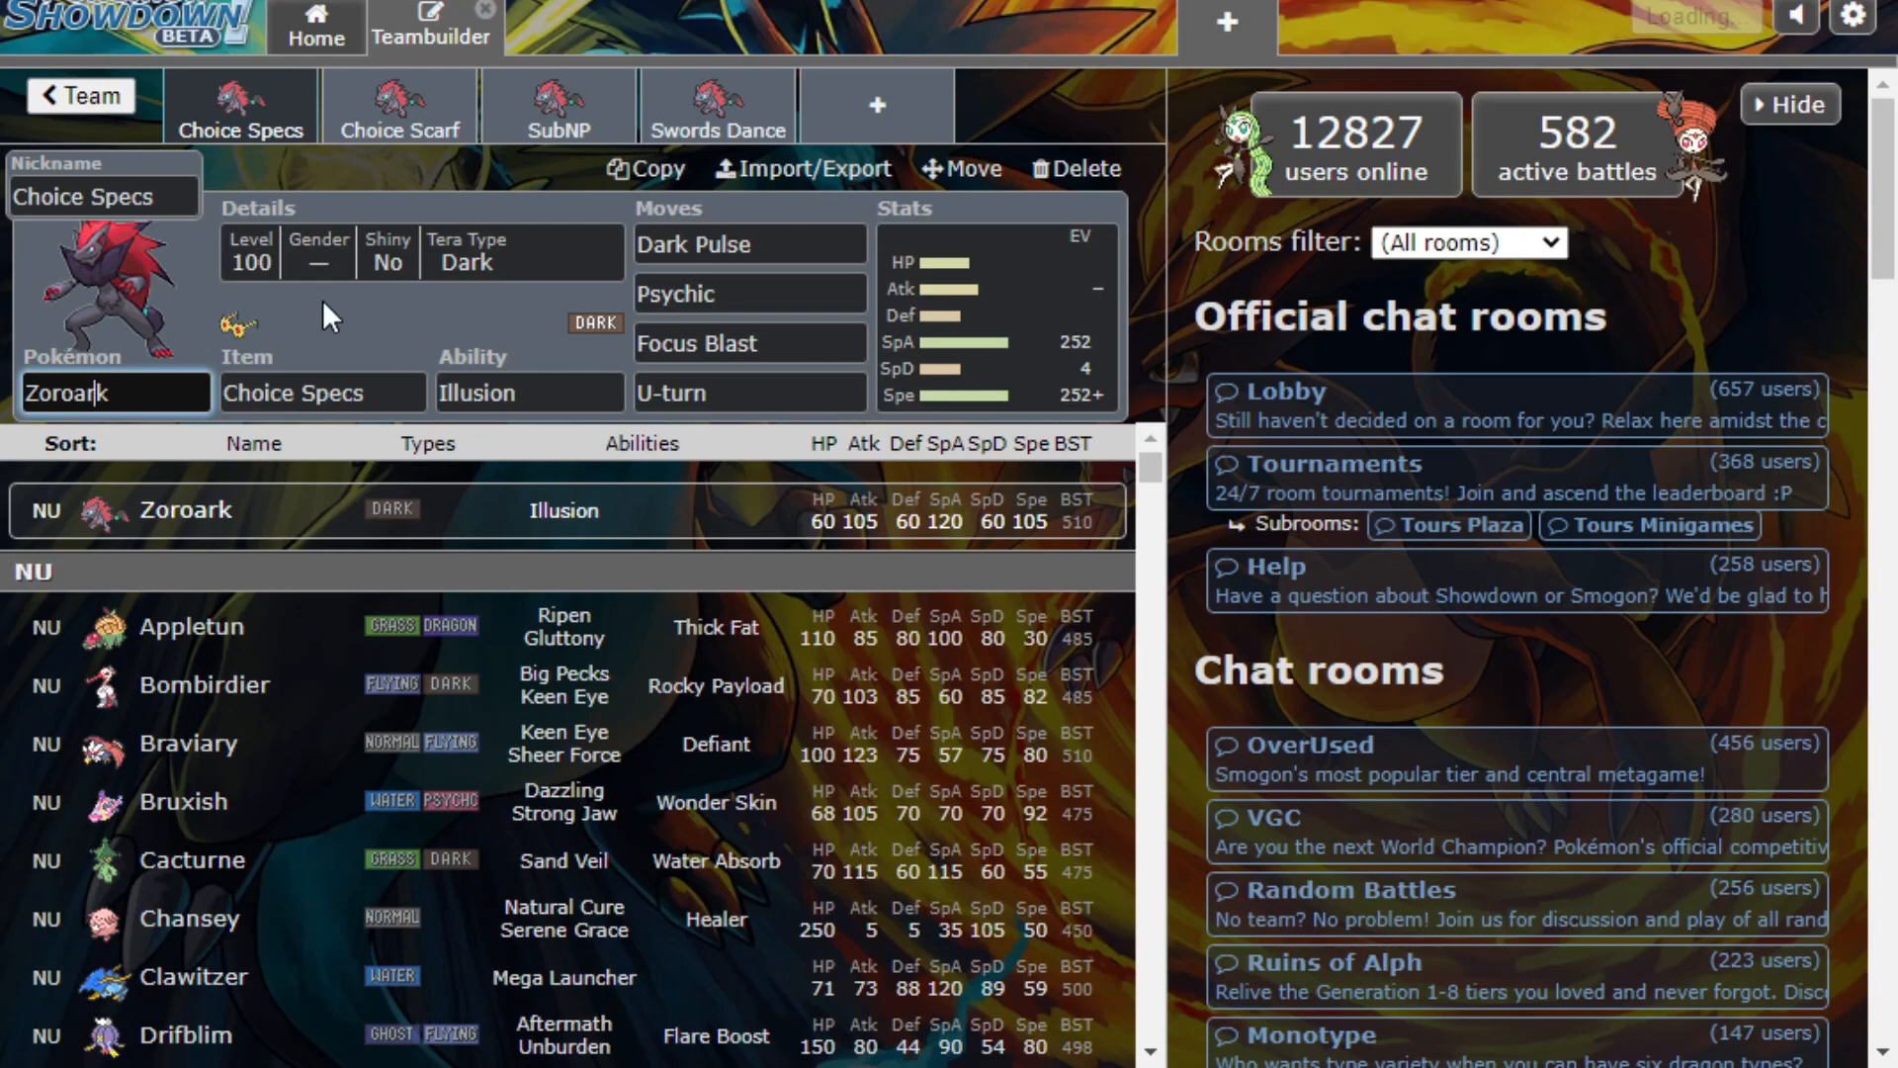
mouse_move(589, 305)
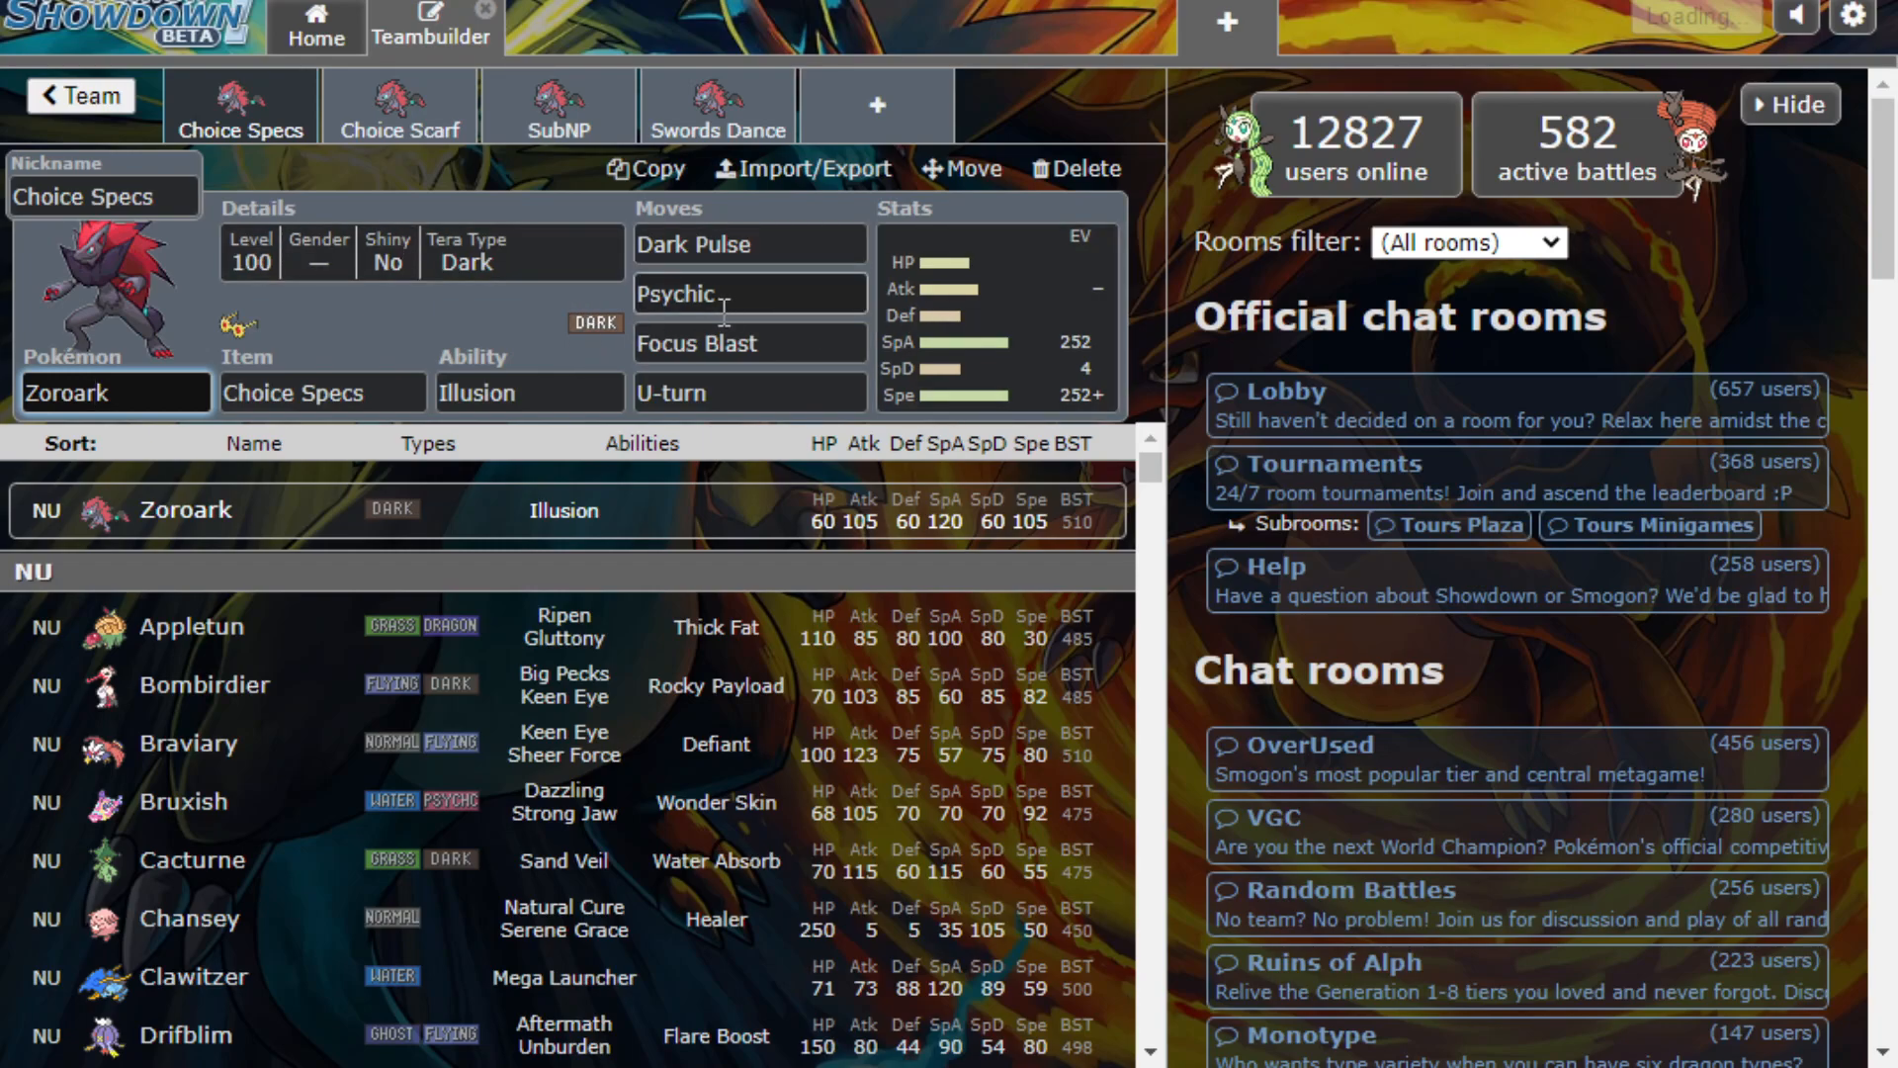
left_click(398, 107)
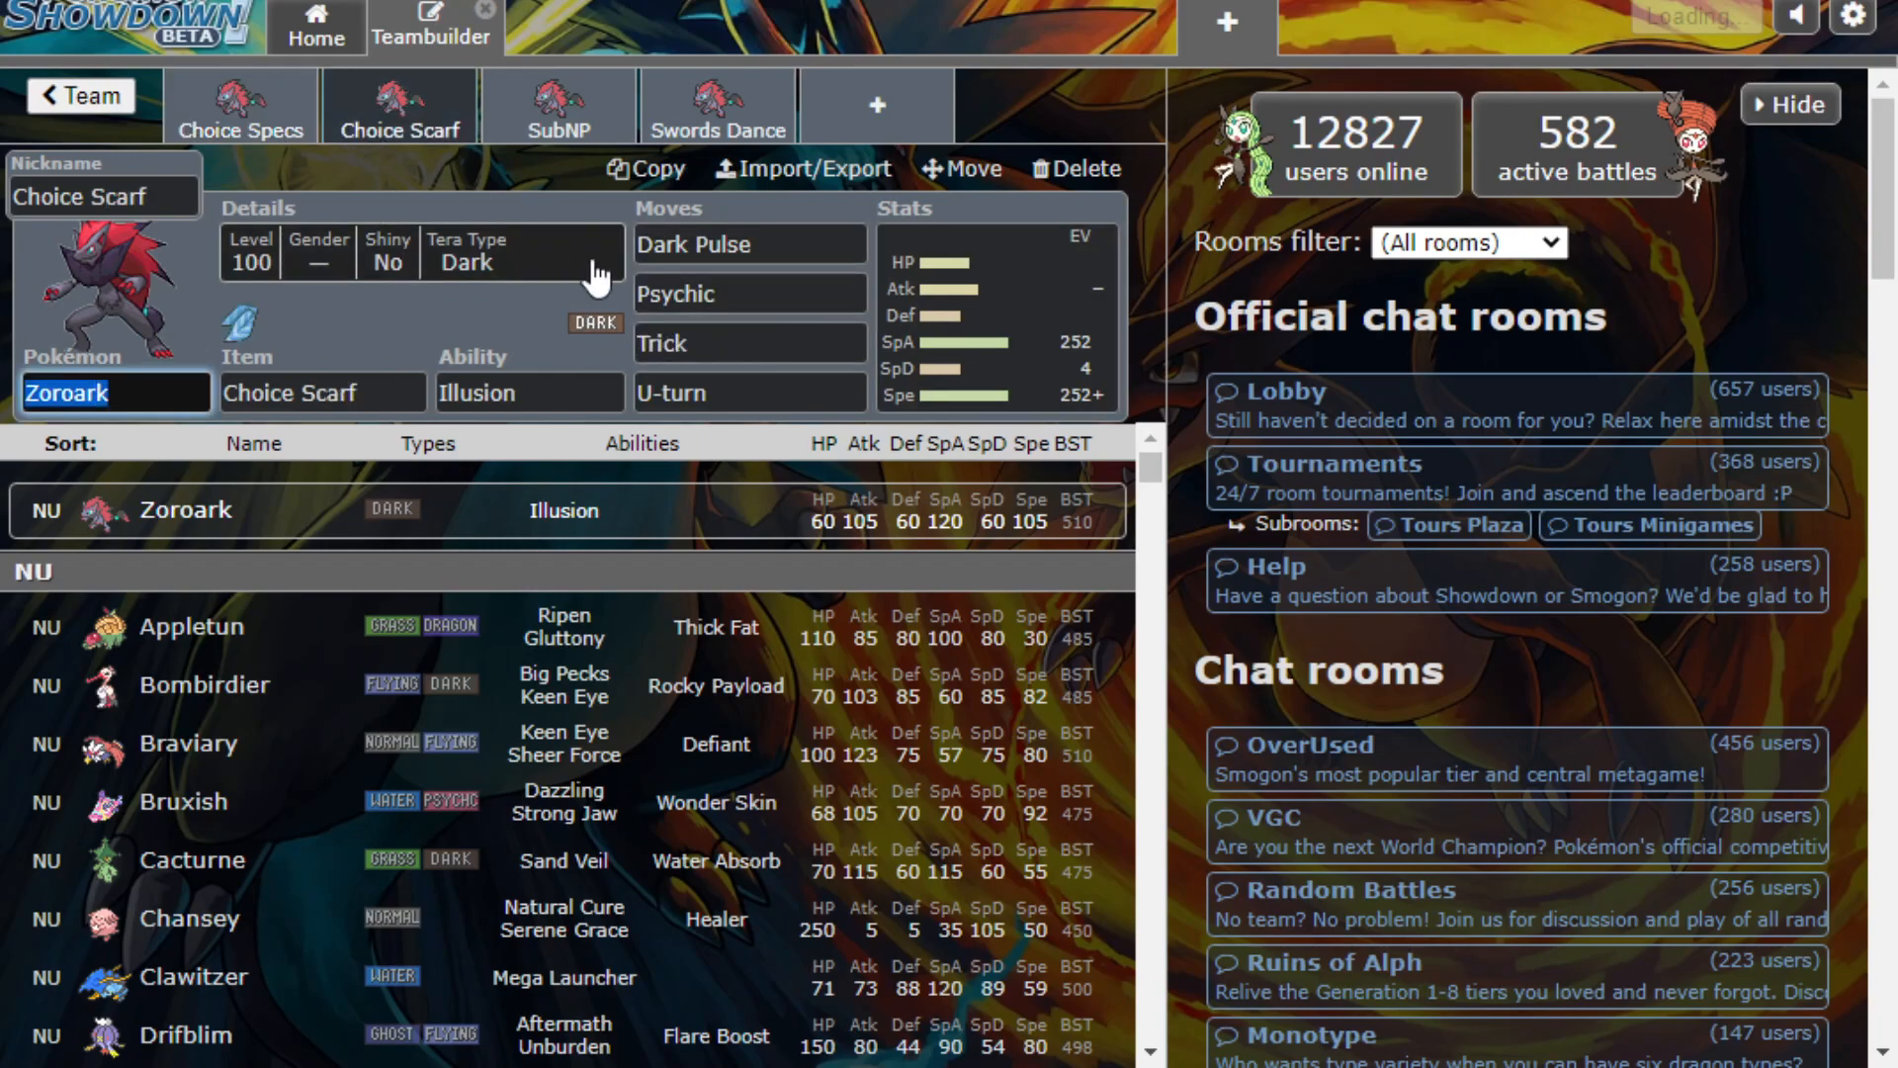
mouse_move(484, 338)
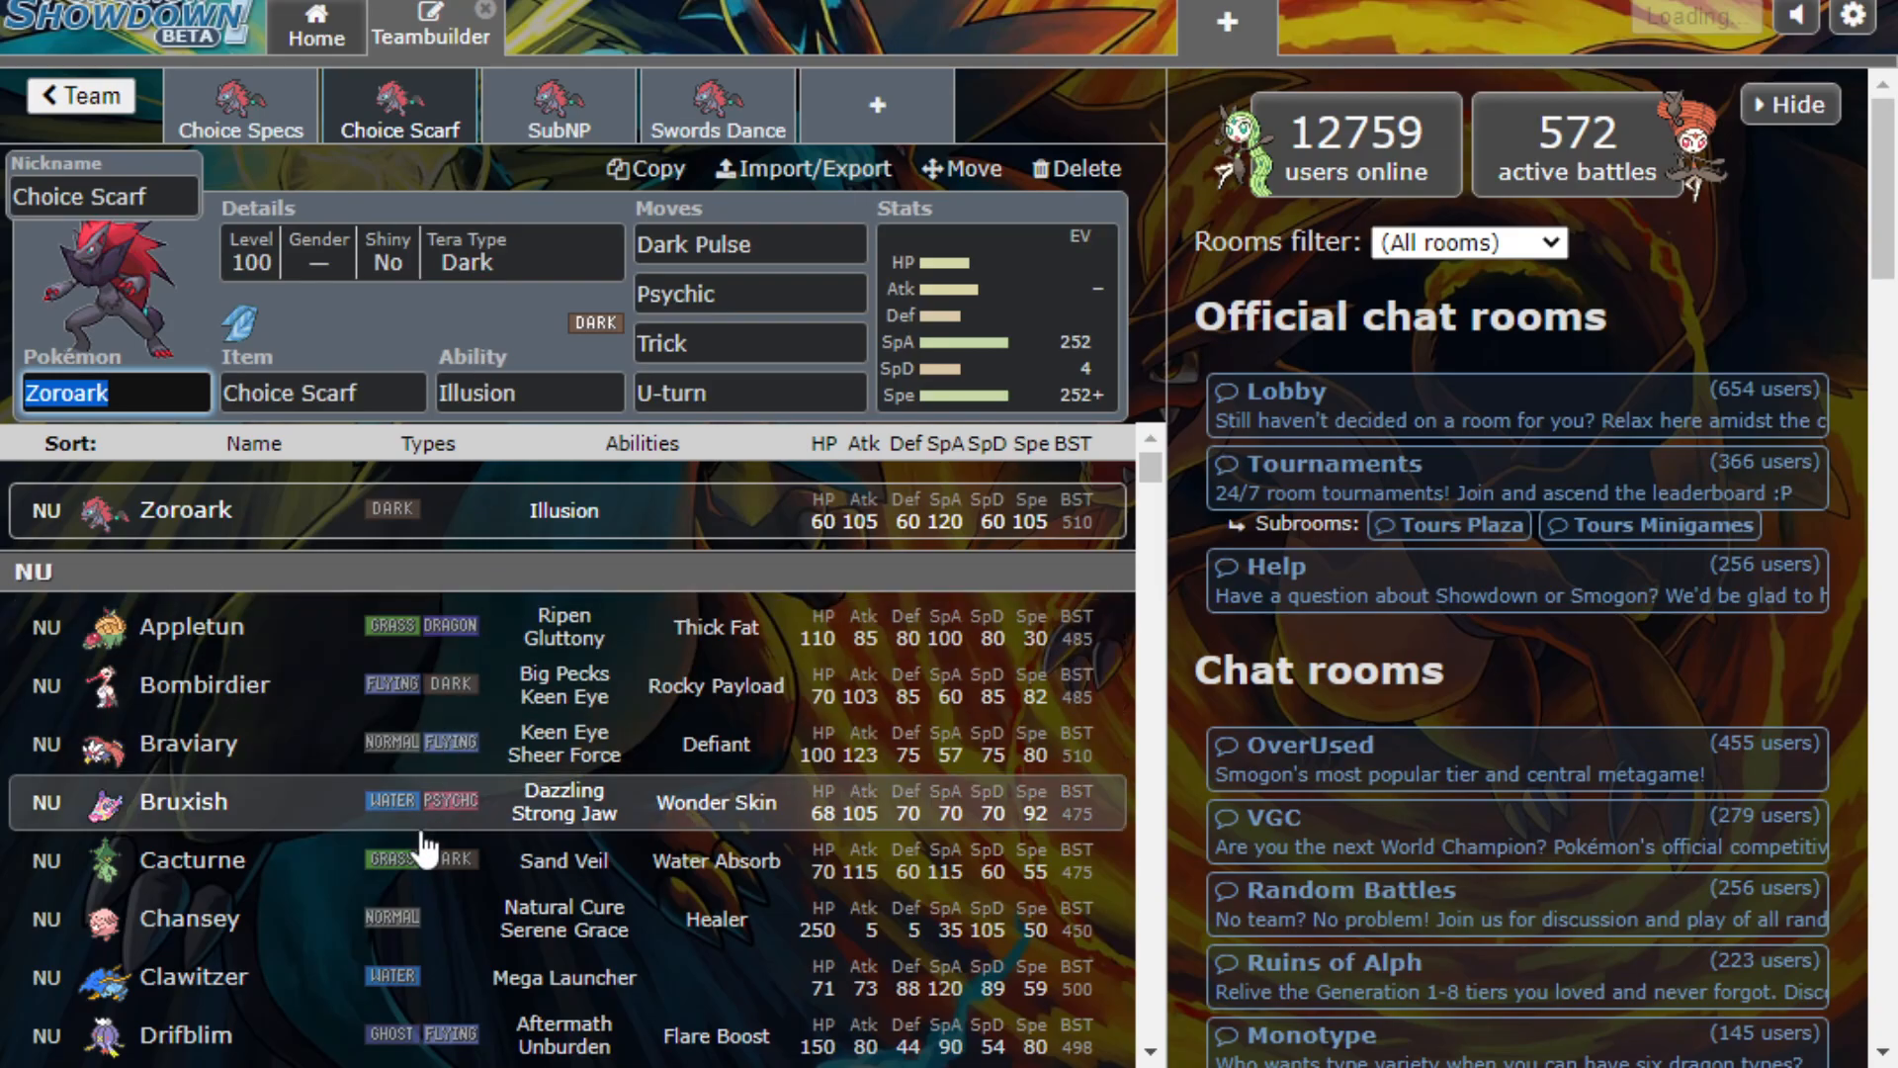
scroll("down", 3)
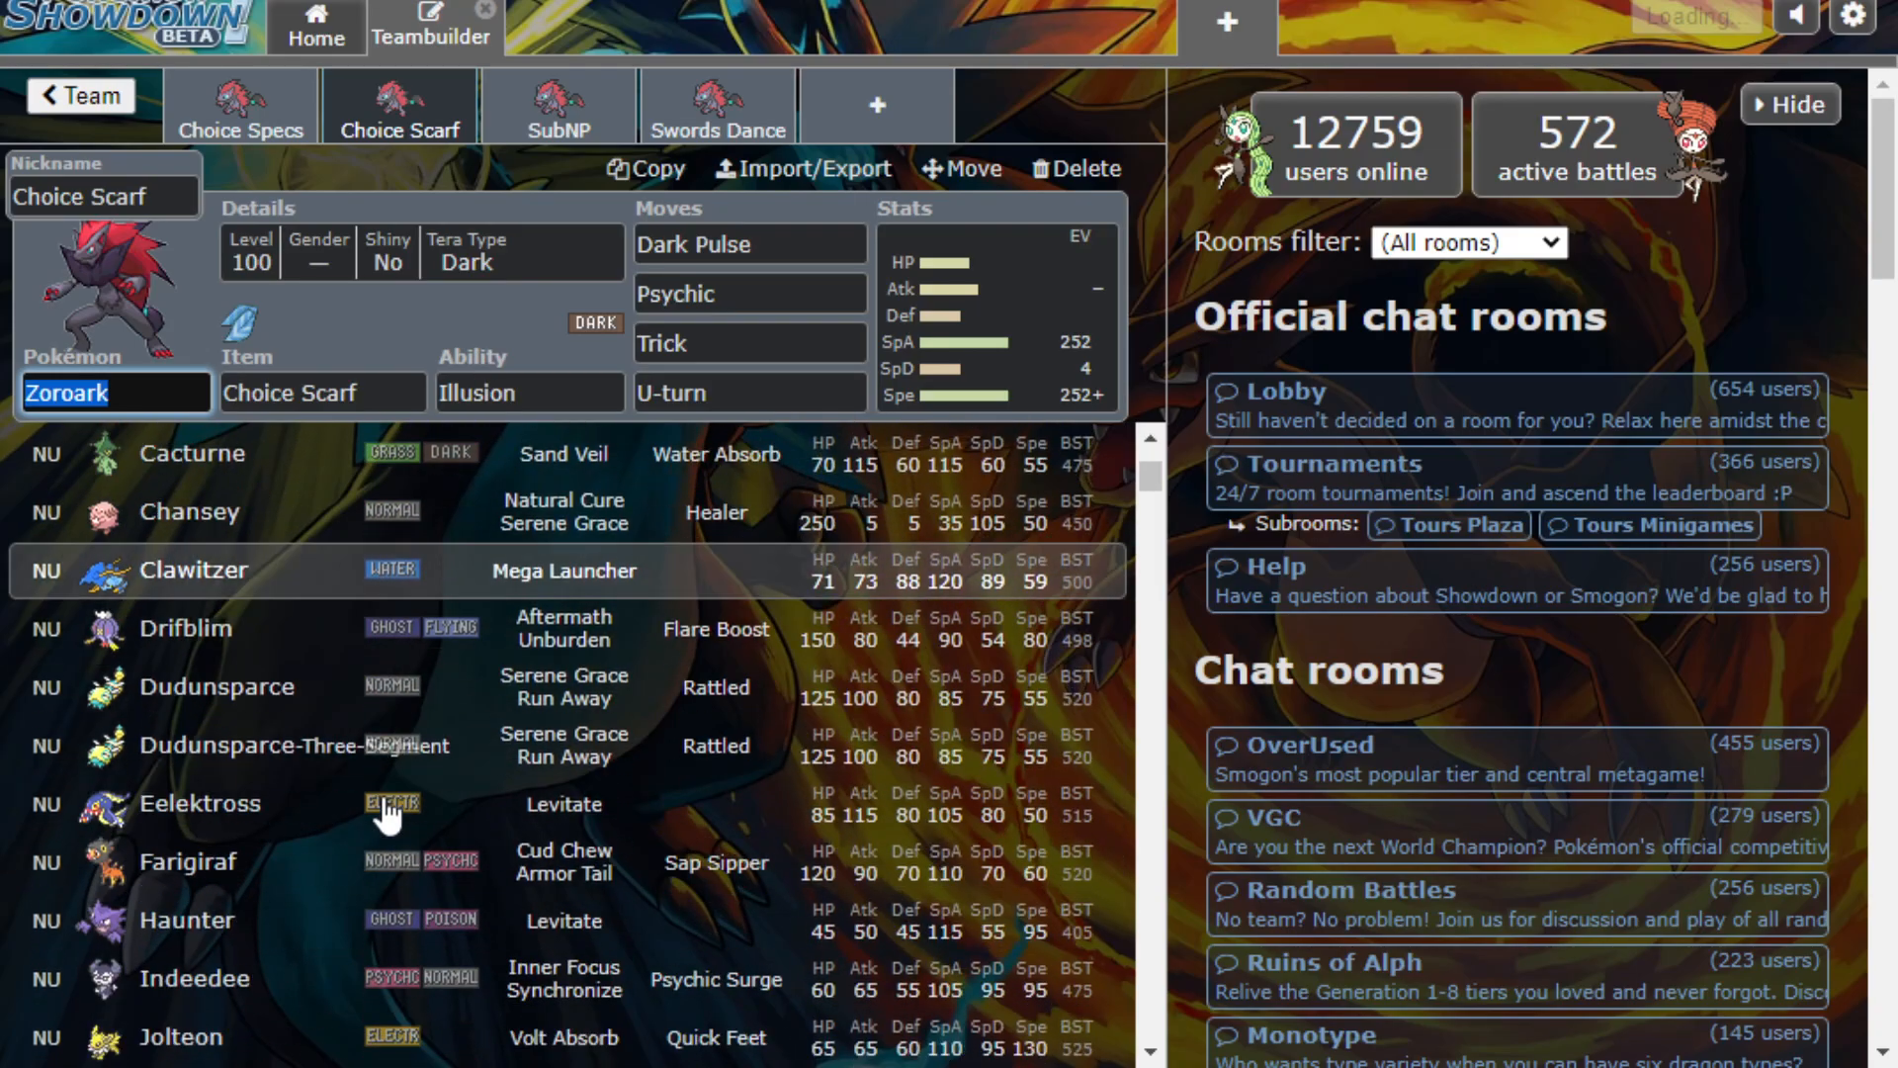
scroll("down", 3)
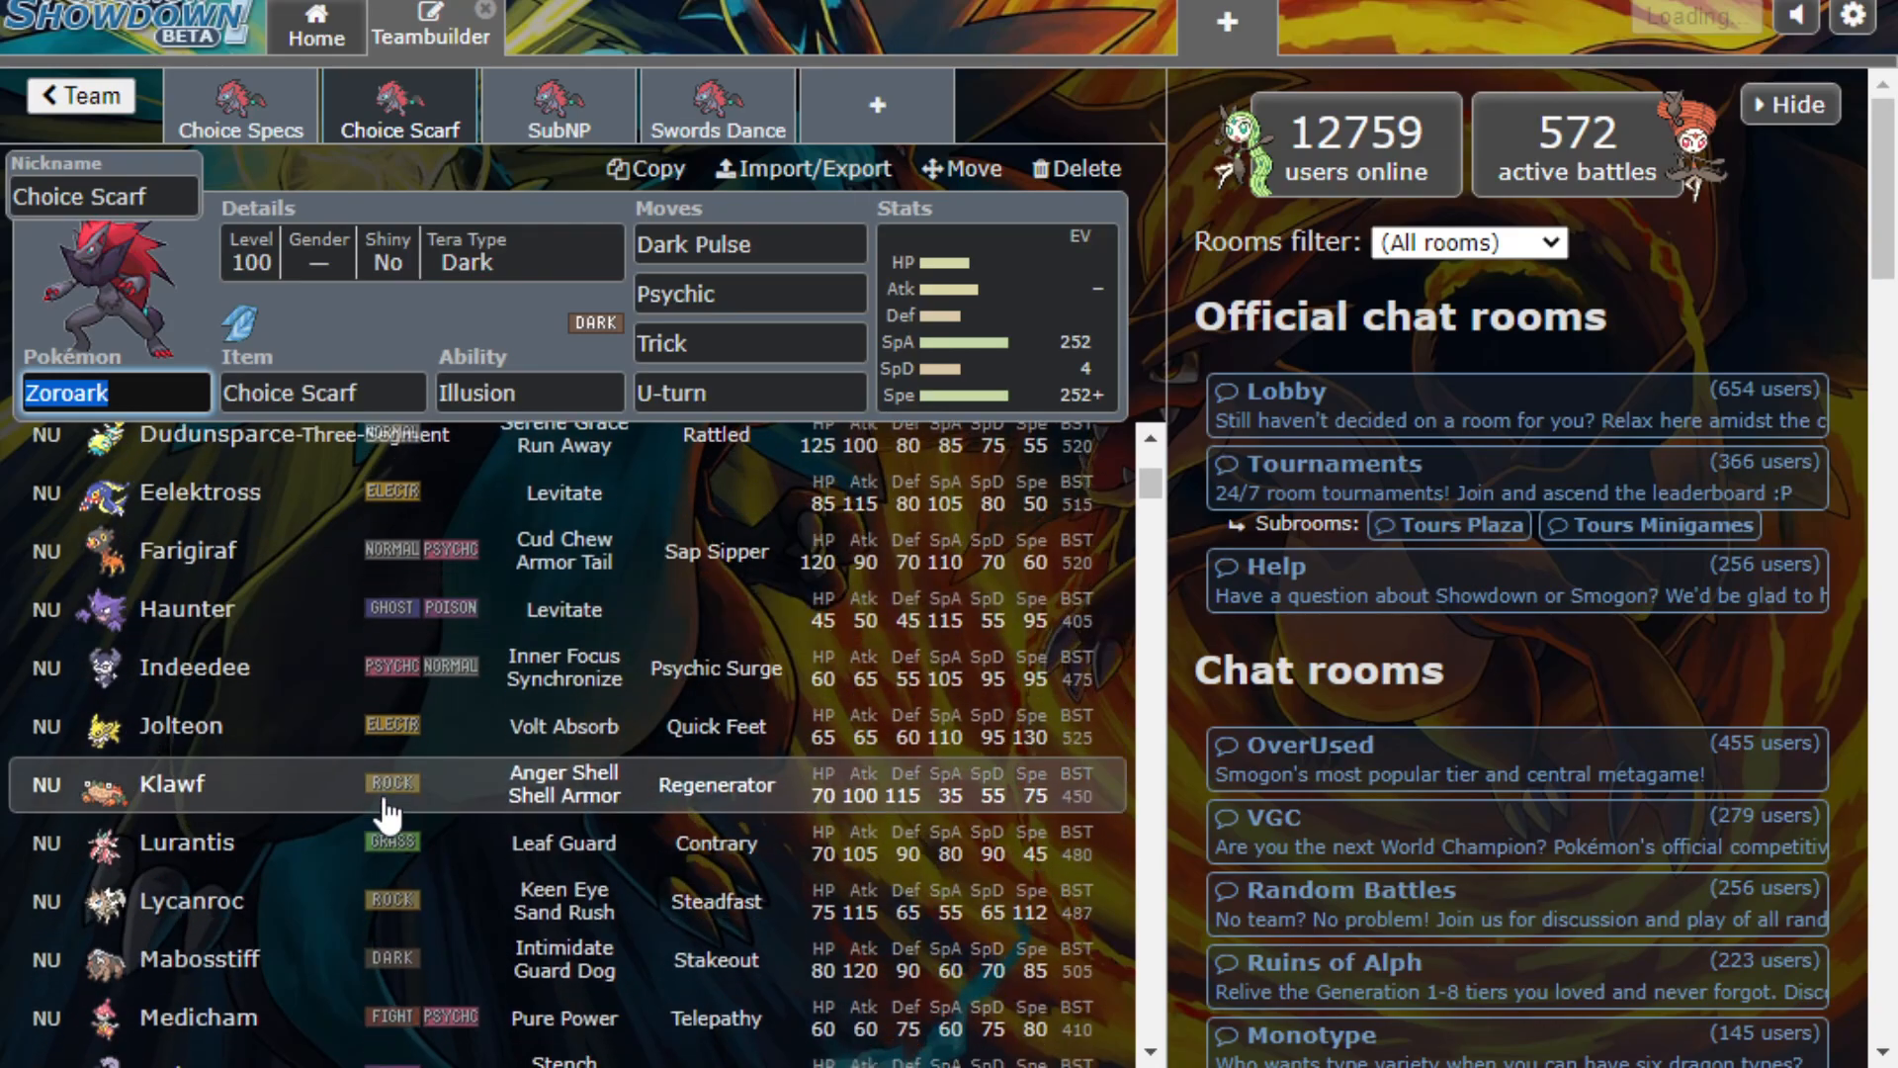
scroll("down", 3)
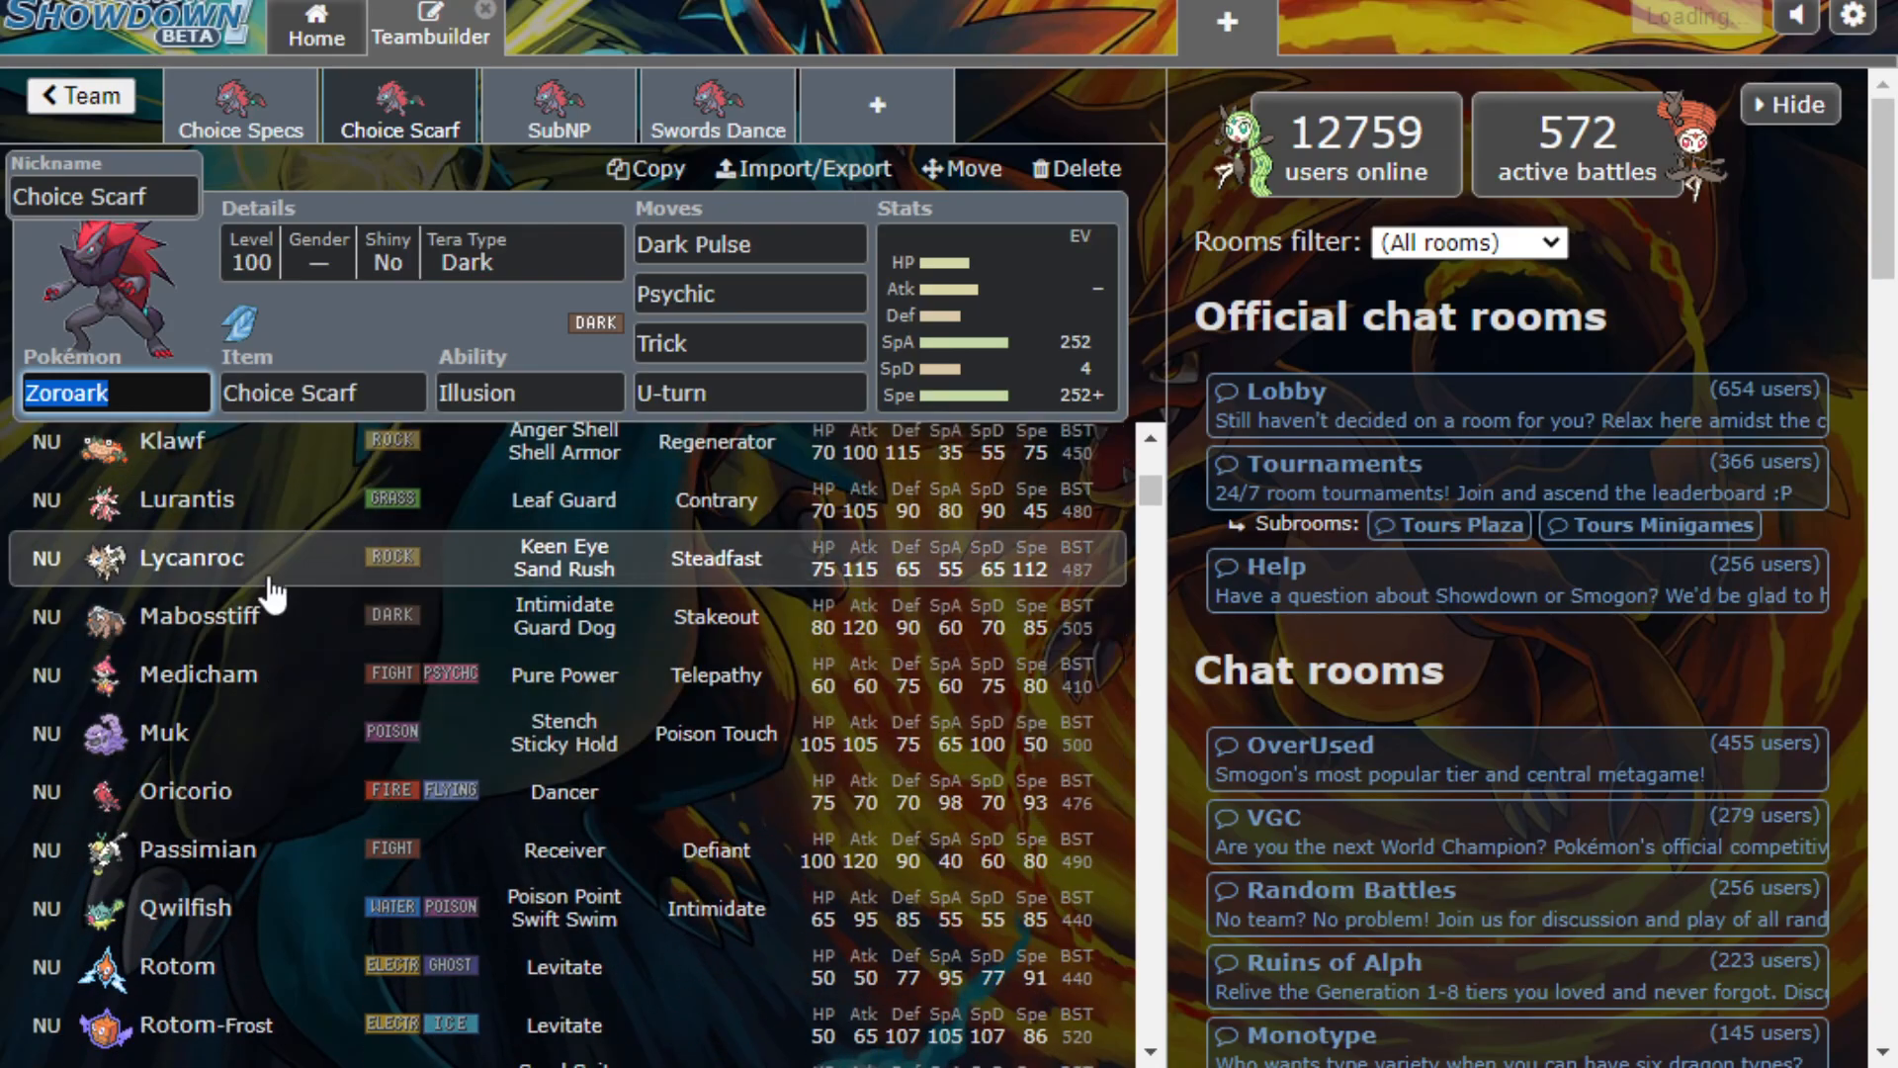
scroll("down", 3)
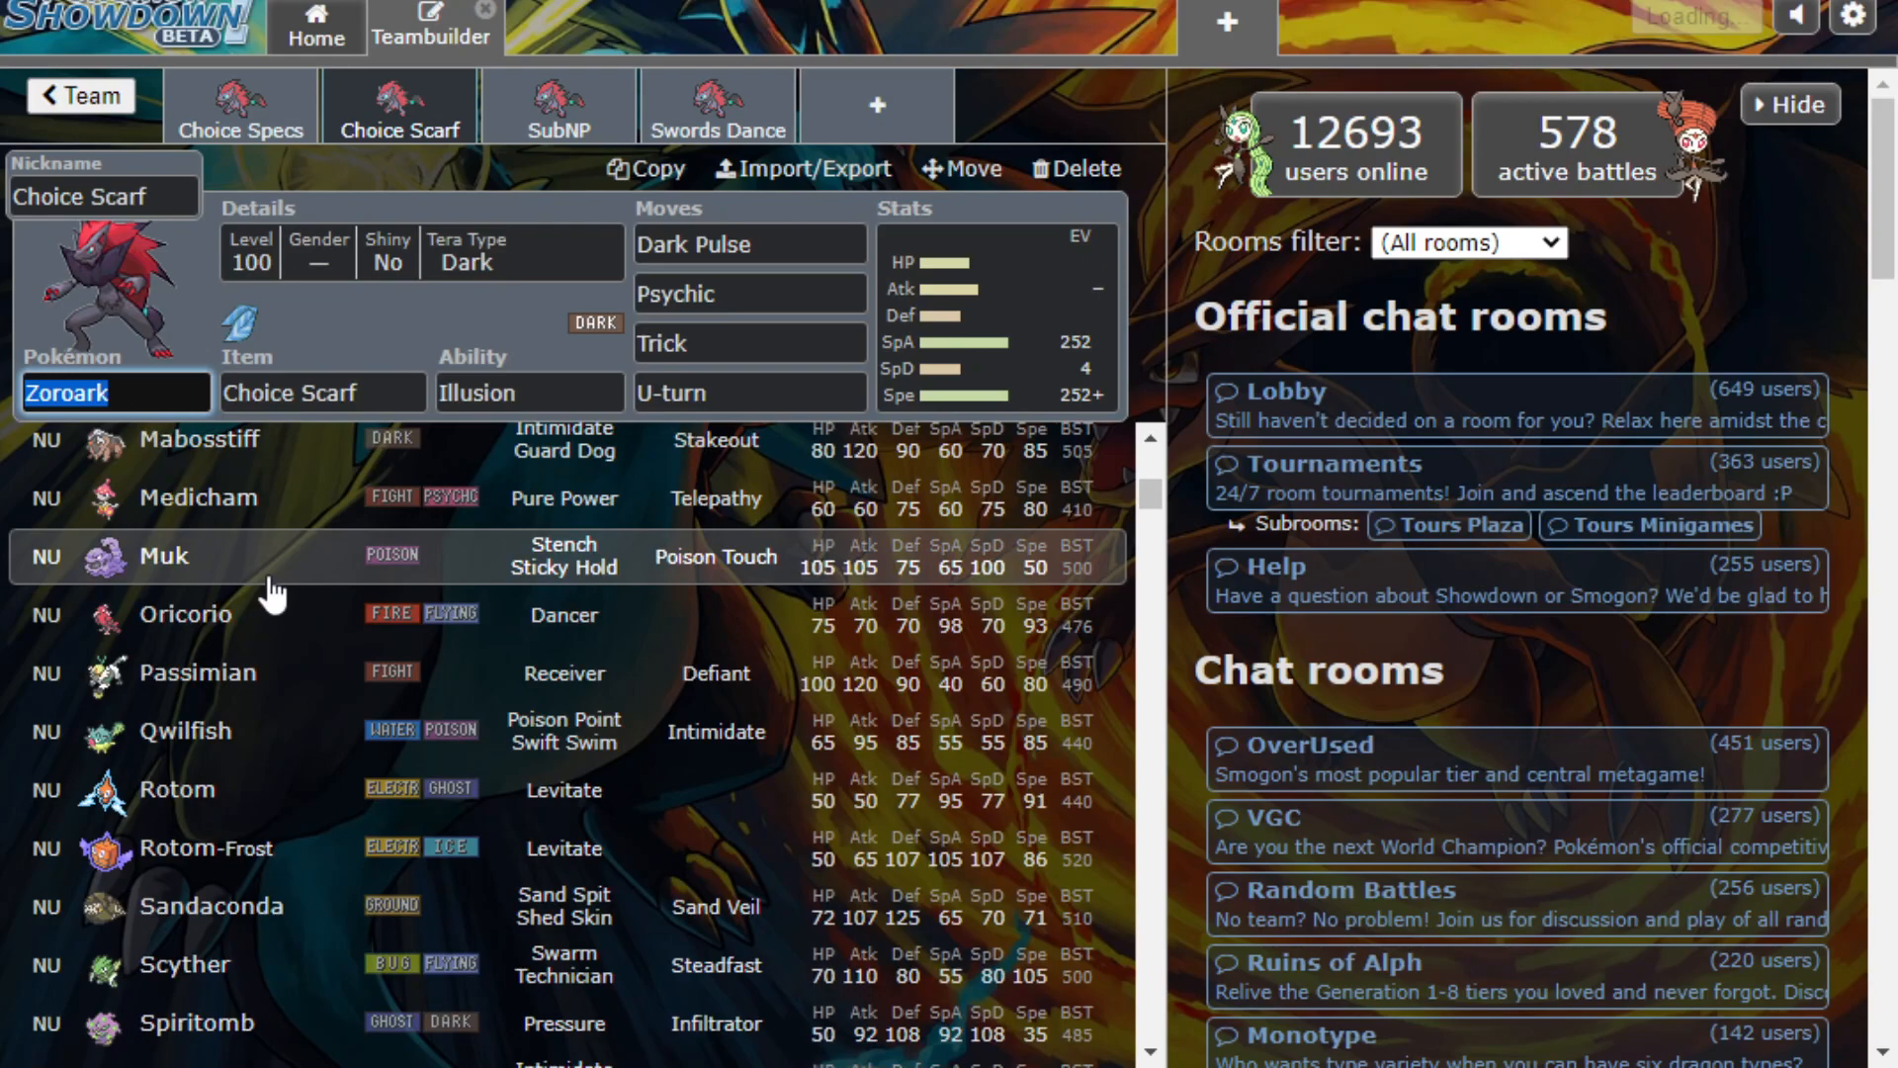
scroll("down", 3)
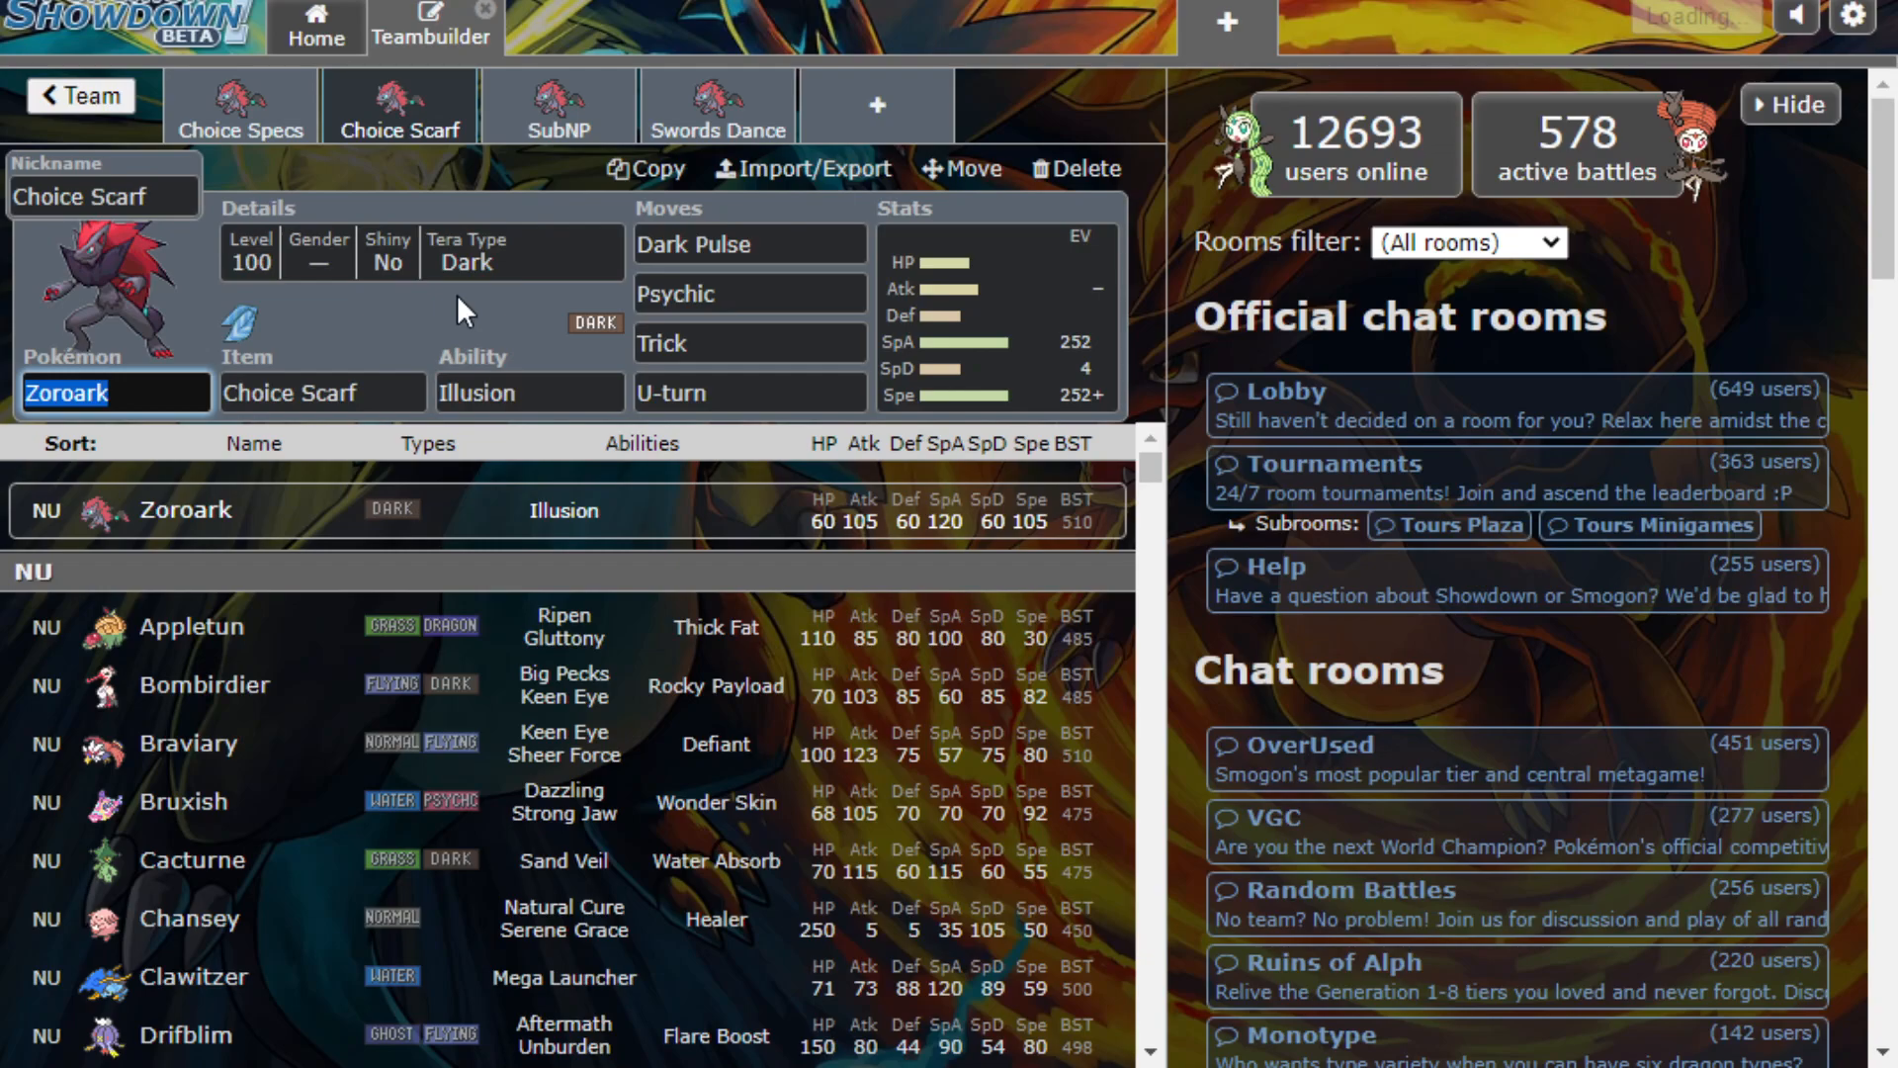
mouse_move(514, 364)
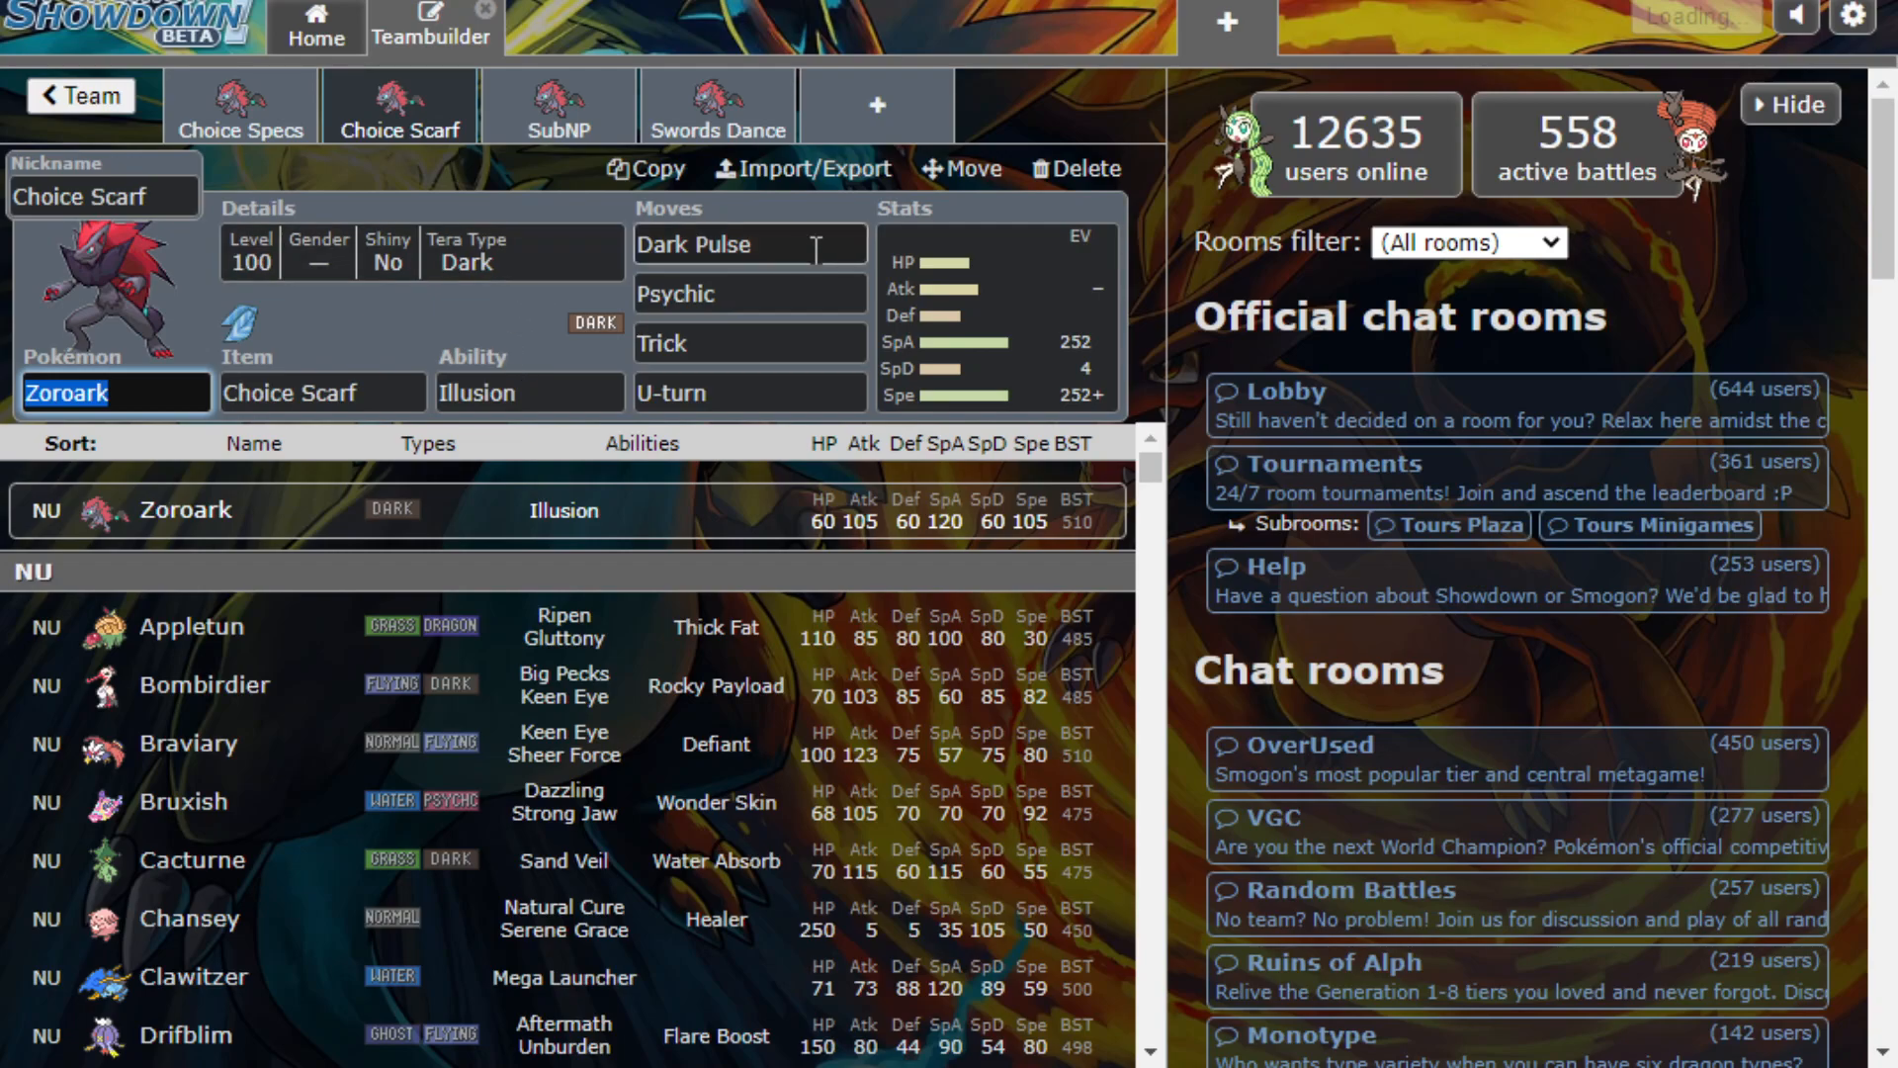
Check the Choice Scarf set's details, Dark Pulse slot, species field and U-turn slot
left_click(467, 255)
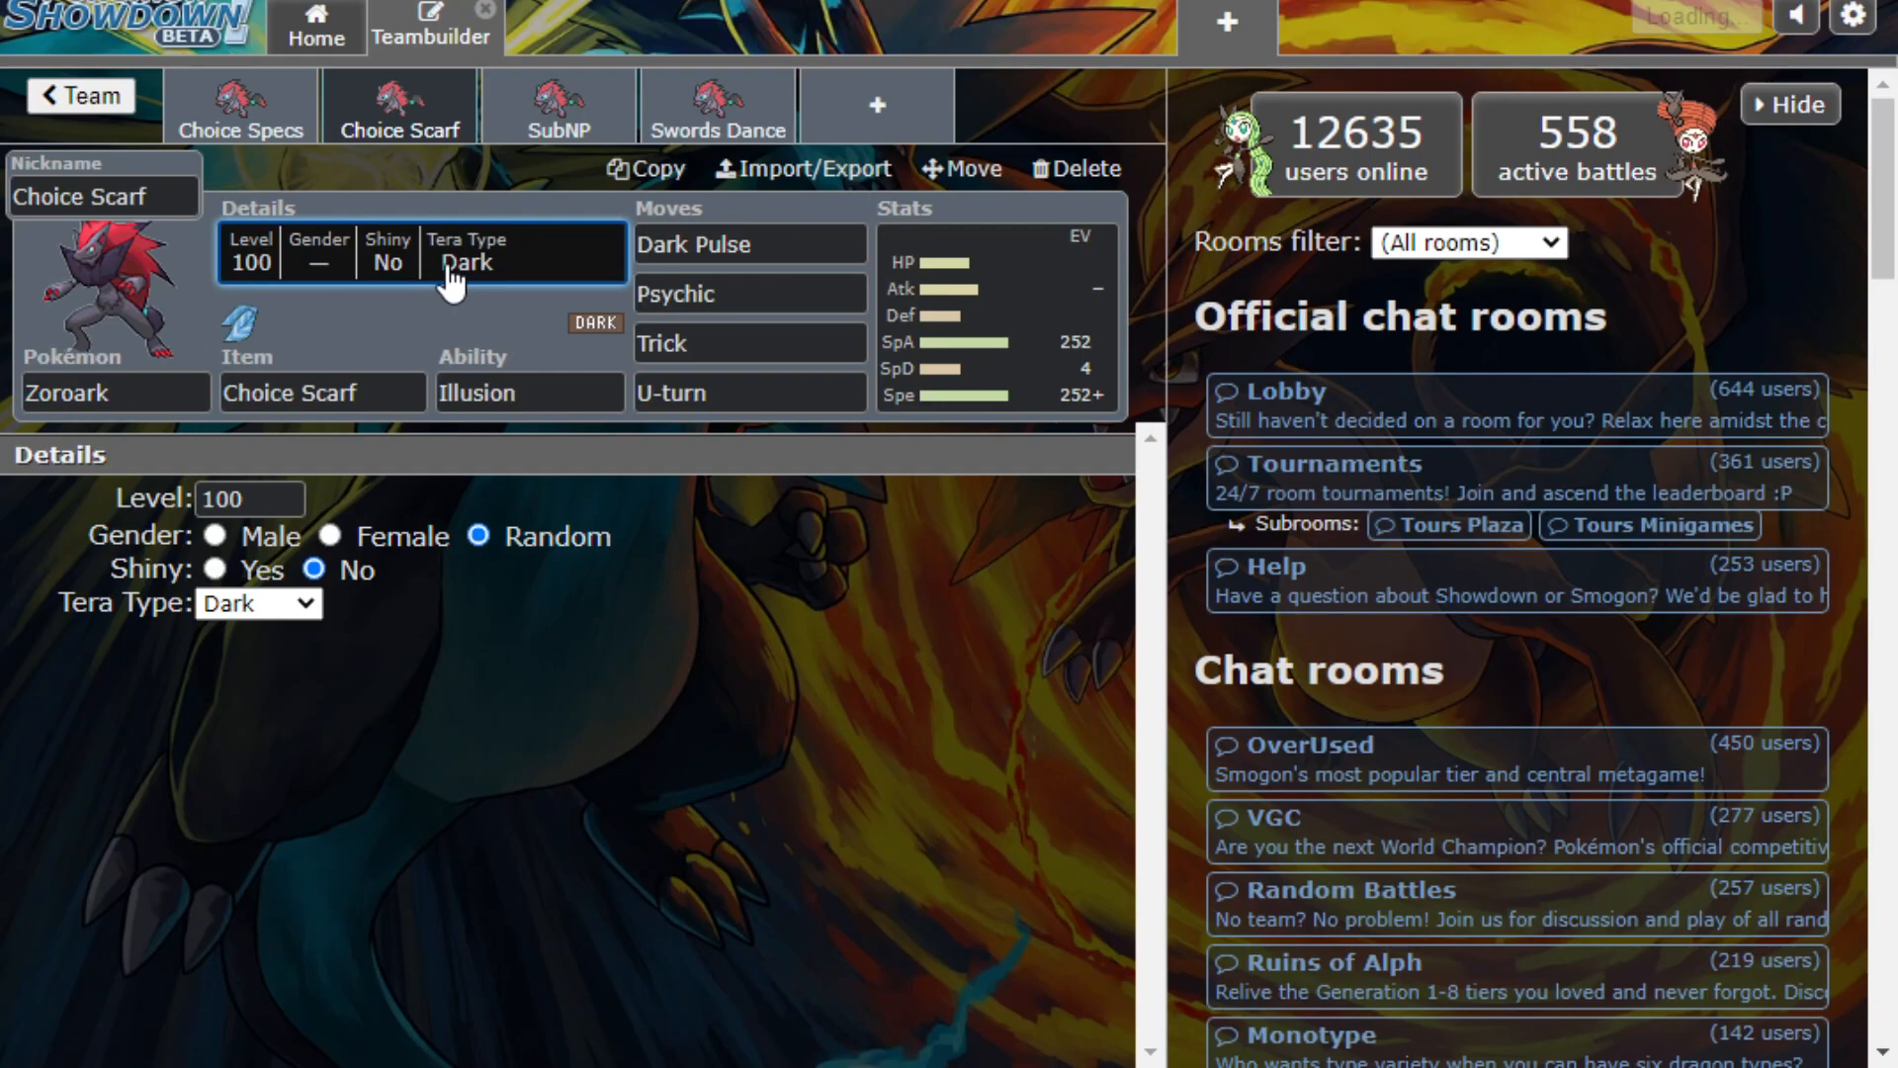
left_click(749, 245)
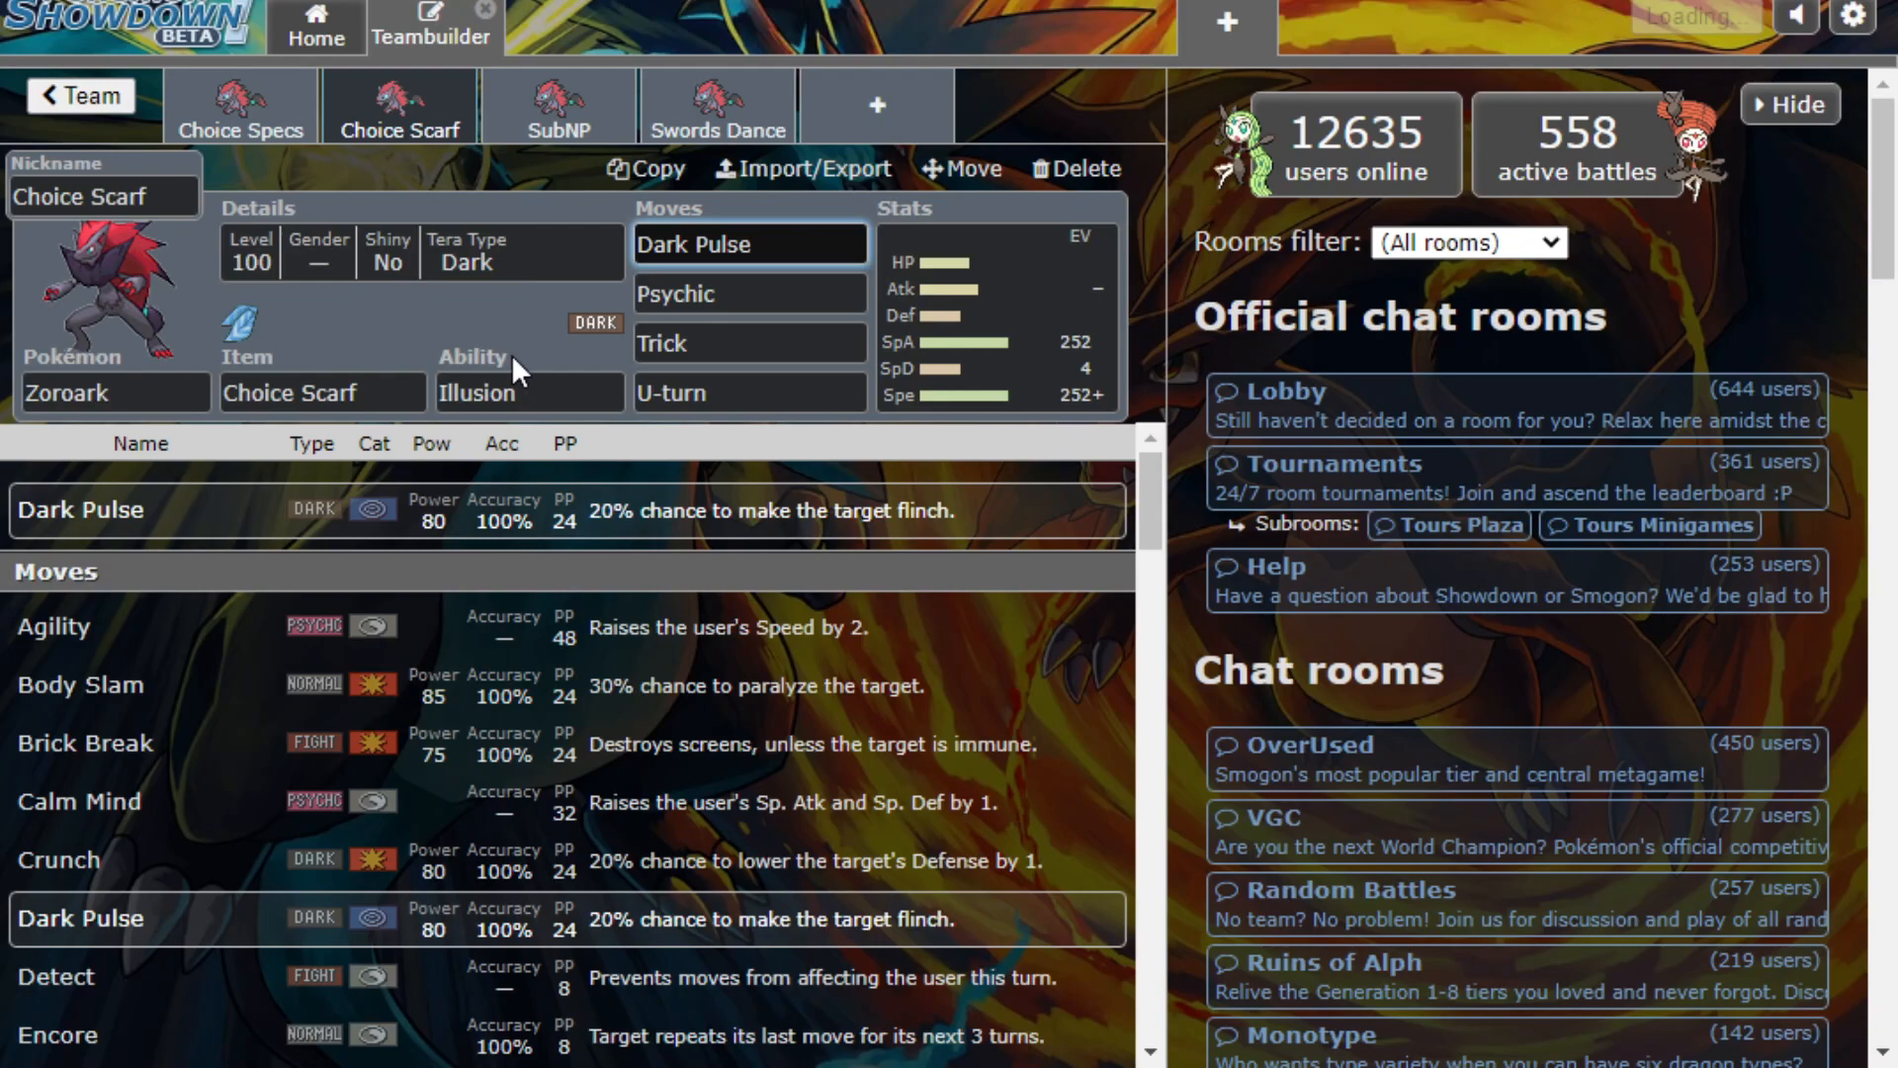
mouse_move(418, 373)
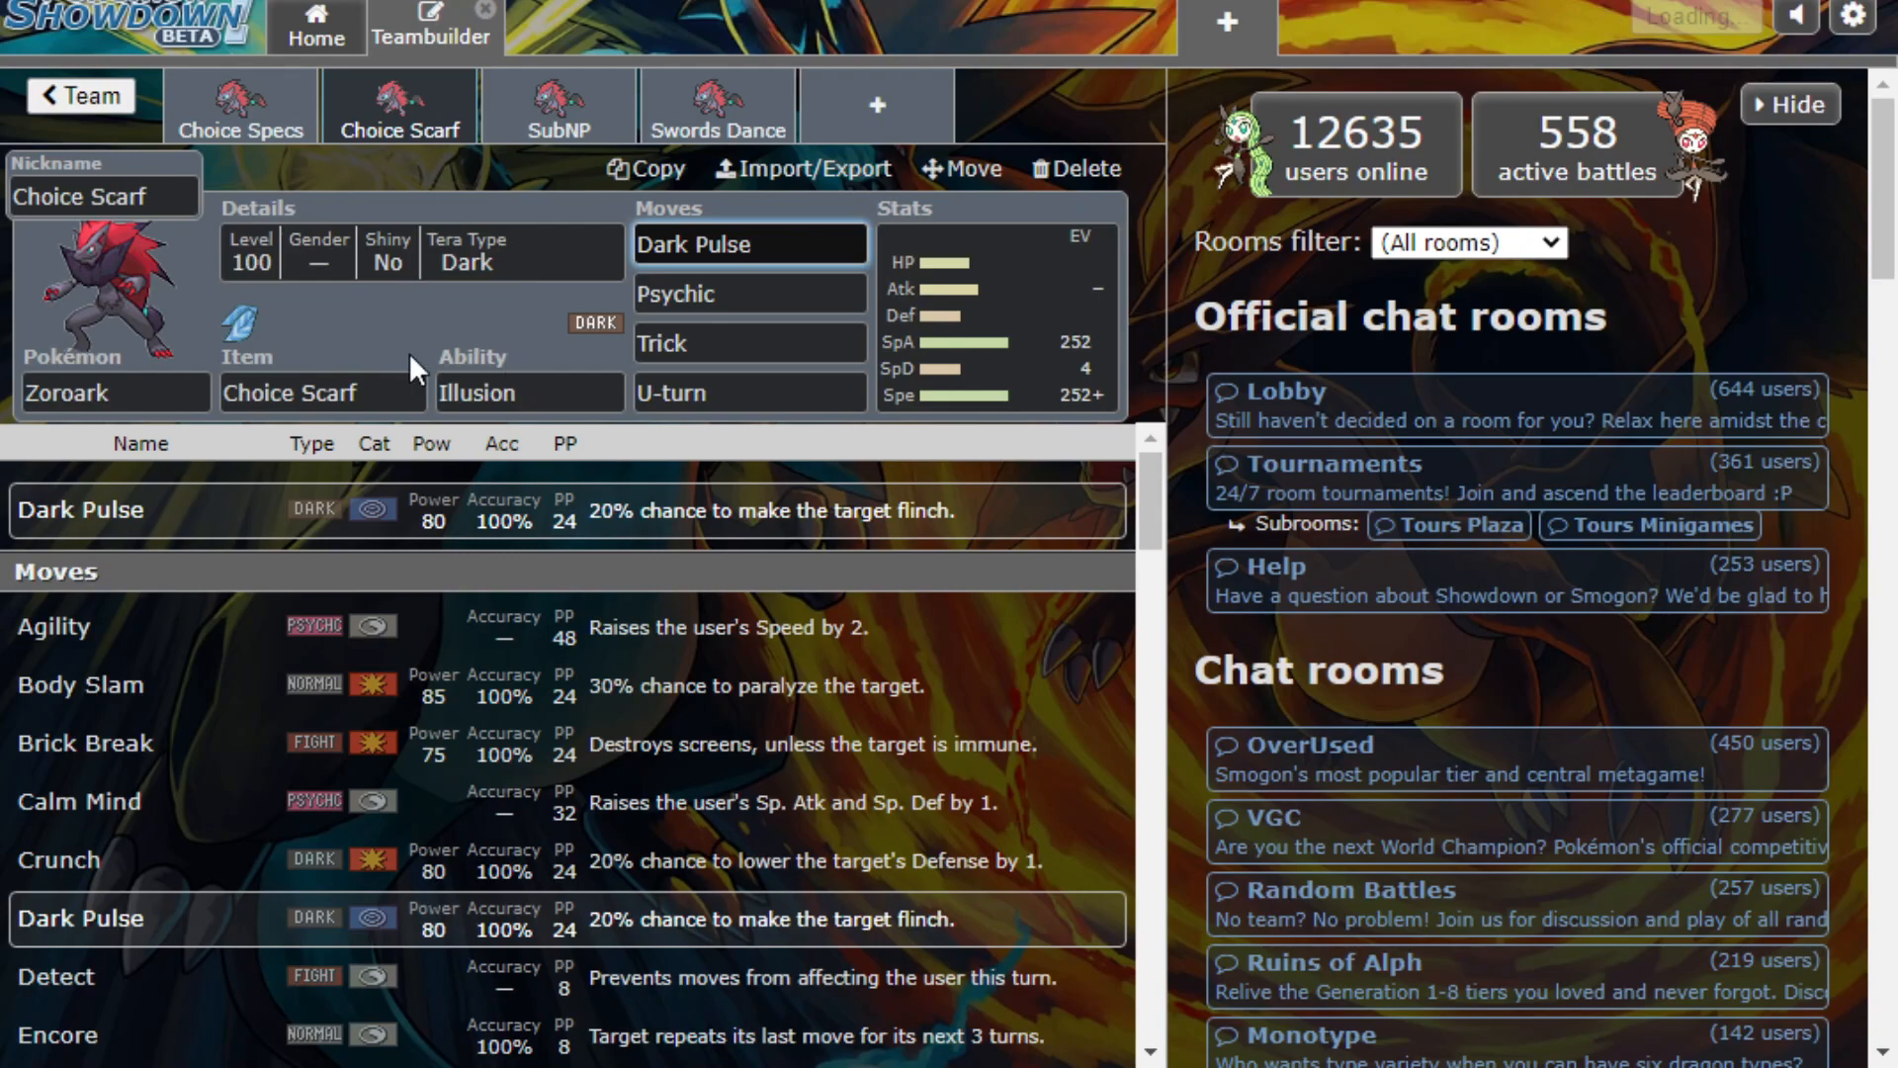
mouse_move(12, 366)
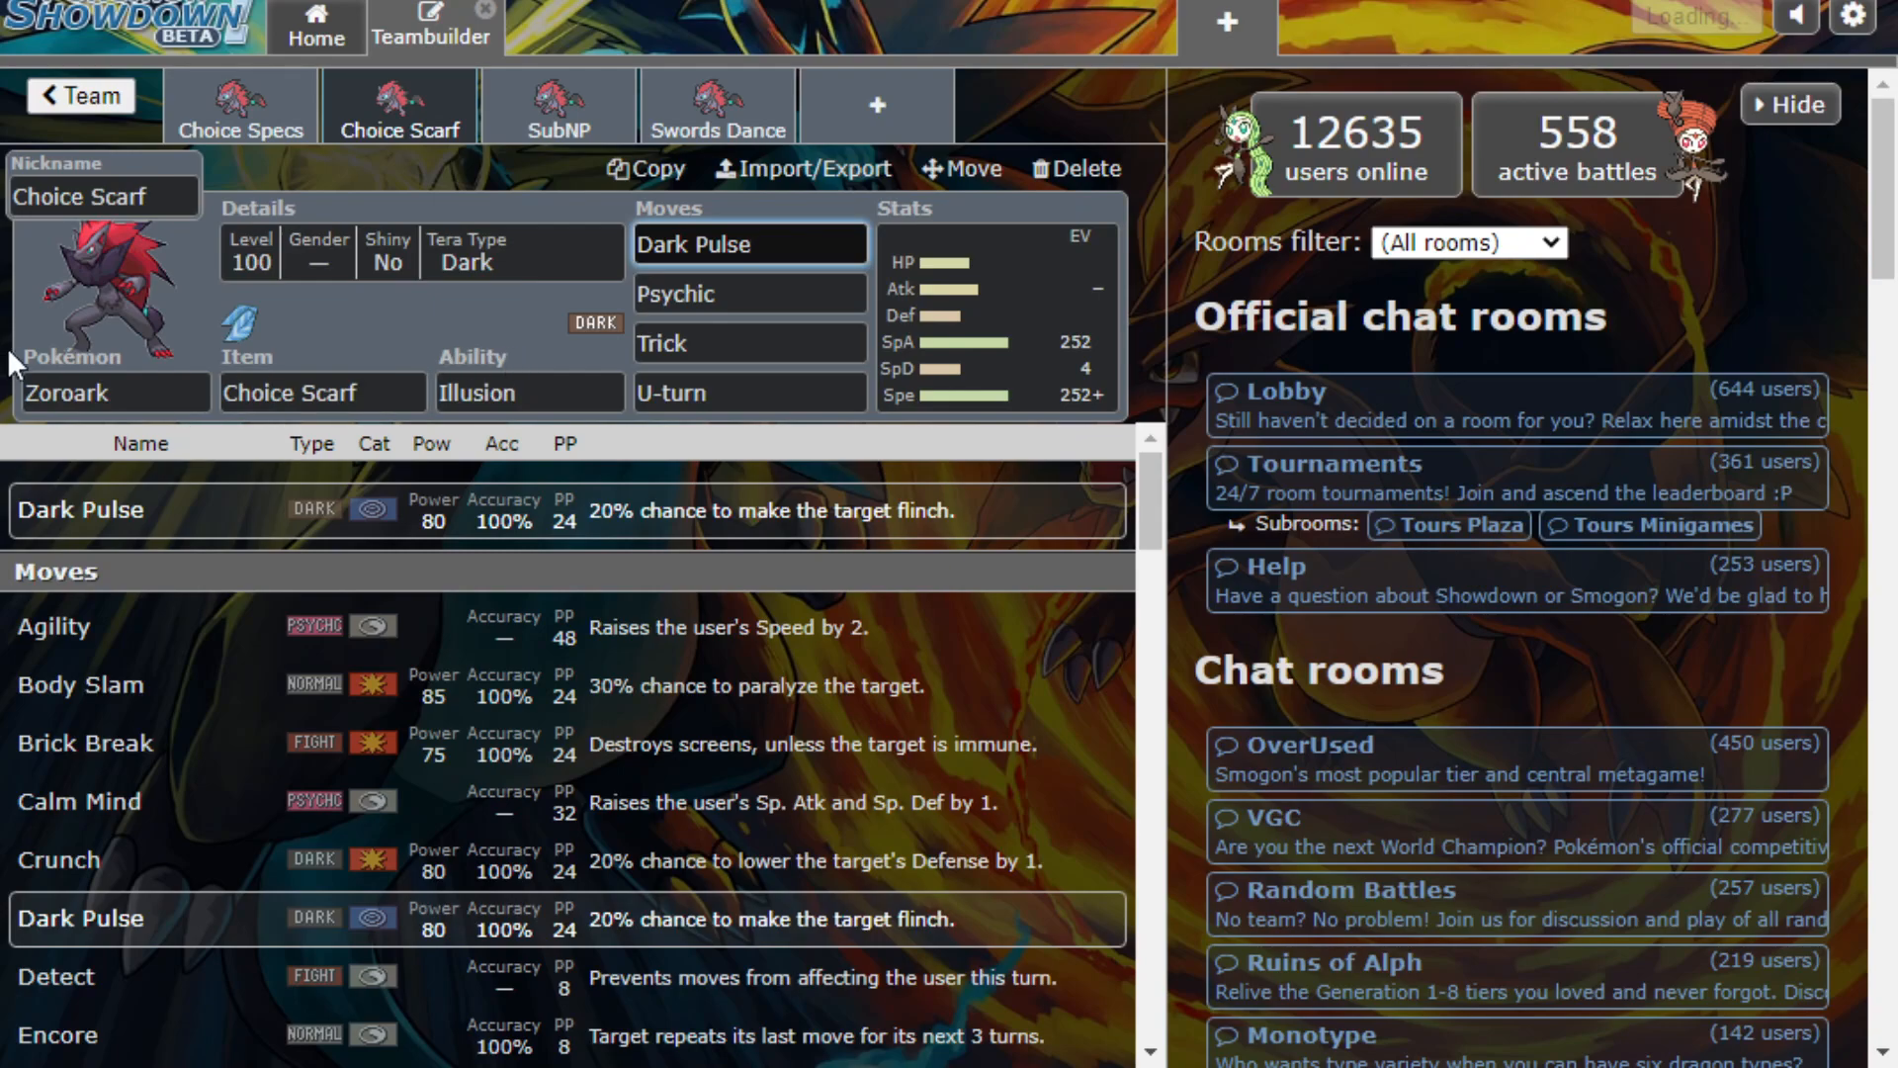
left_click(115, 392)
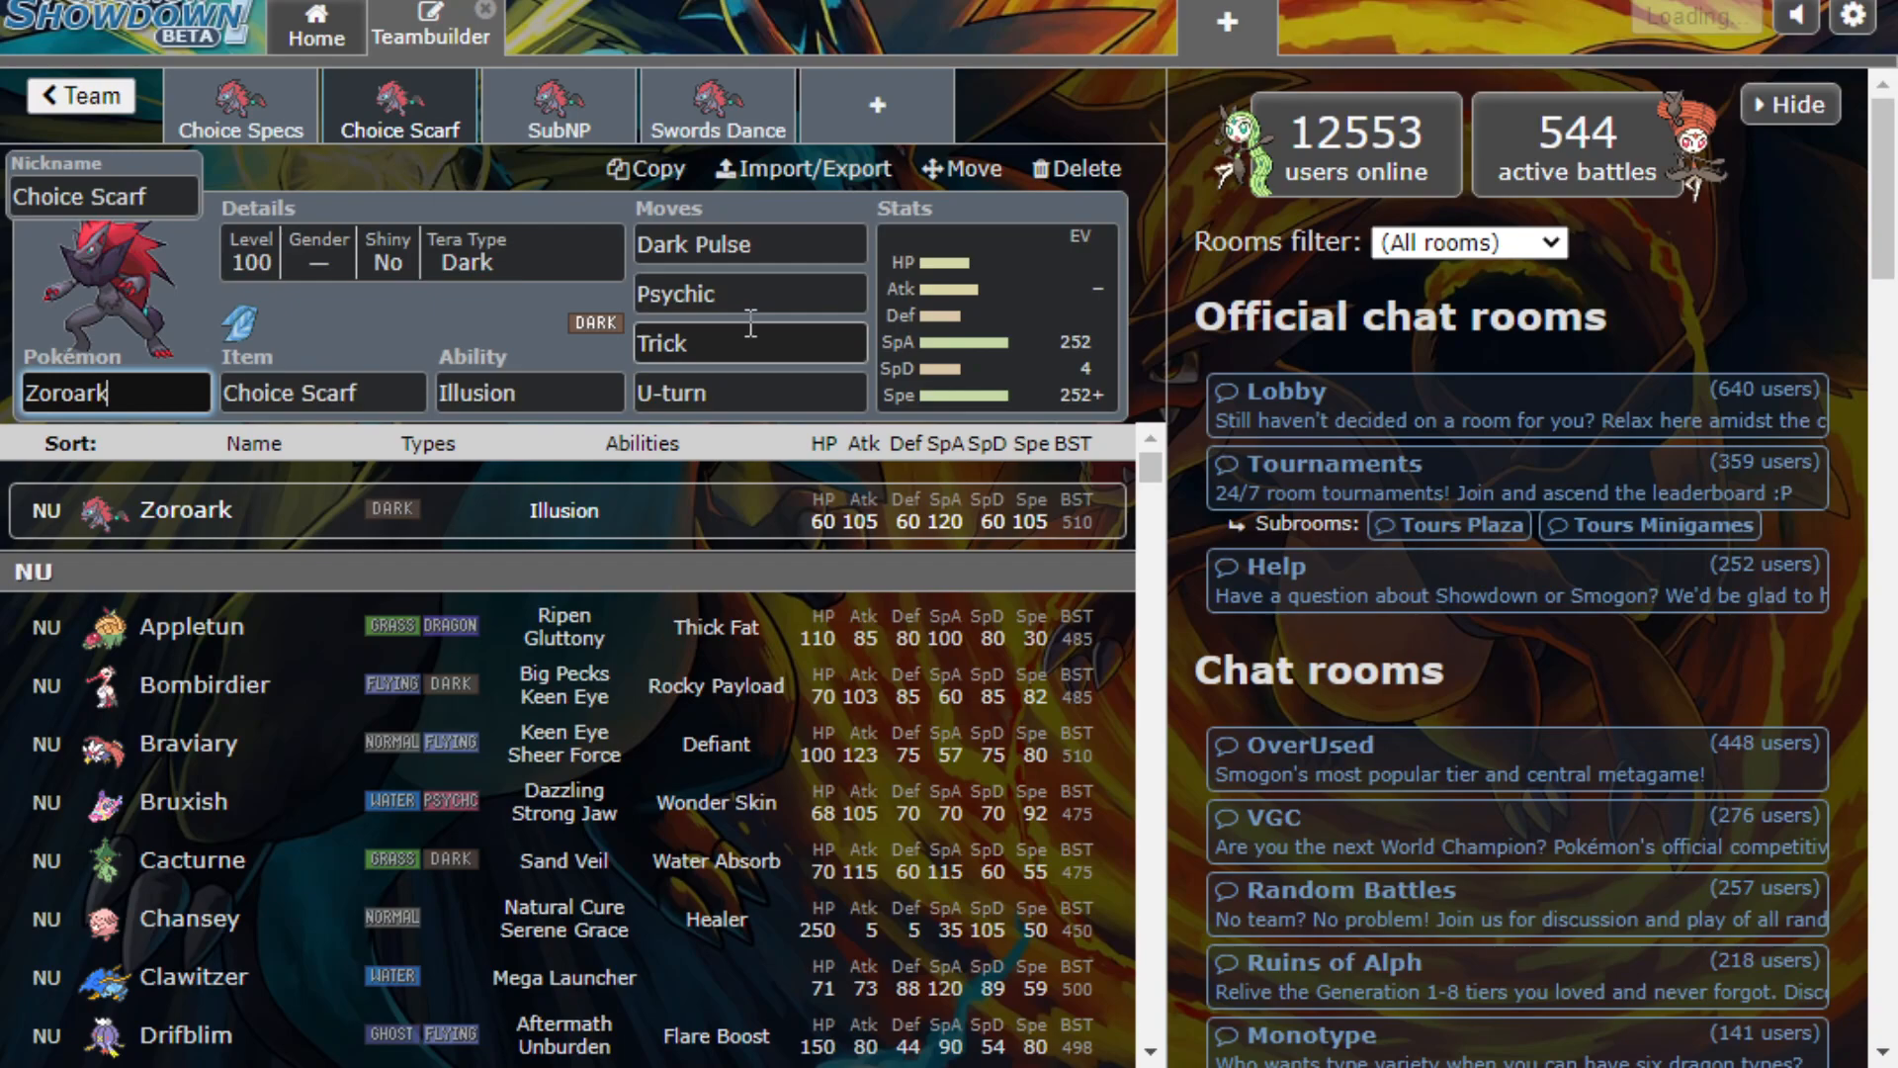
left_click(747, 391)
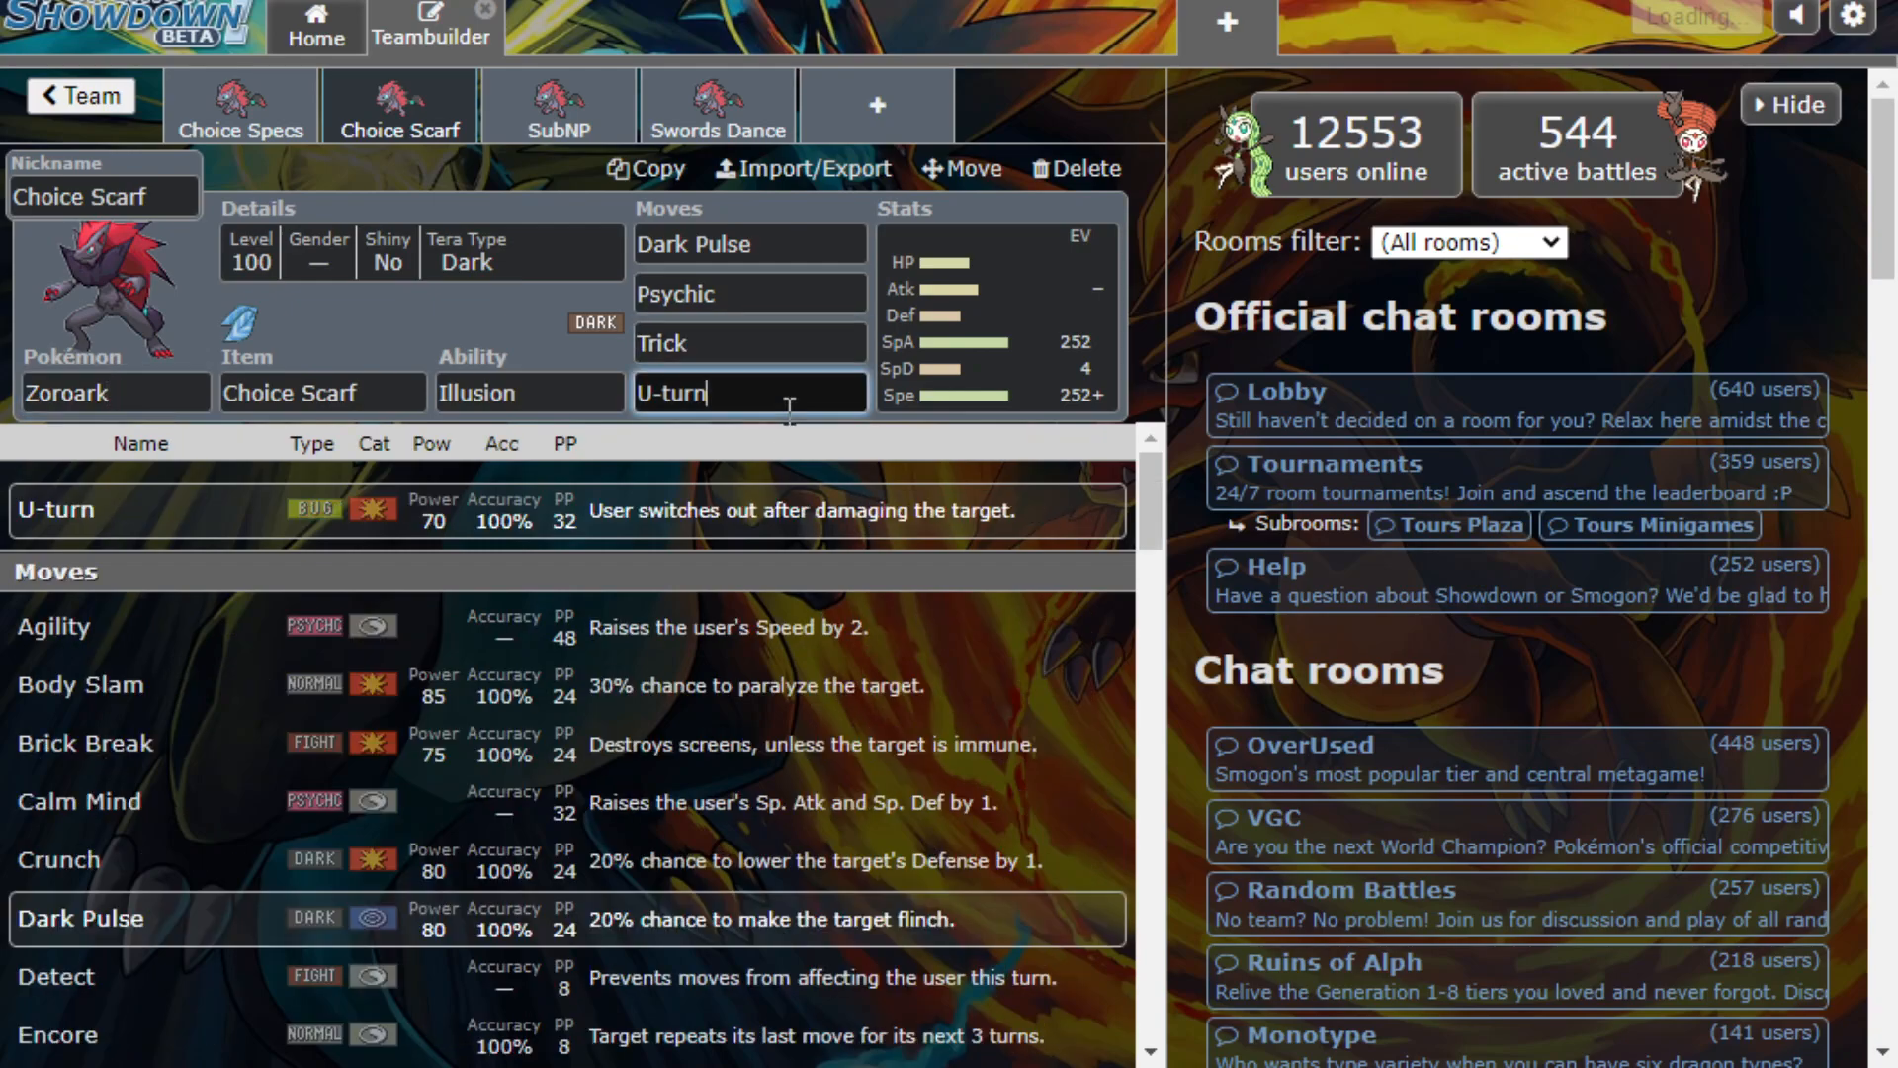
mouse_move(370, 366)
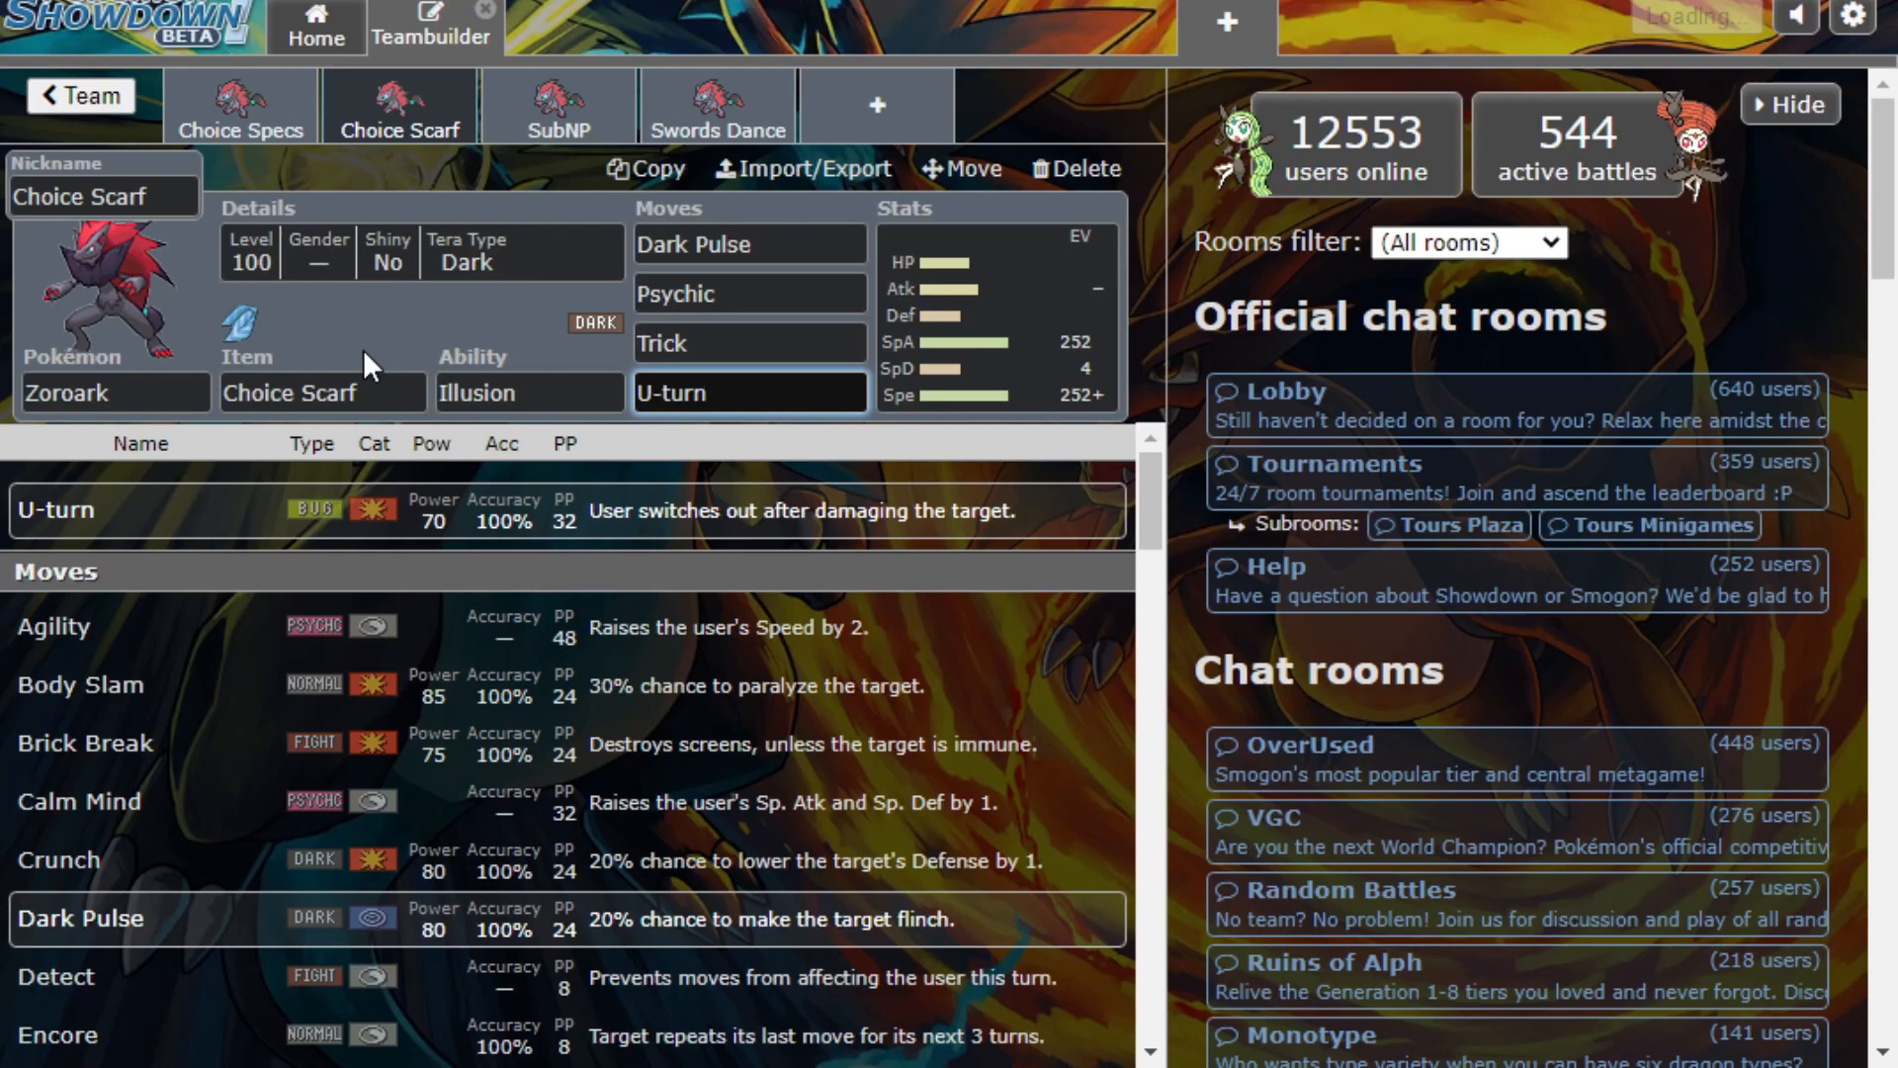
Inspect the U-turn slot again, then switch to the SubNP Zoroark set
left_click(750, 392)
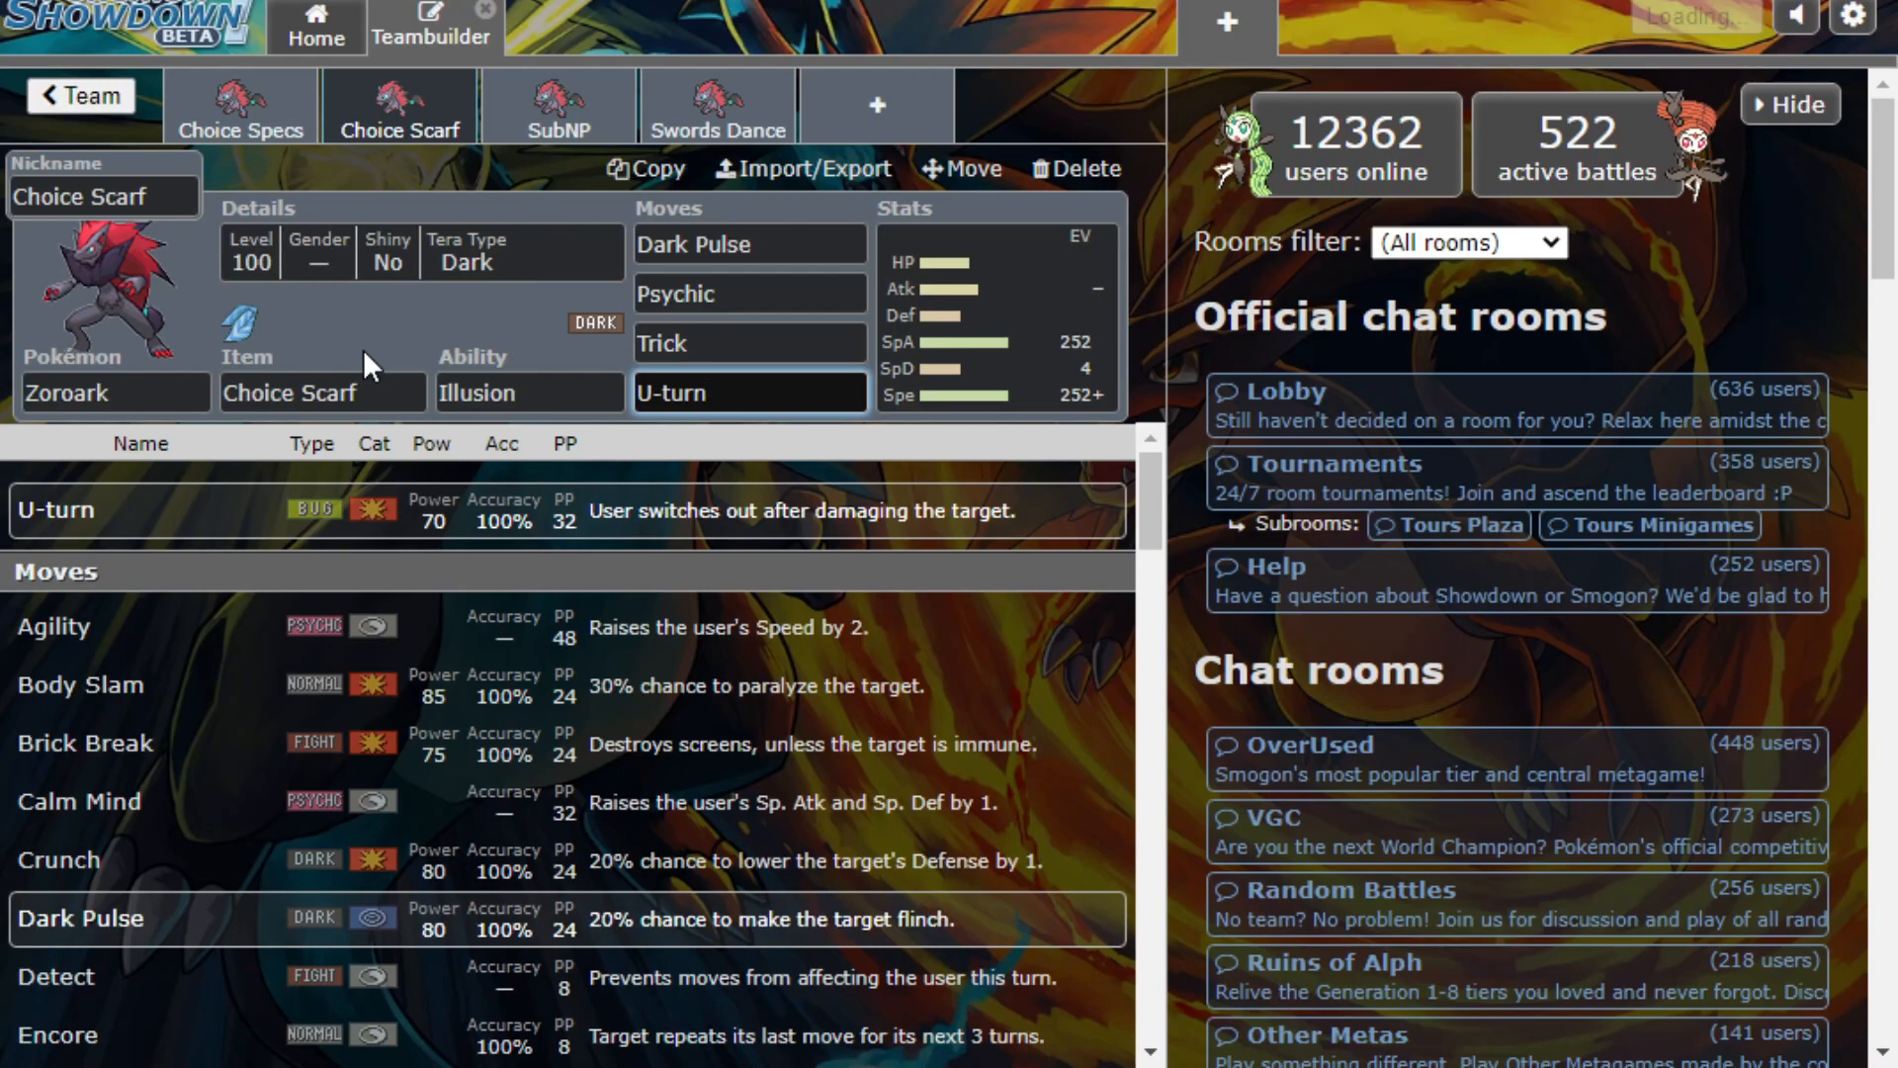
left_click(747, 391)
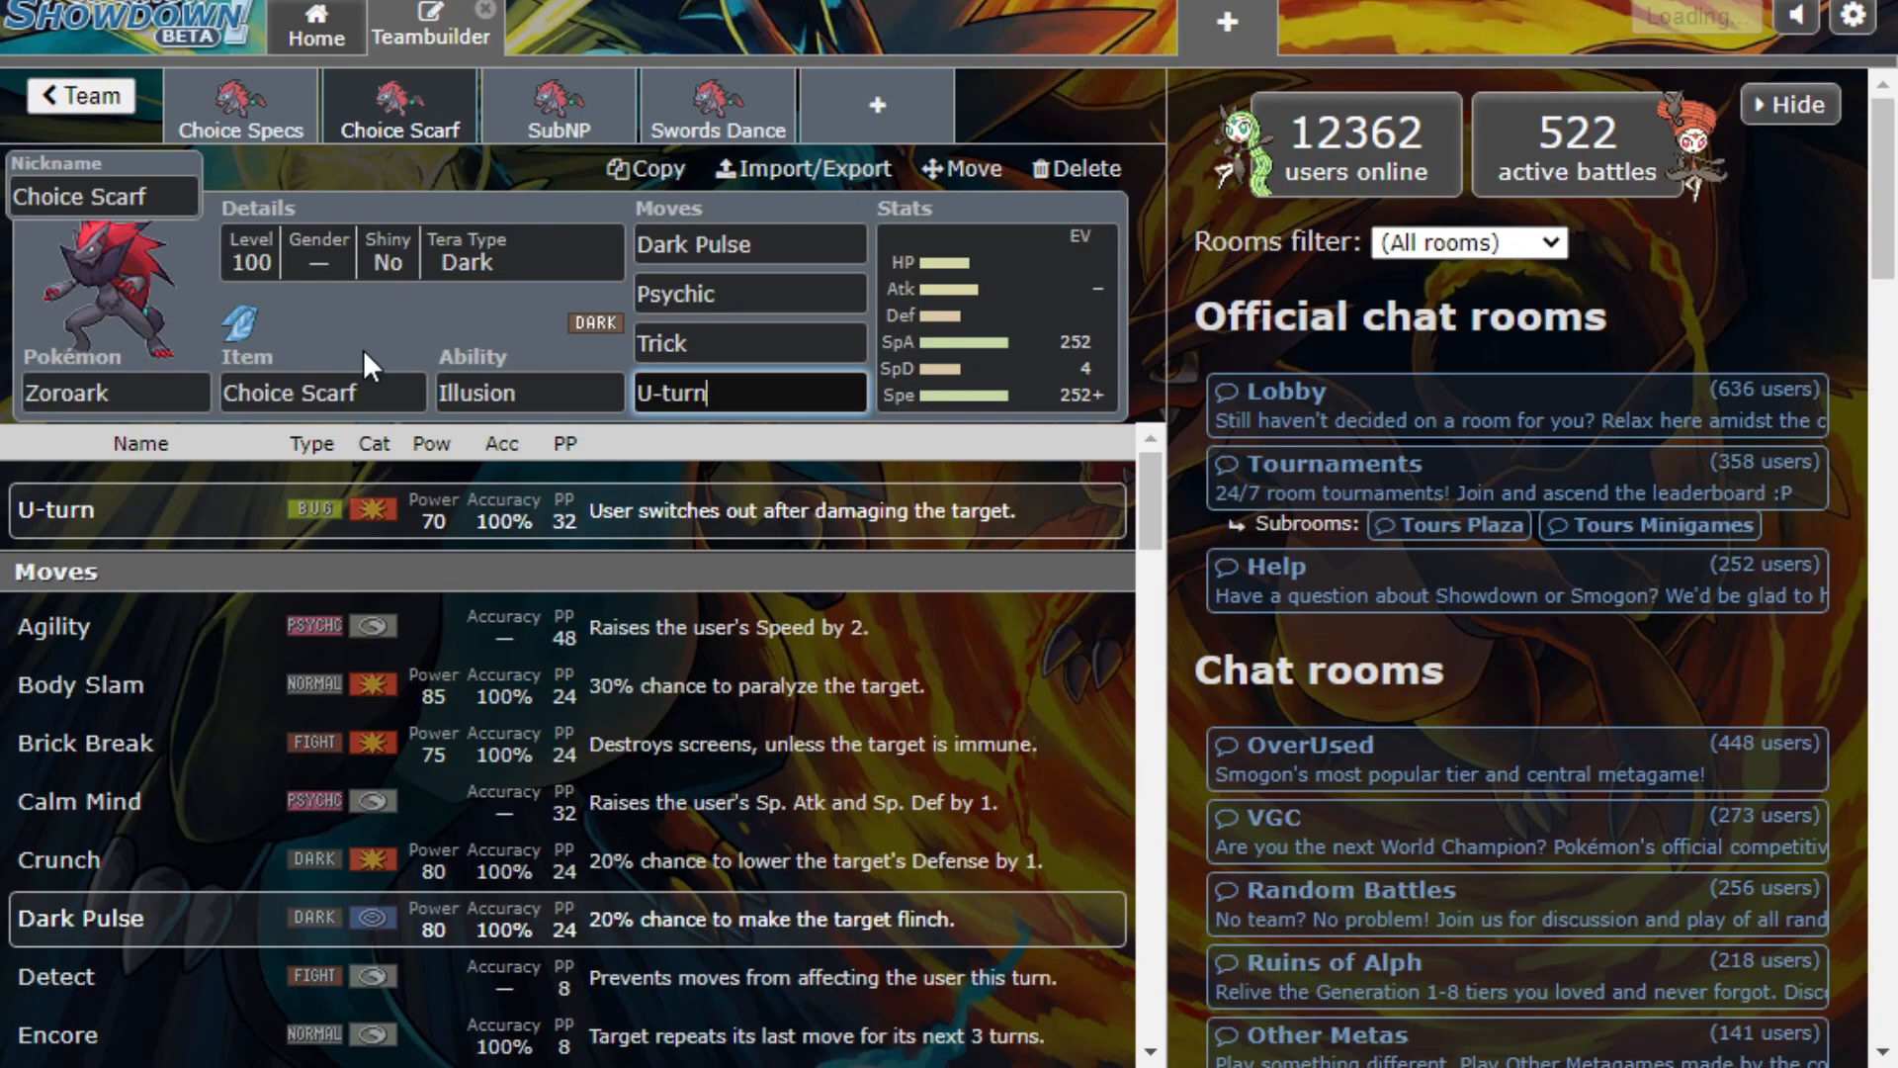
left_click(558, 107)
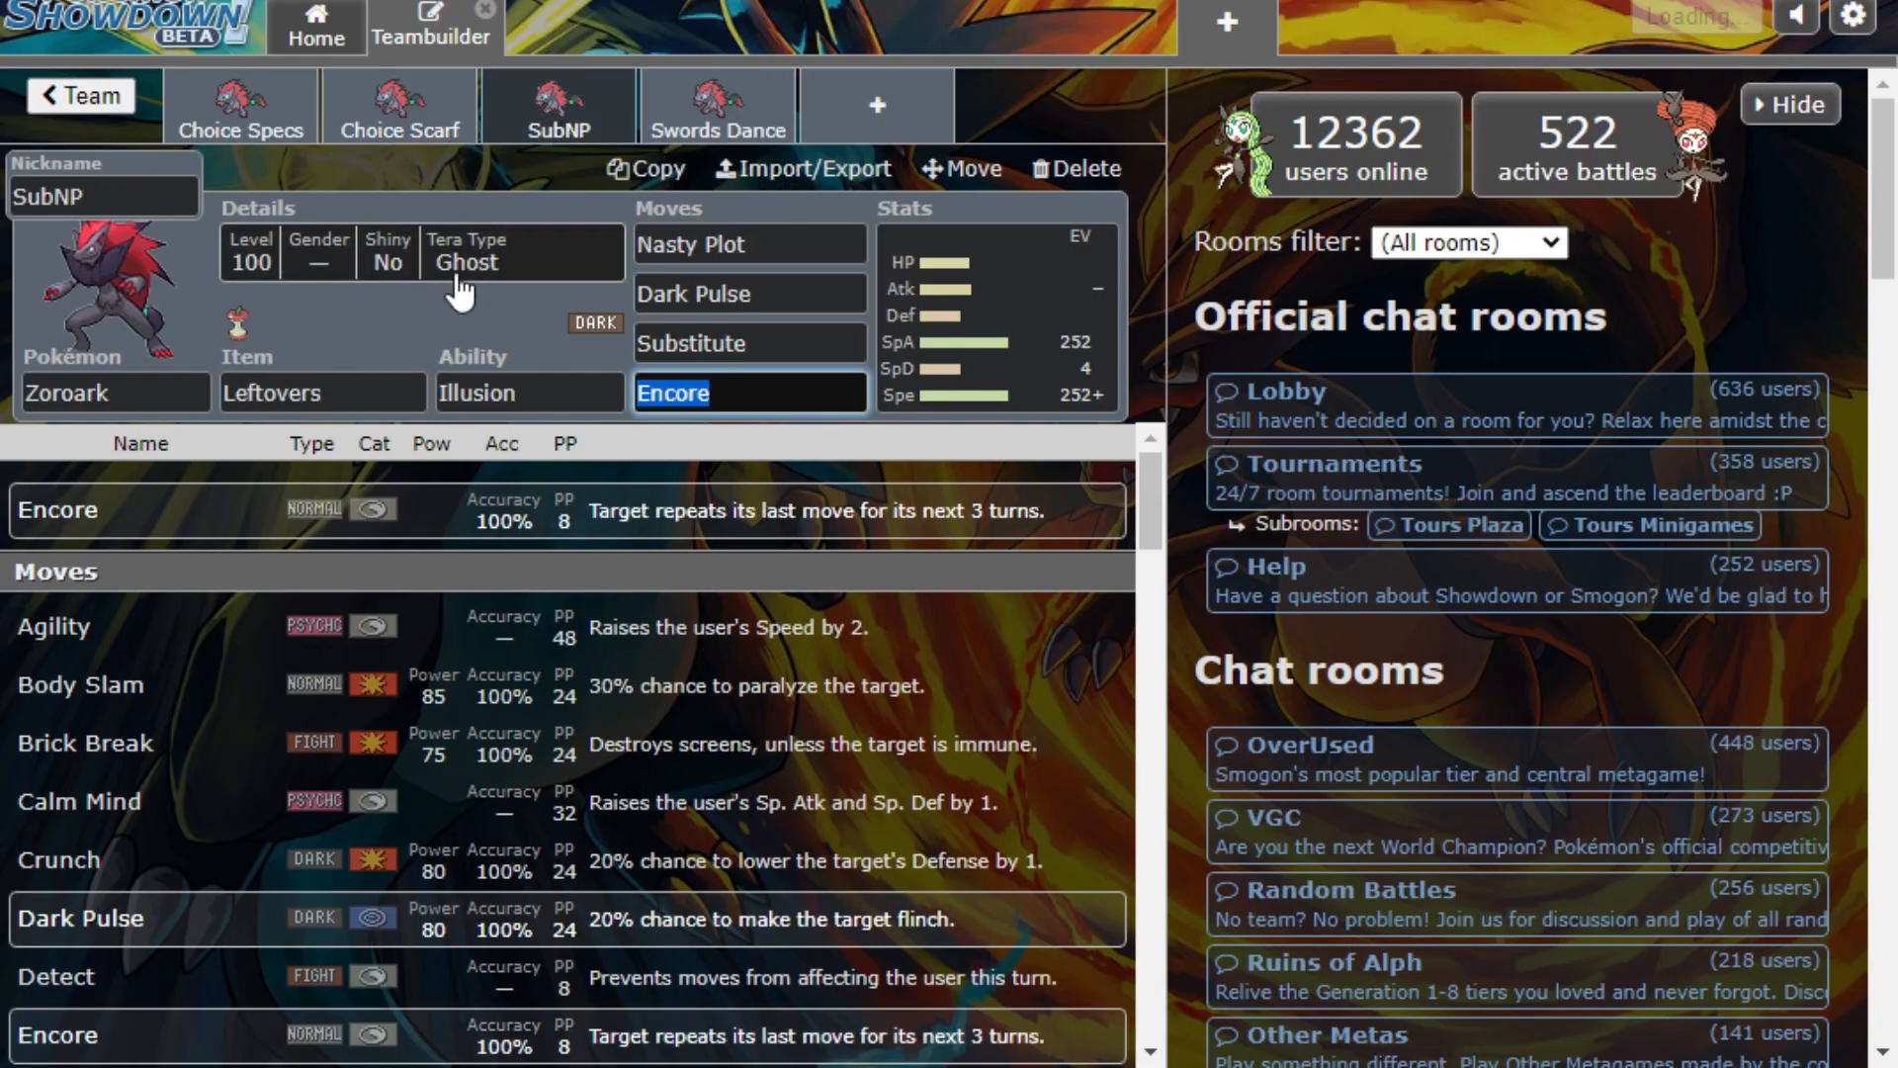
mouse_move(455, 435)
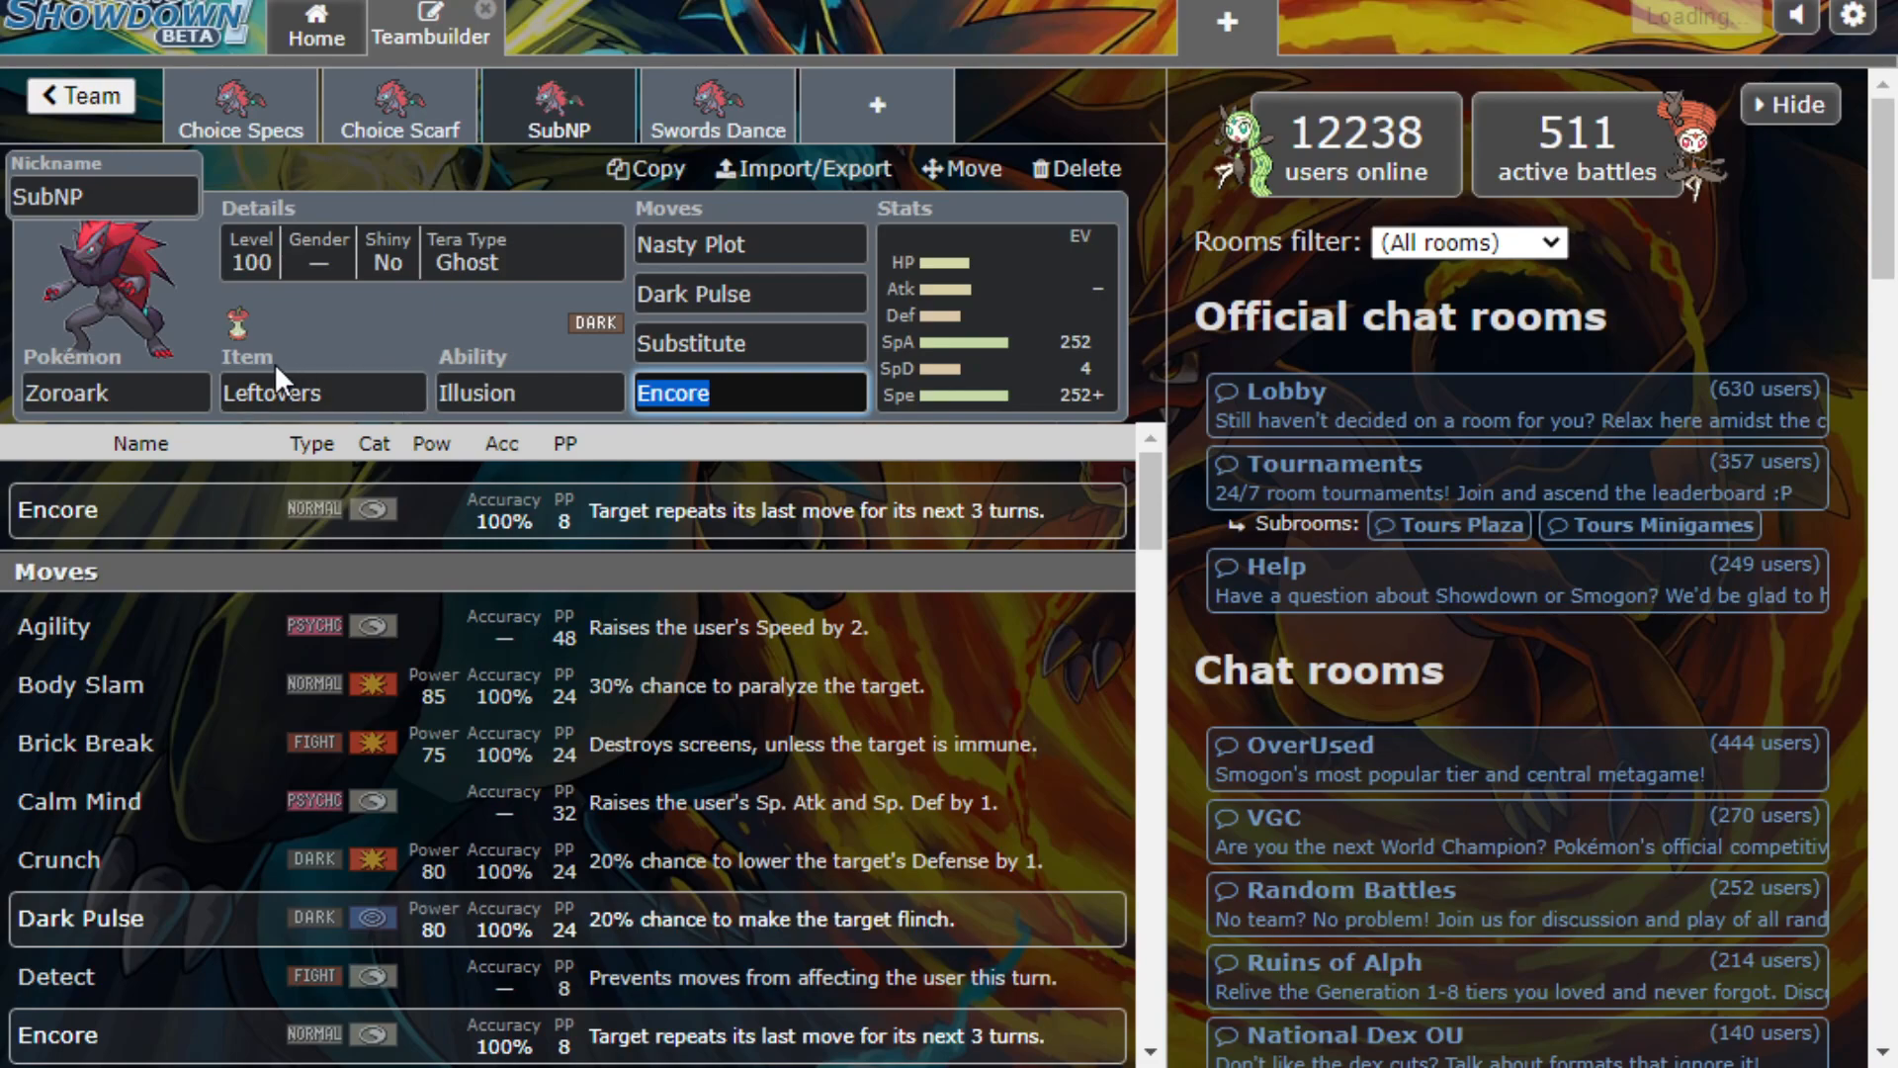
Bring up the species list from the SubNP Zoroark's Pokémon field
left_click(114, 391)
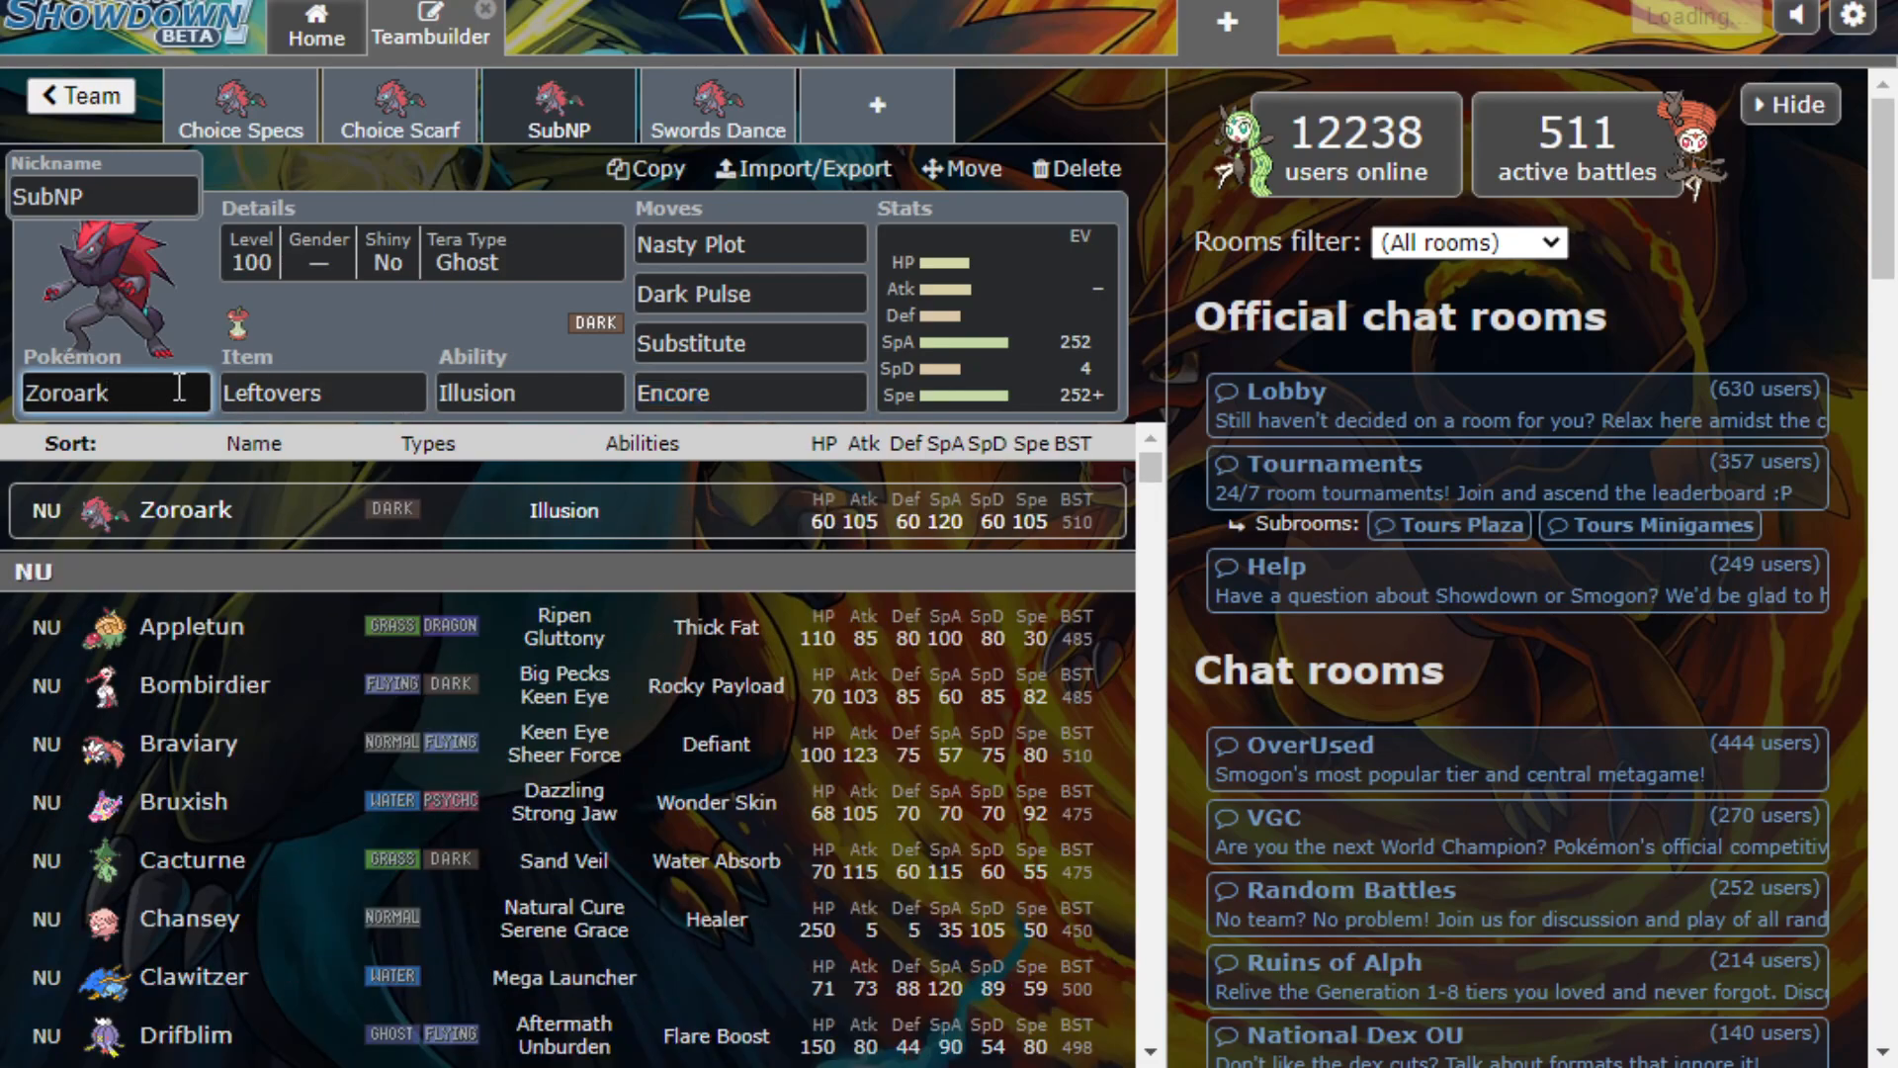
mouse_move(457, 317)
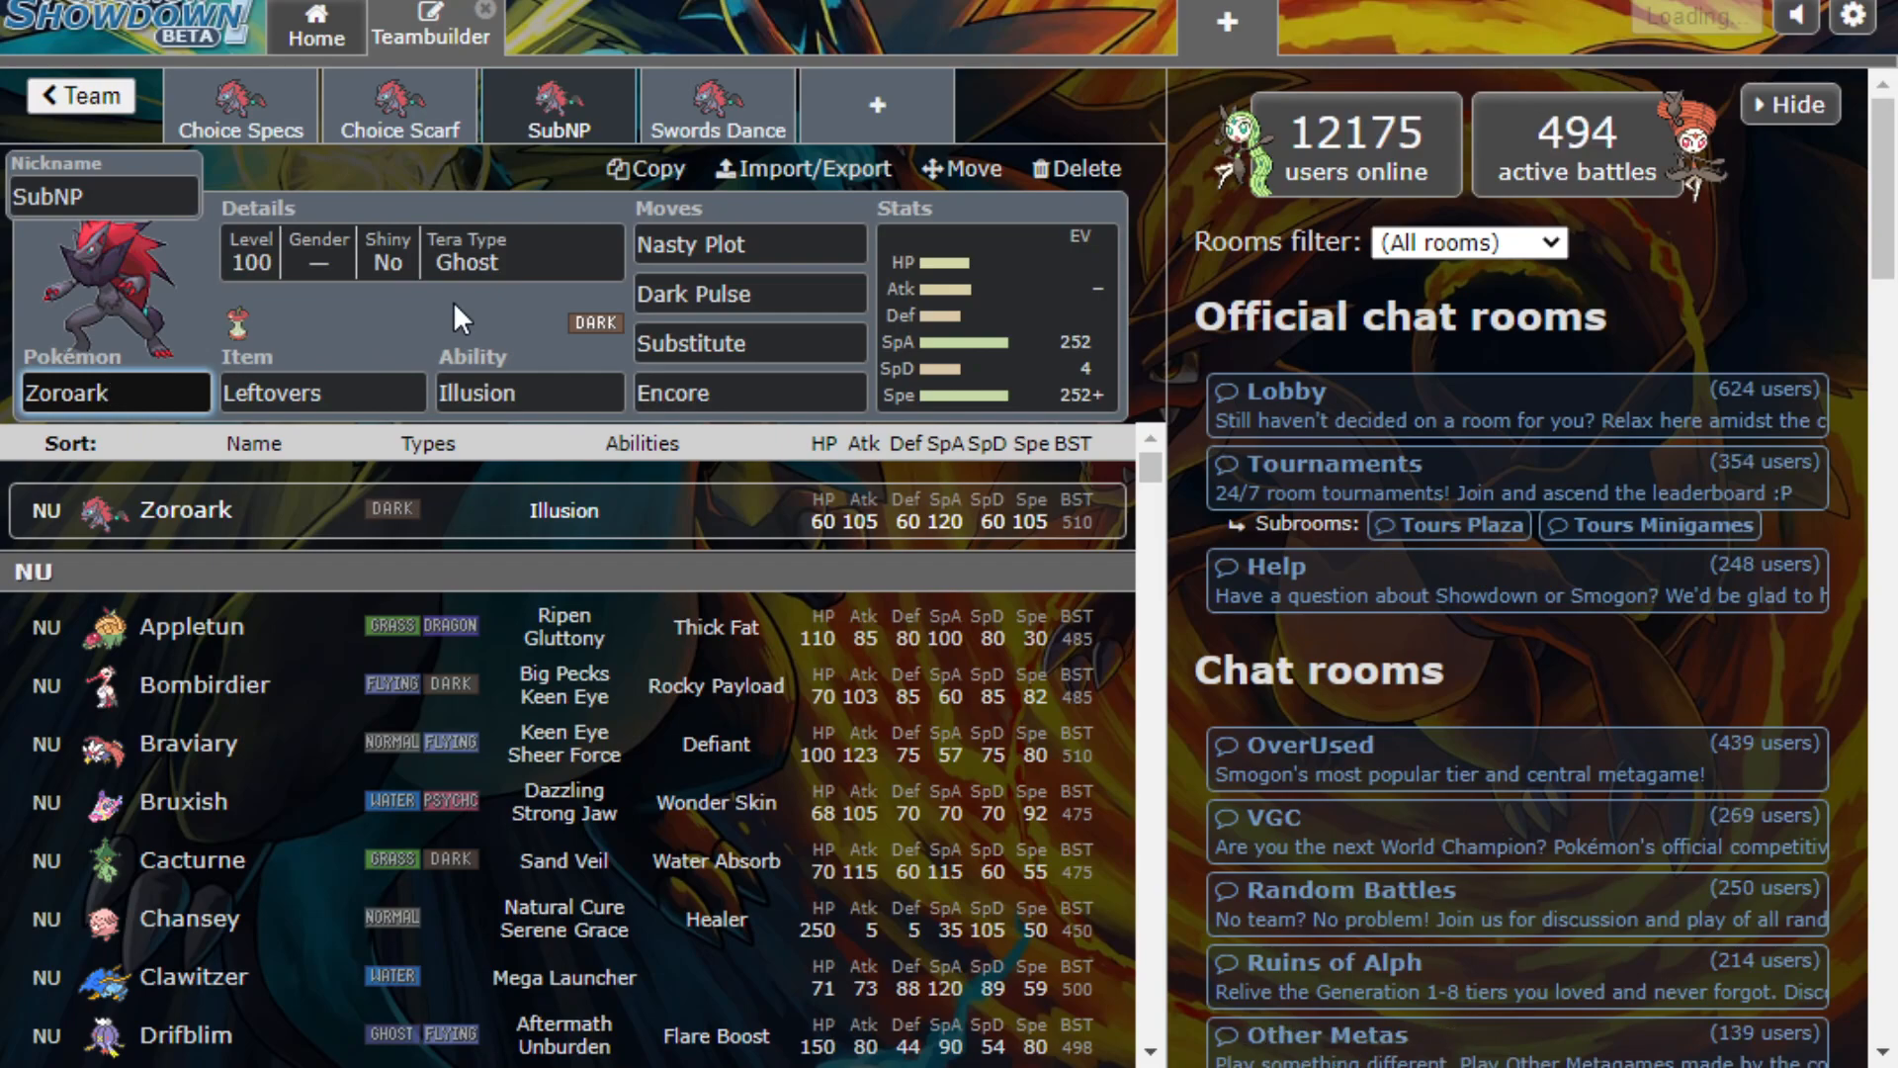
left_click(114, 392)
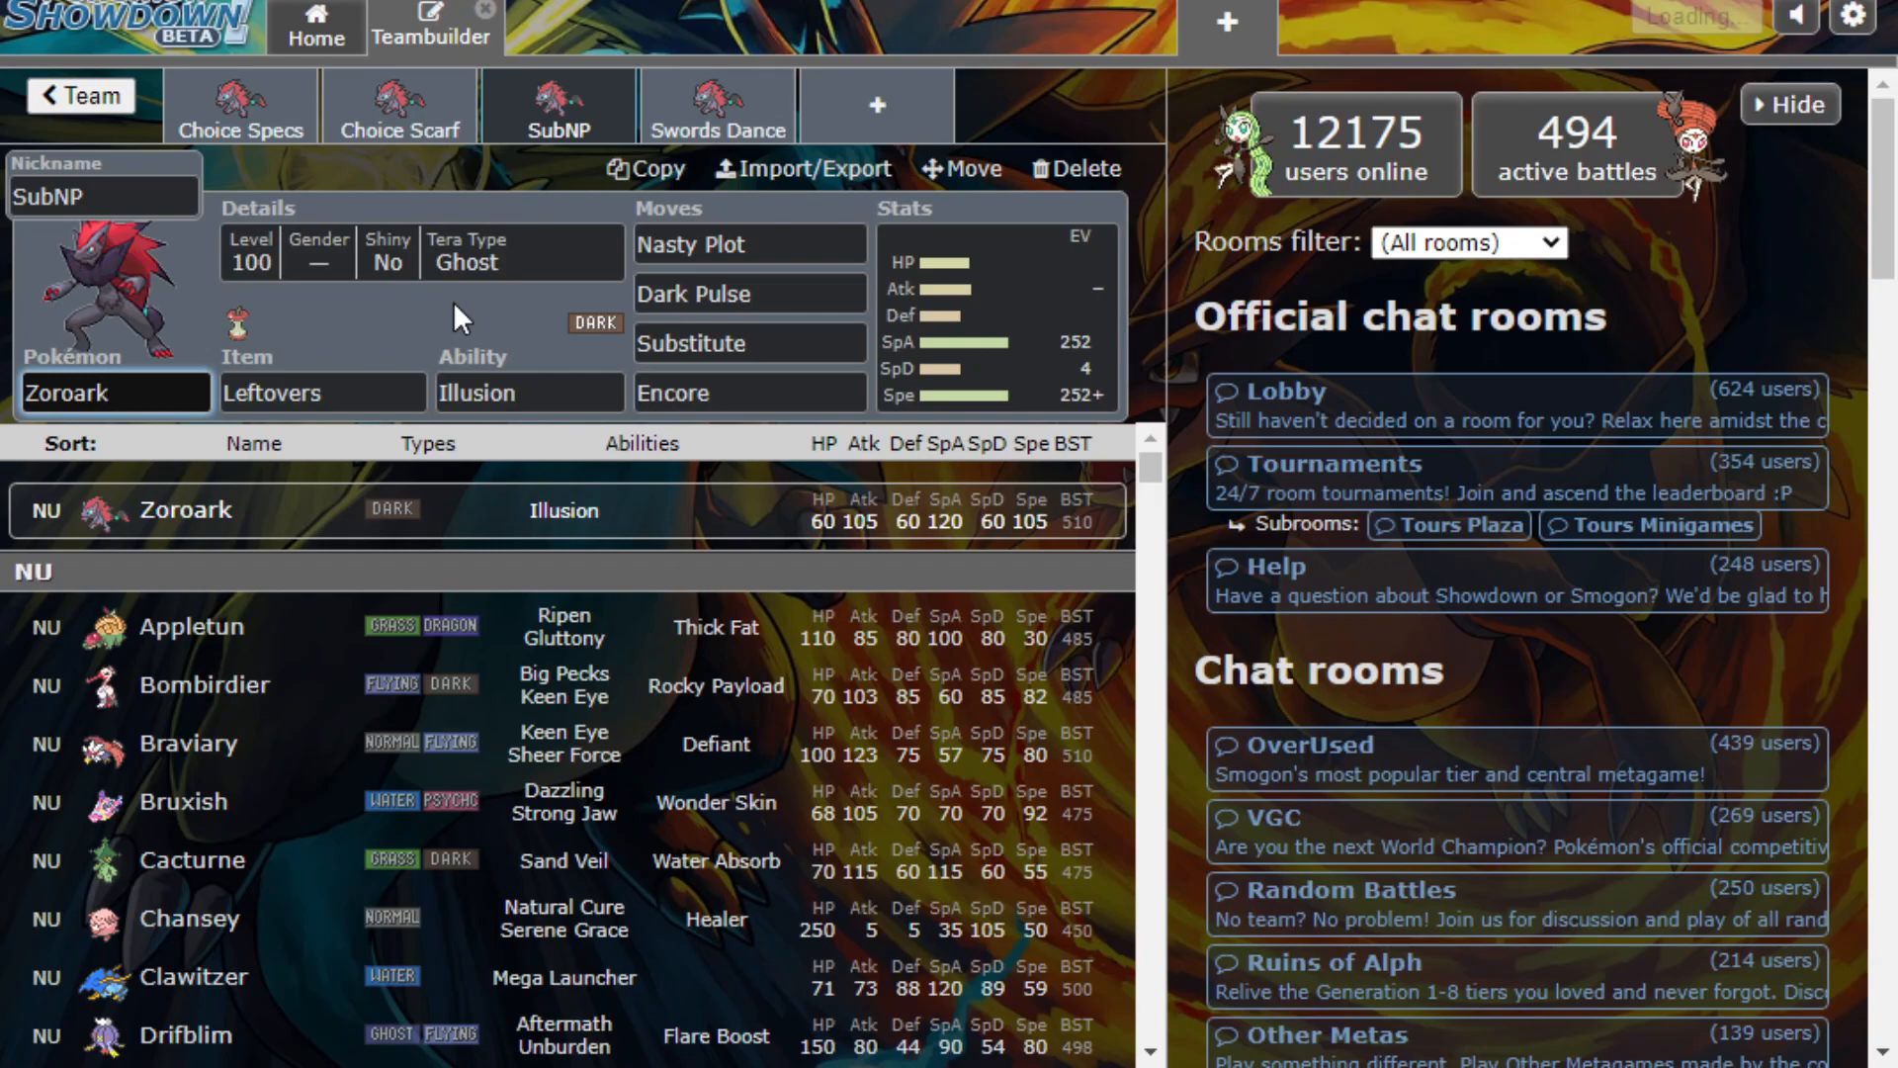
mouse_move(439, 348)
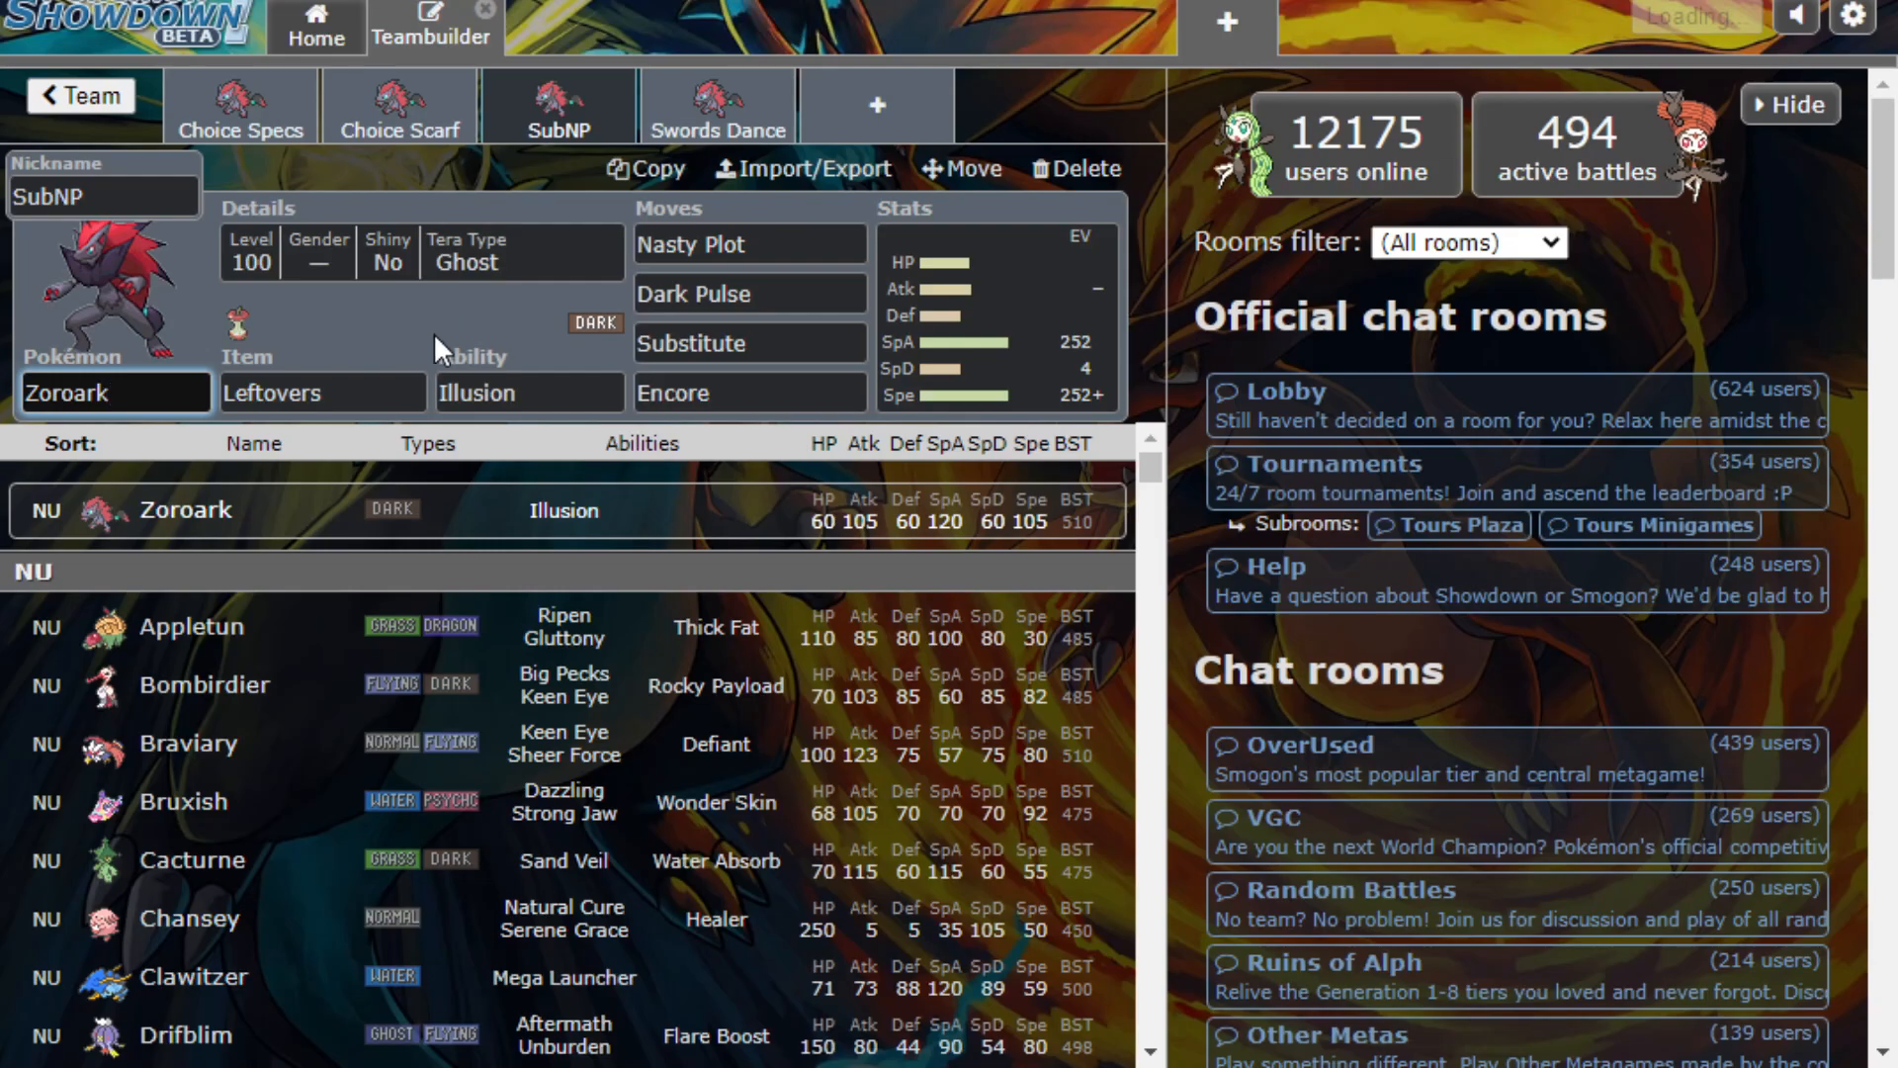
scroll("down", 3)
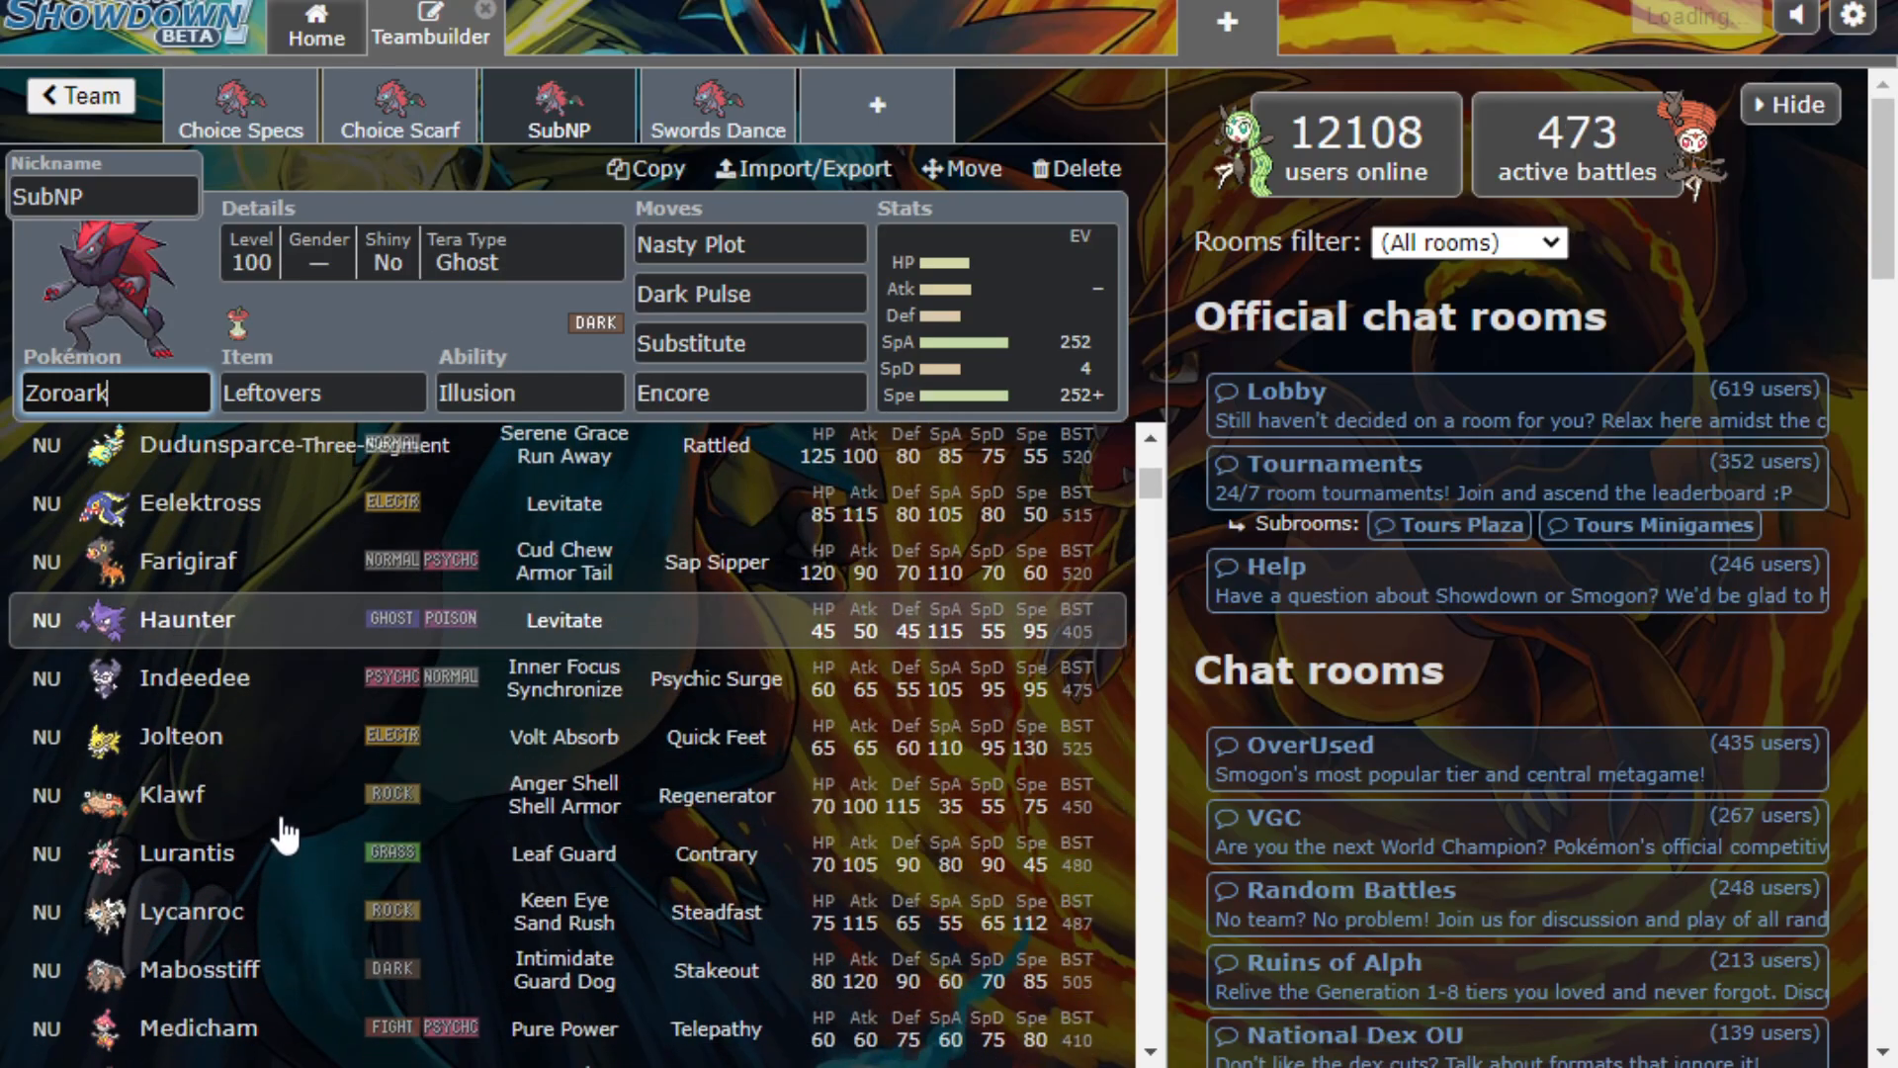
scroll("down", 3)
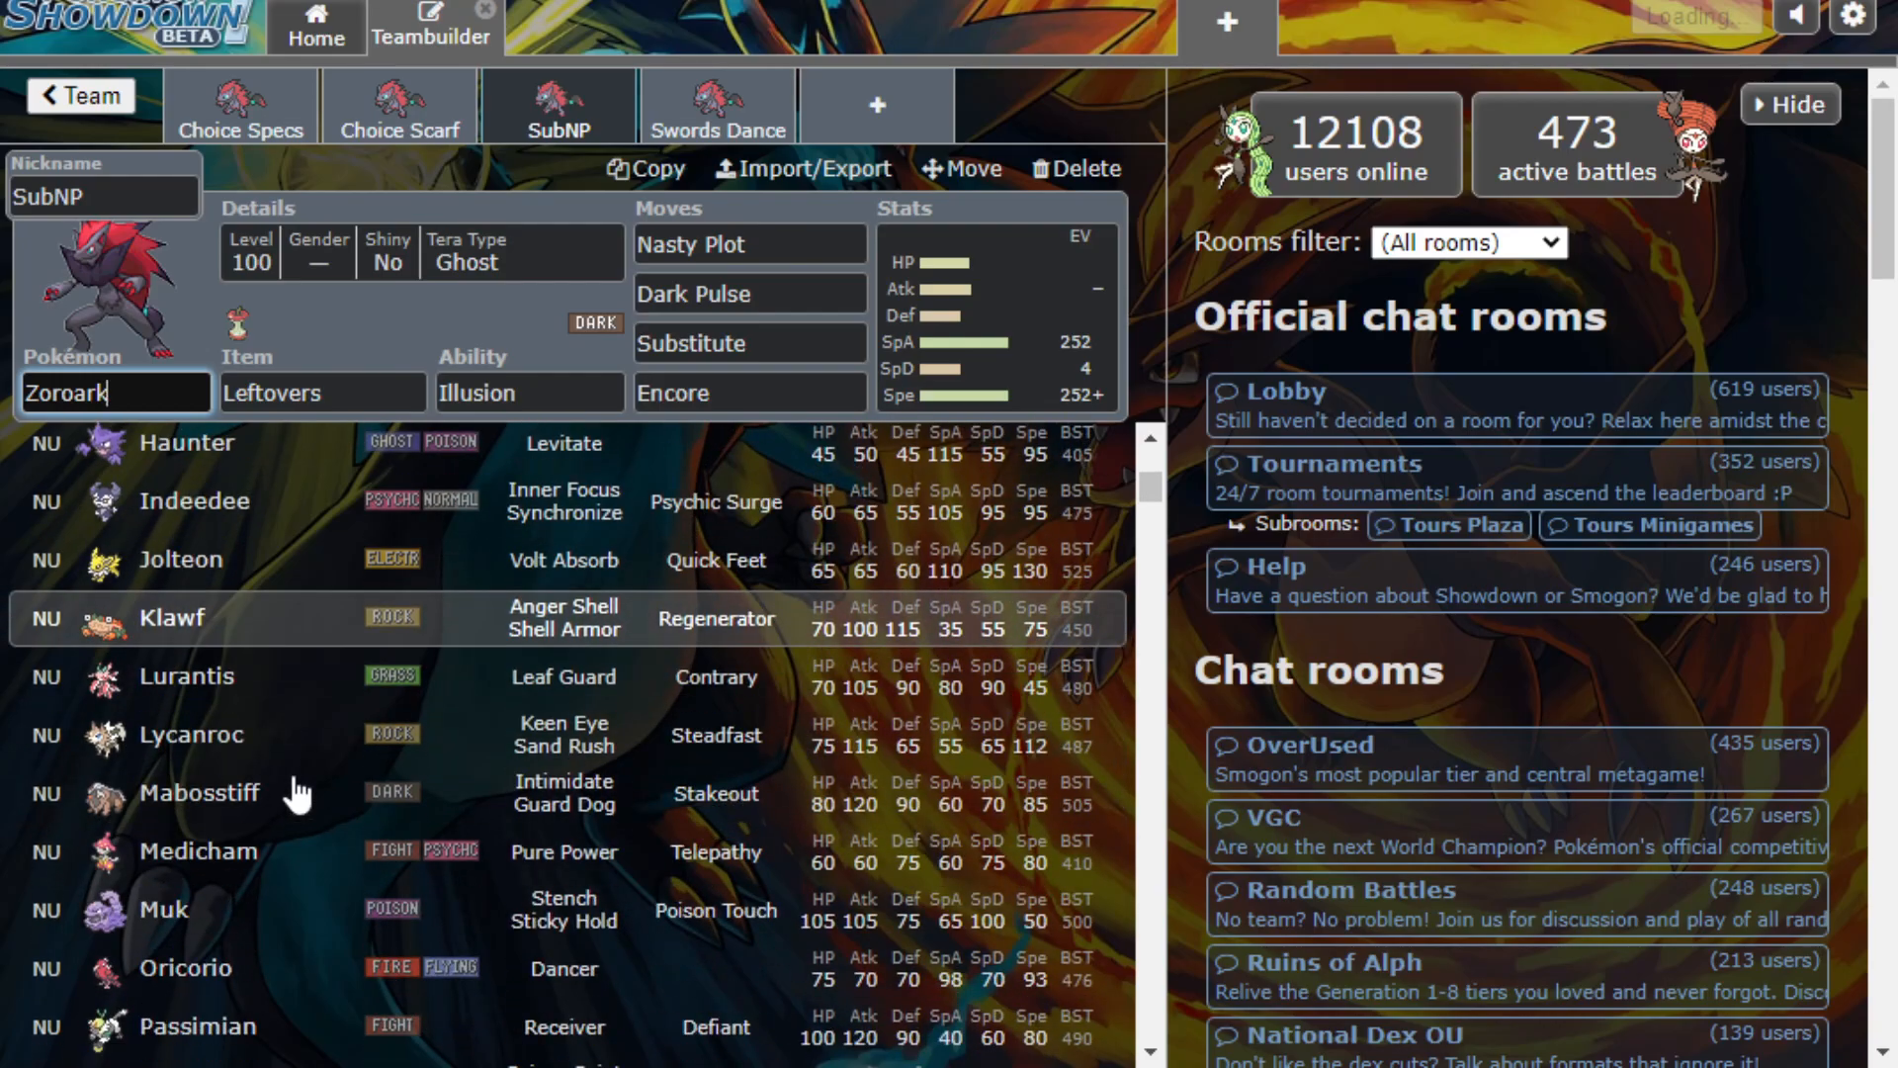
scroll("down", 3)
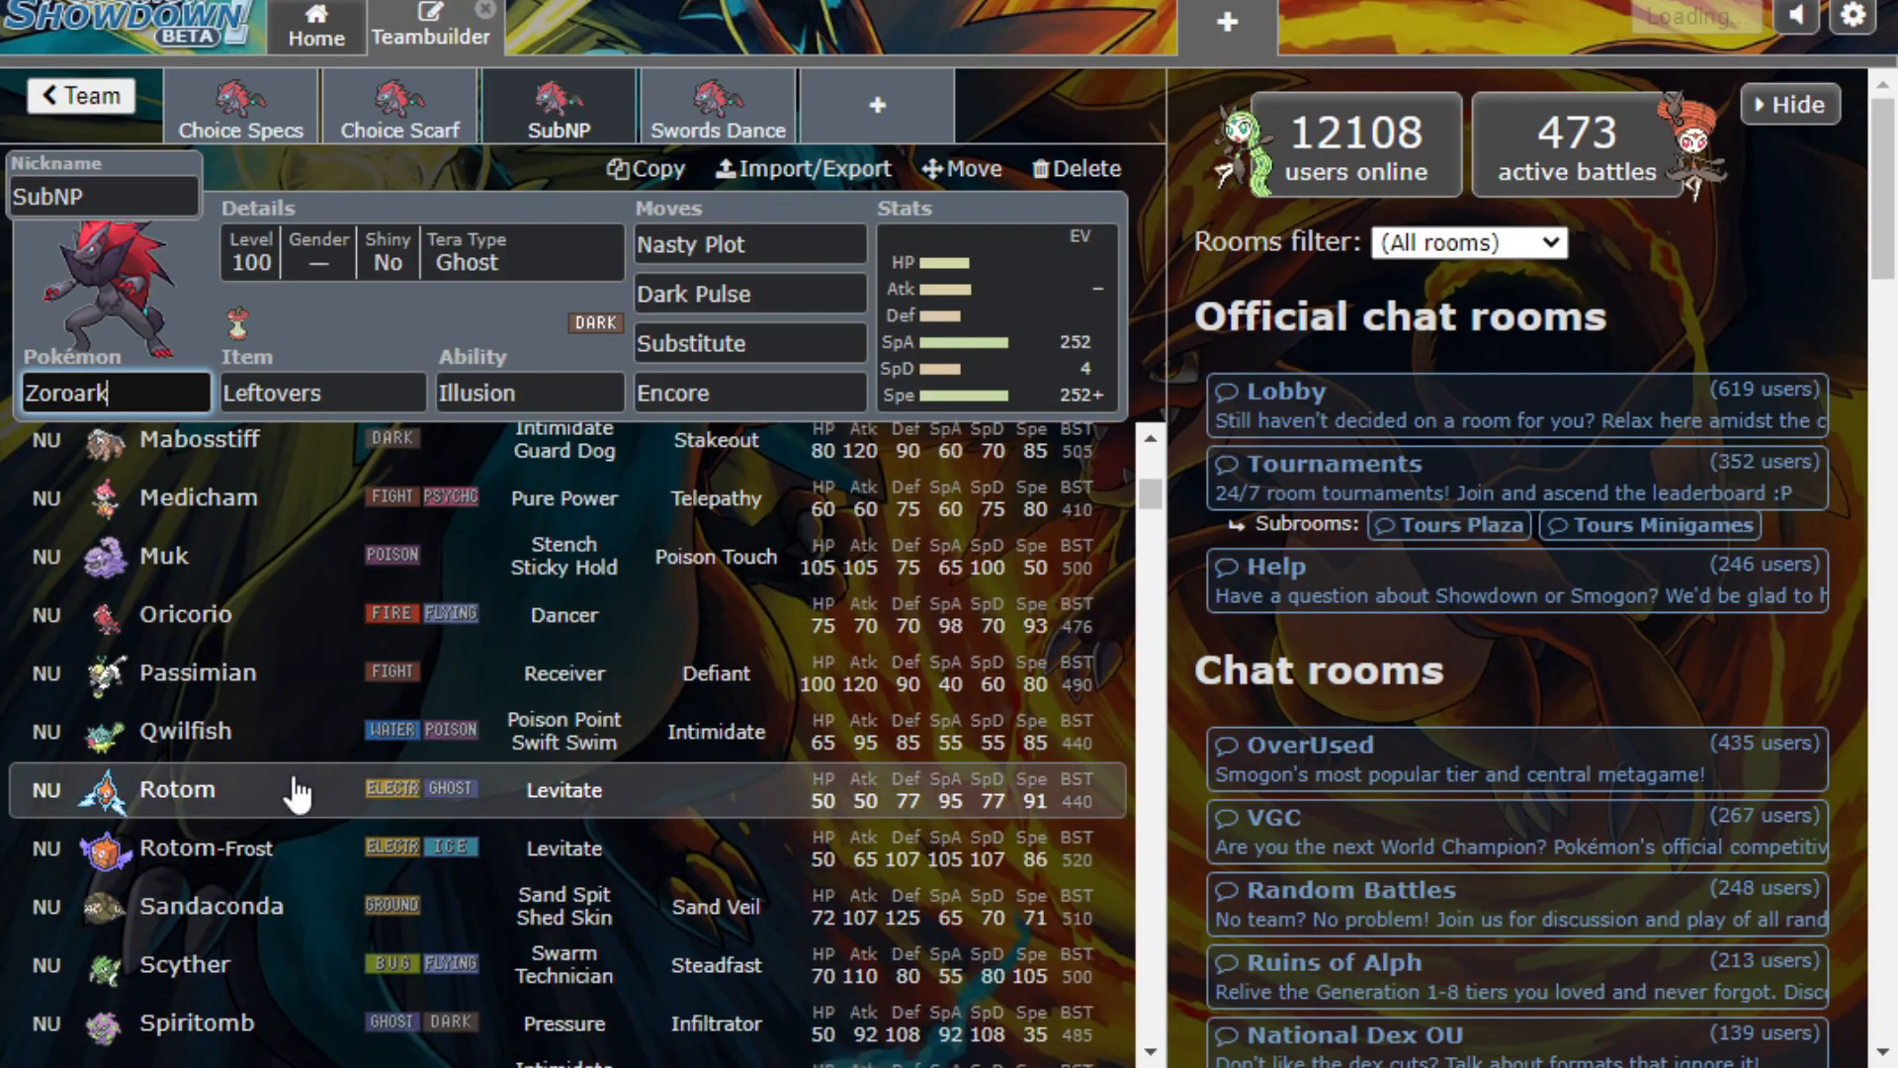
scroll("down", 3)
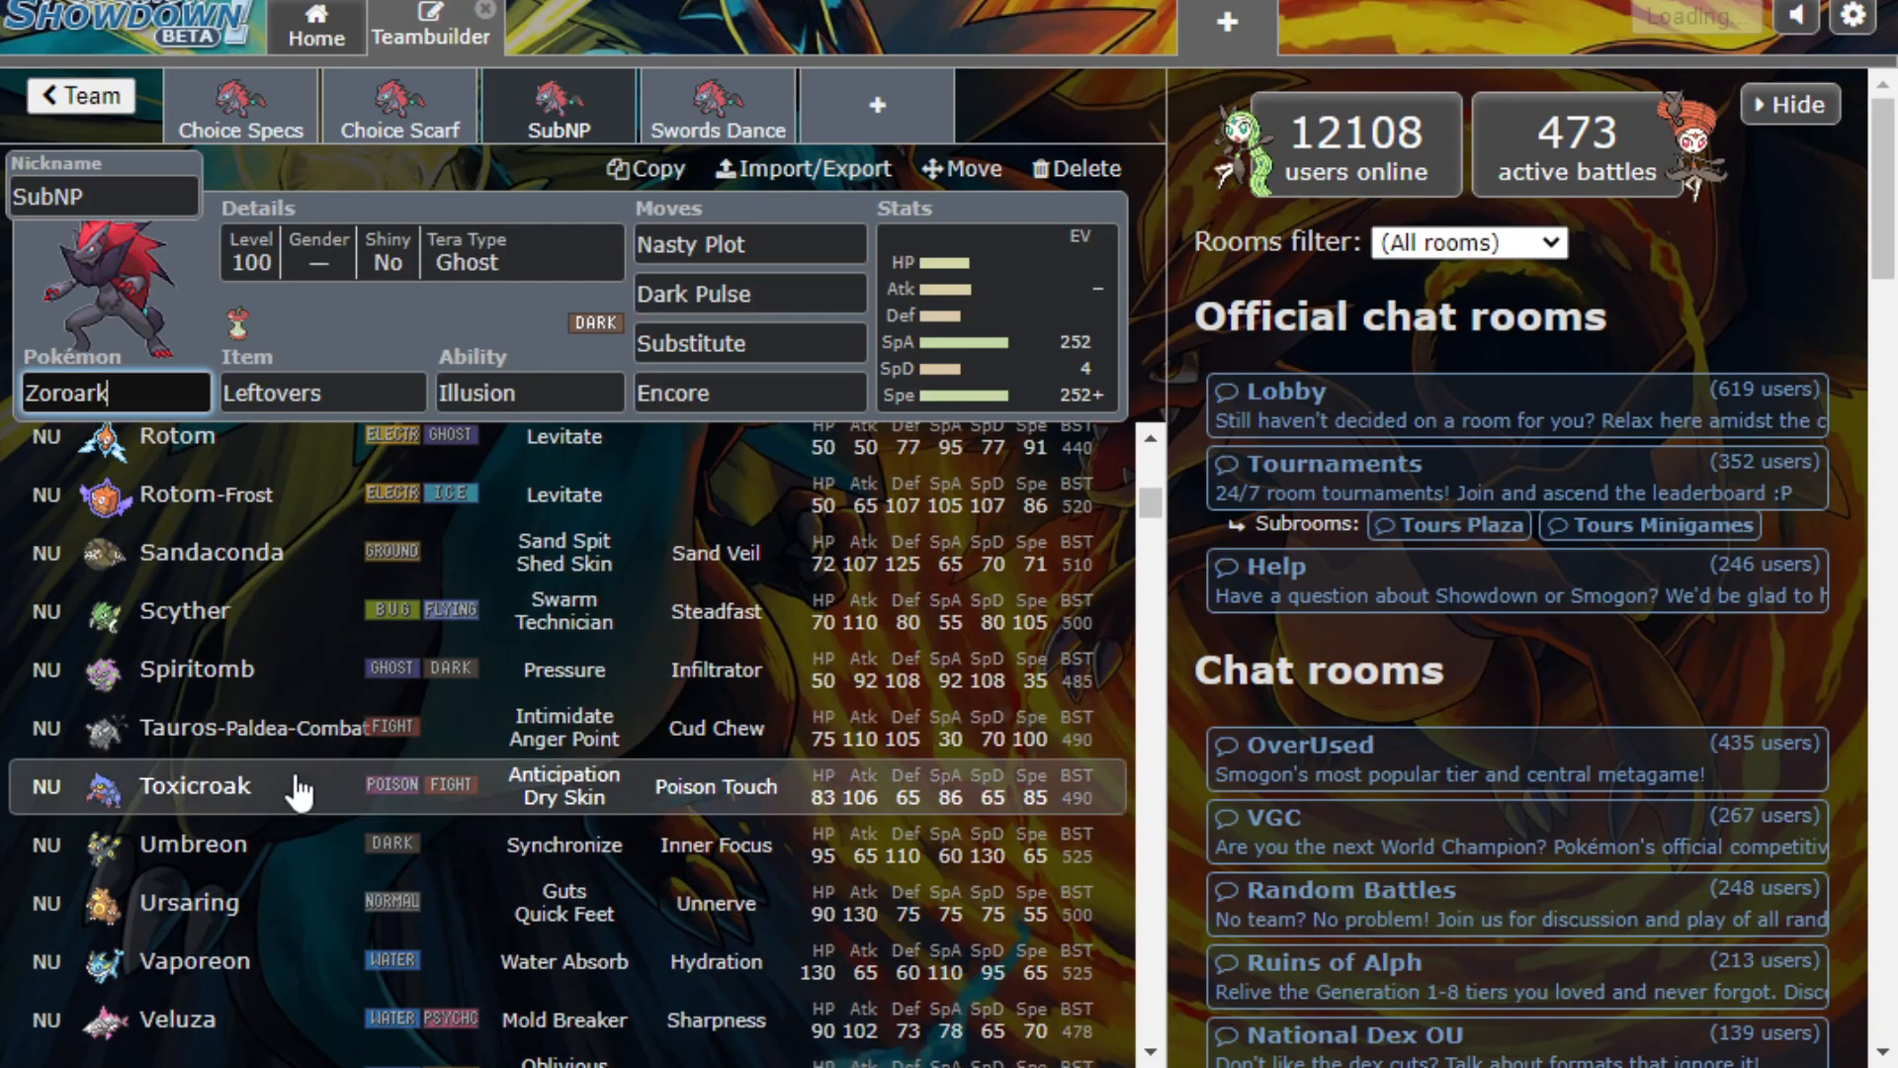
scroll("down", 3)
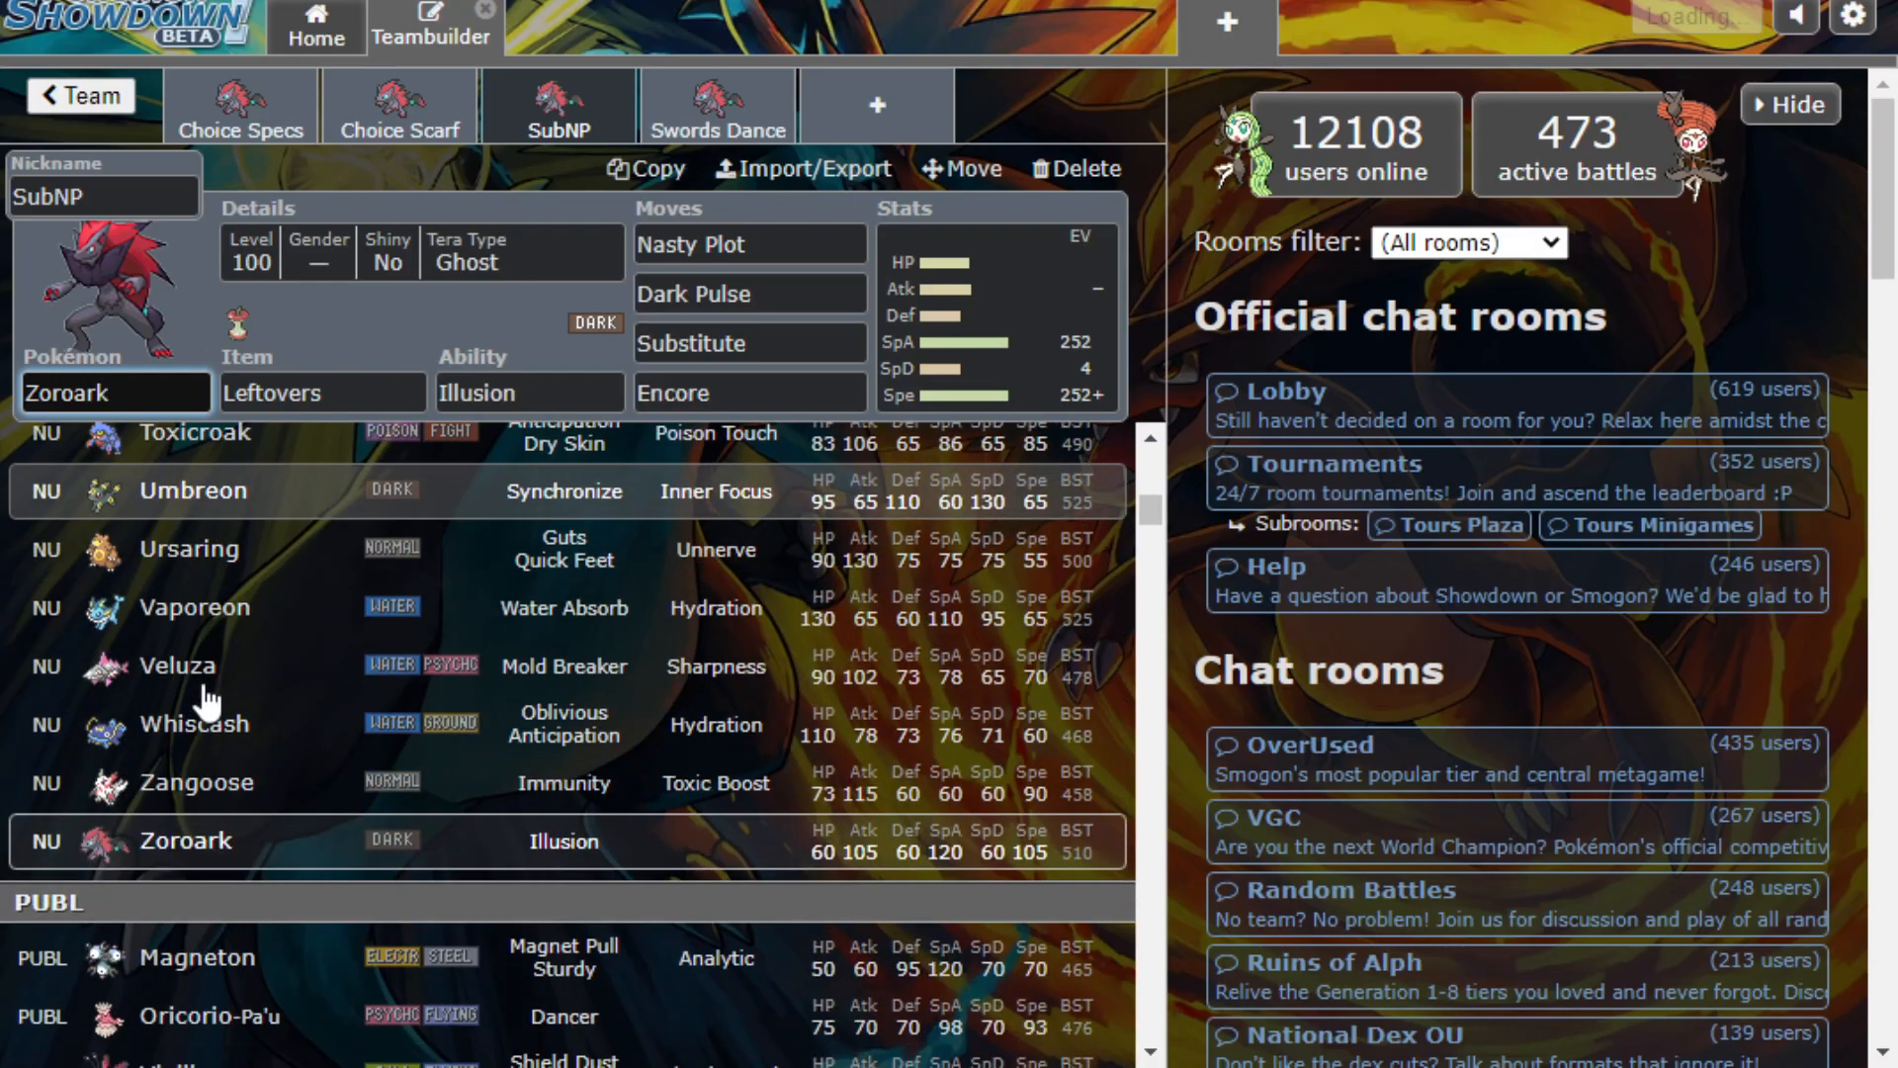
left_click(748, 245)
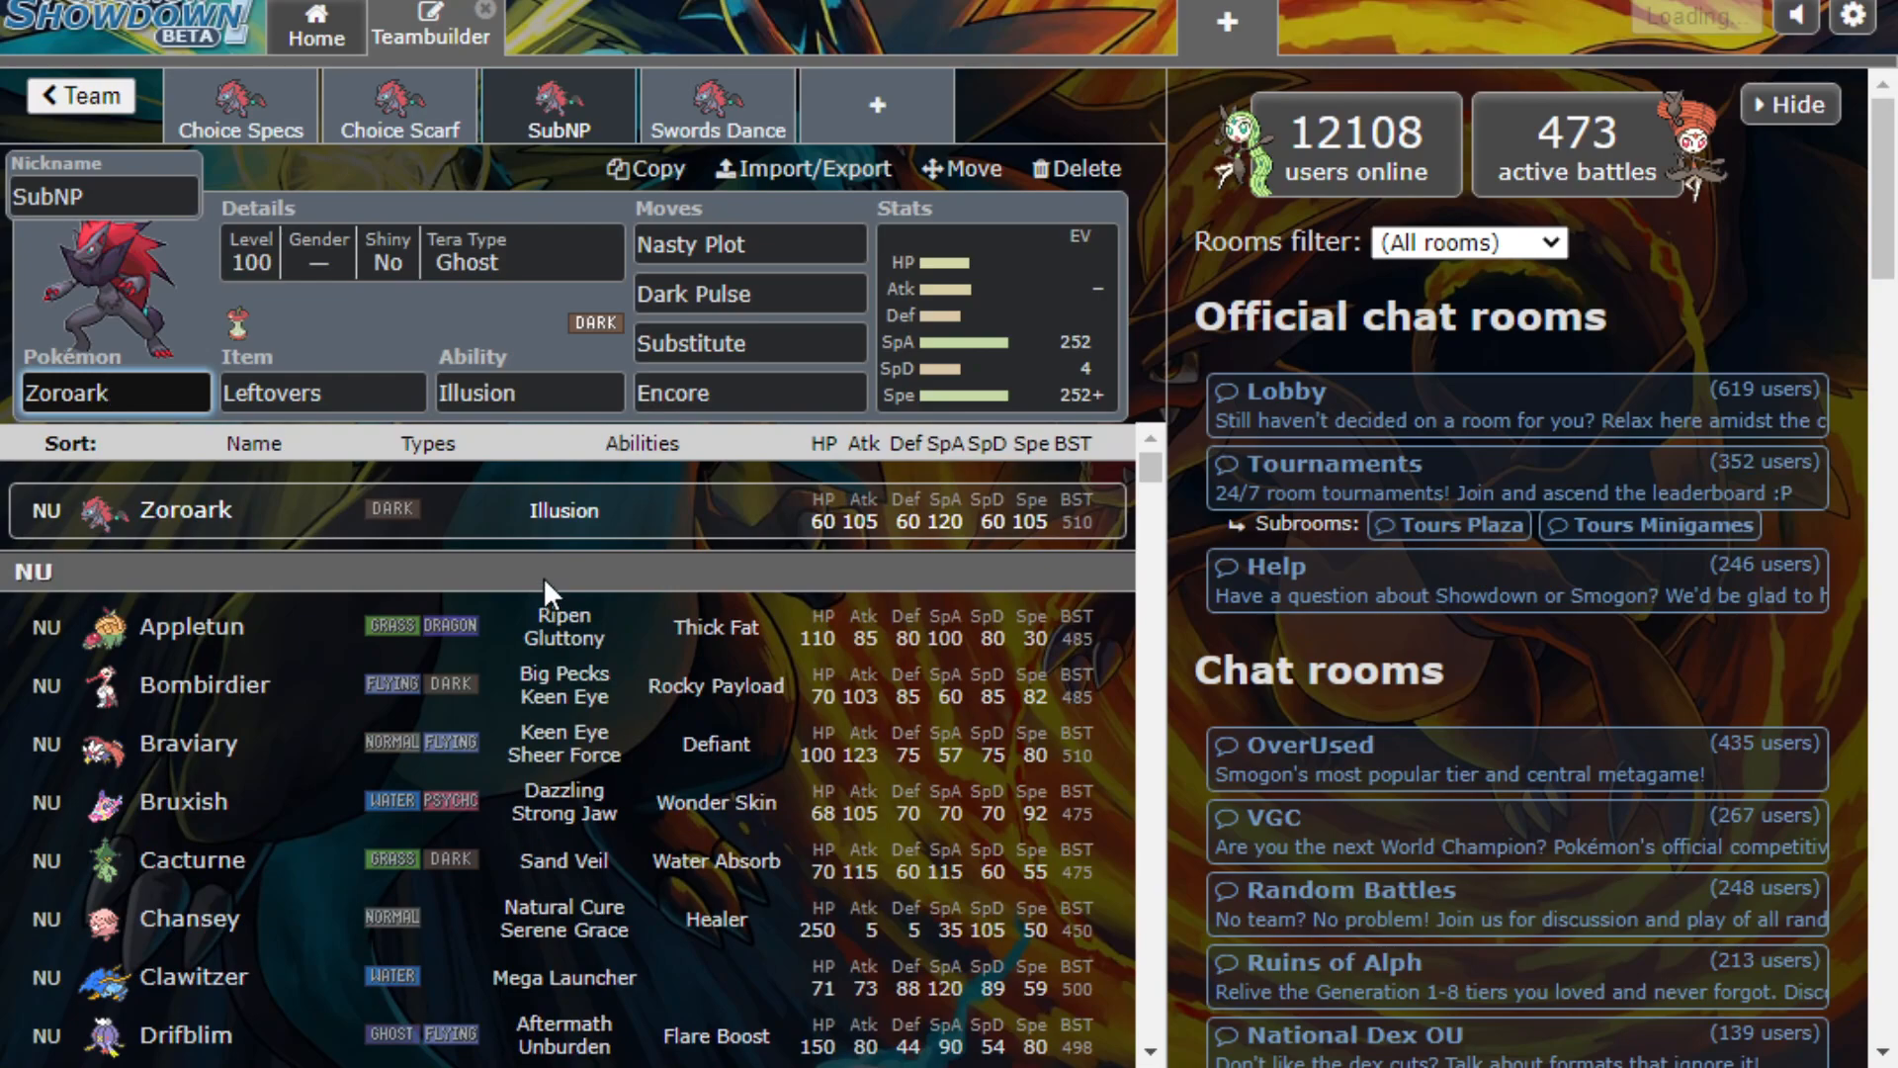
left_click(96, 392)
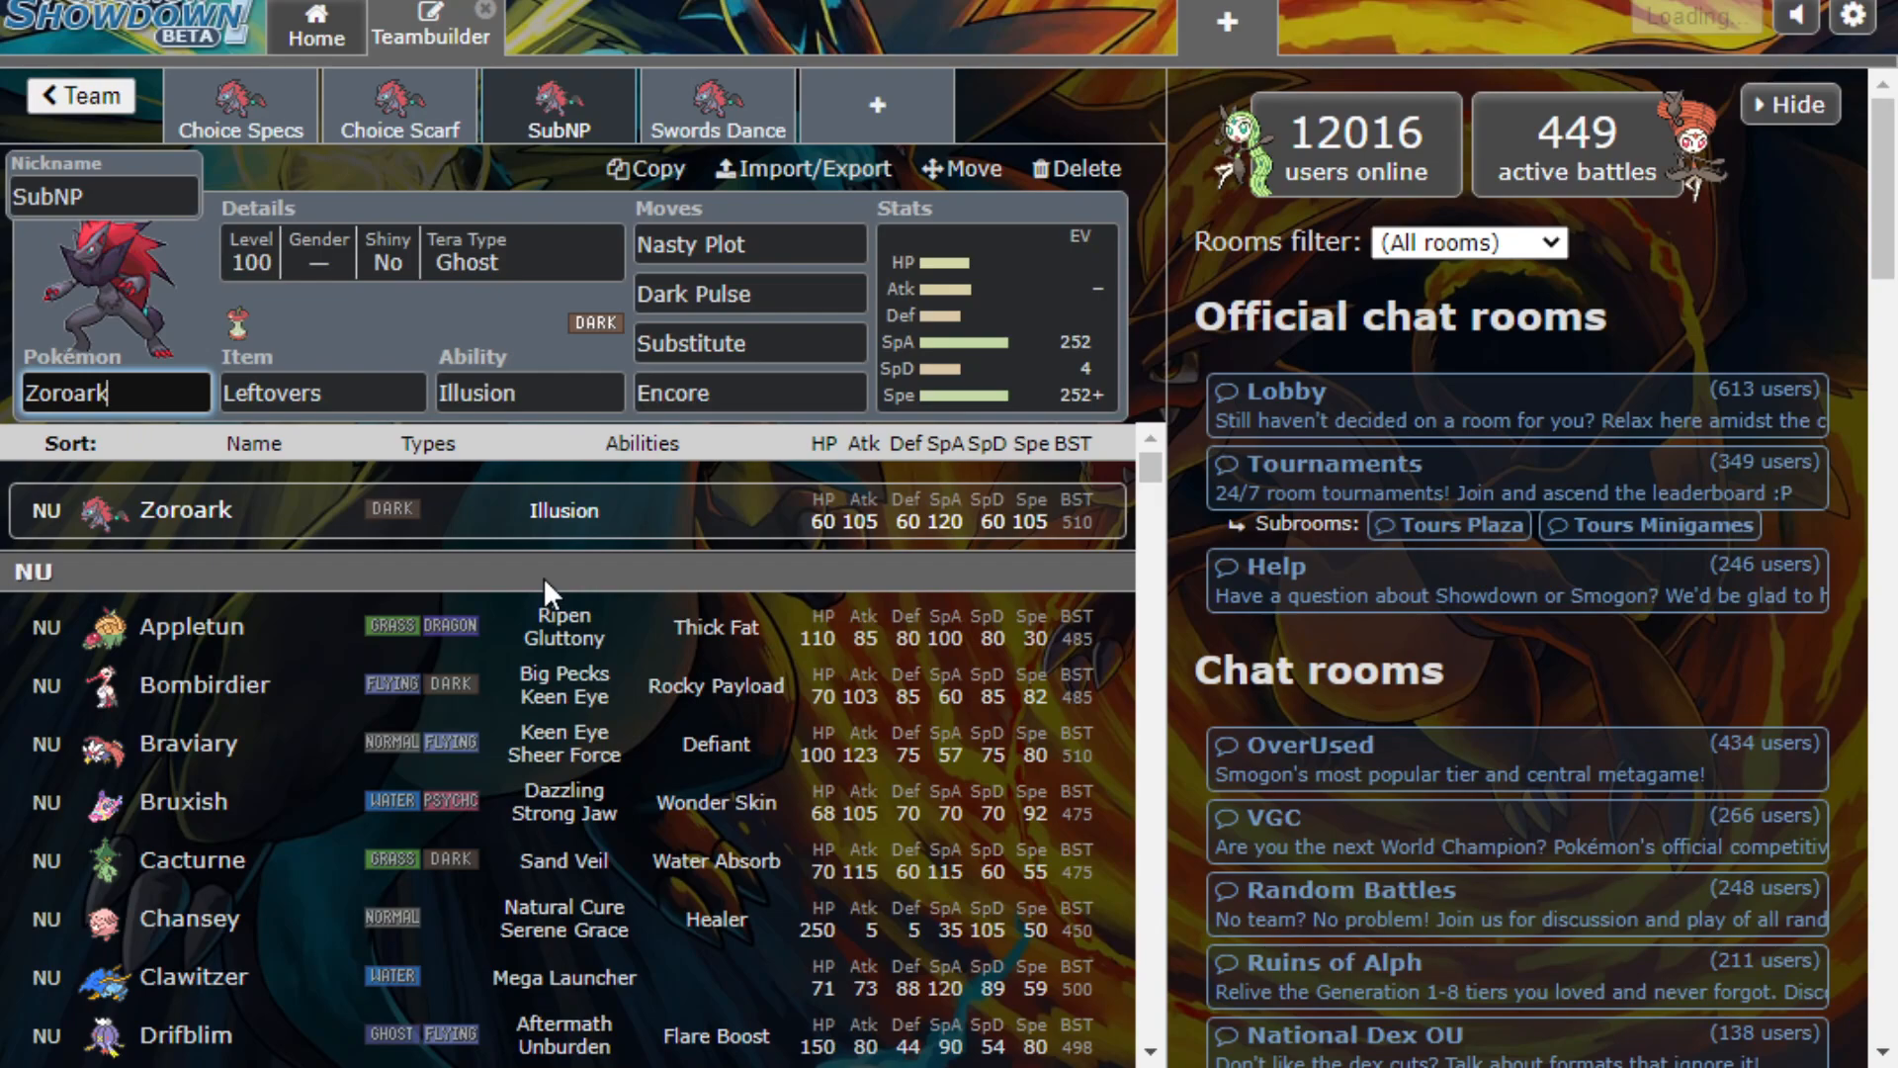
left_click(716, 107)
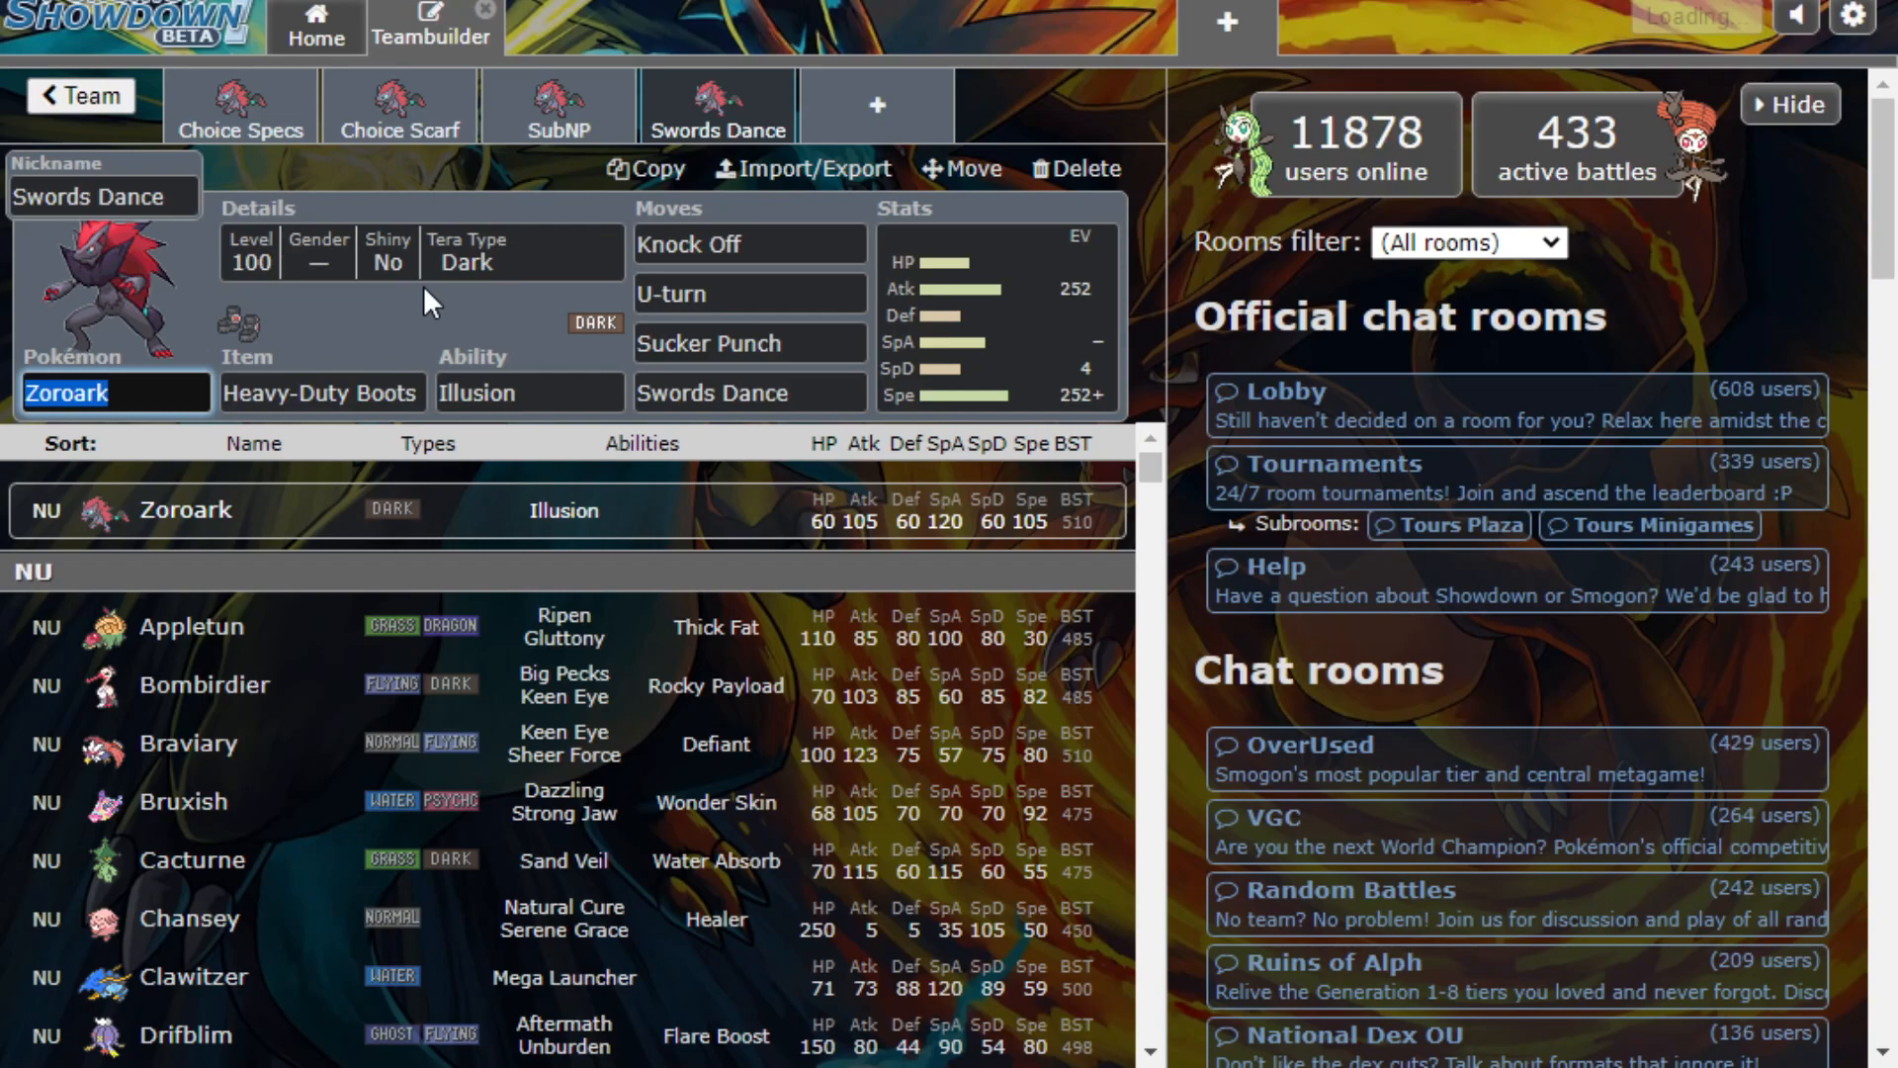
mouse_move(417, 928)
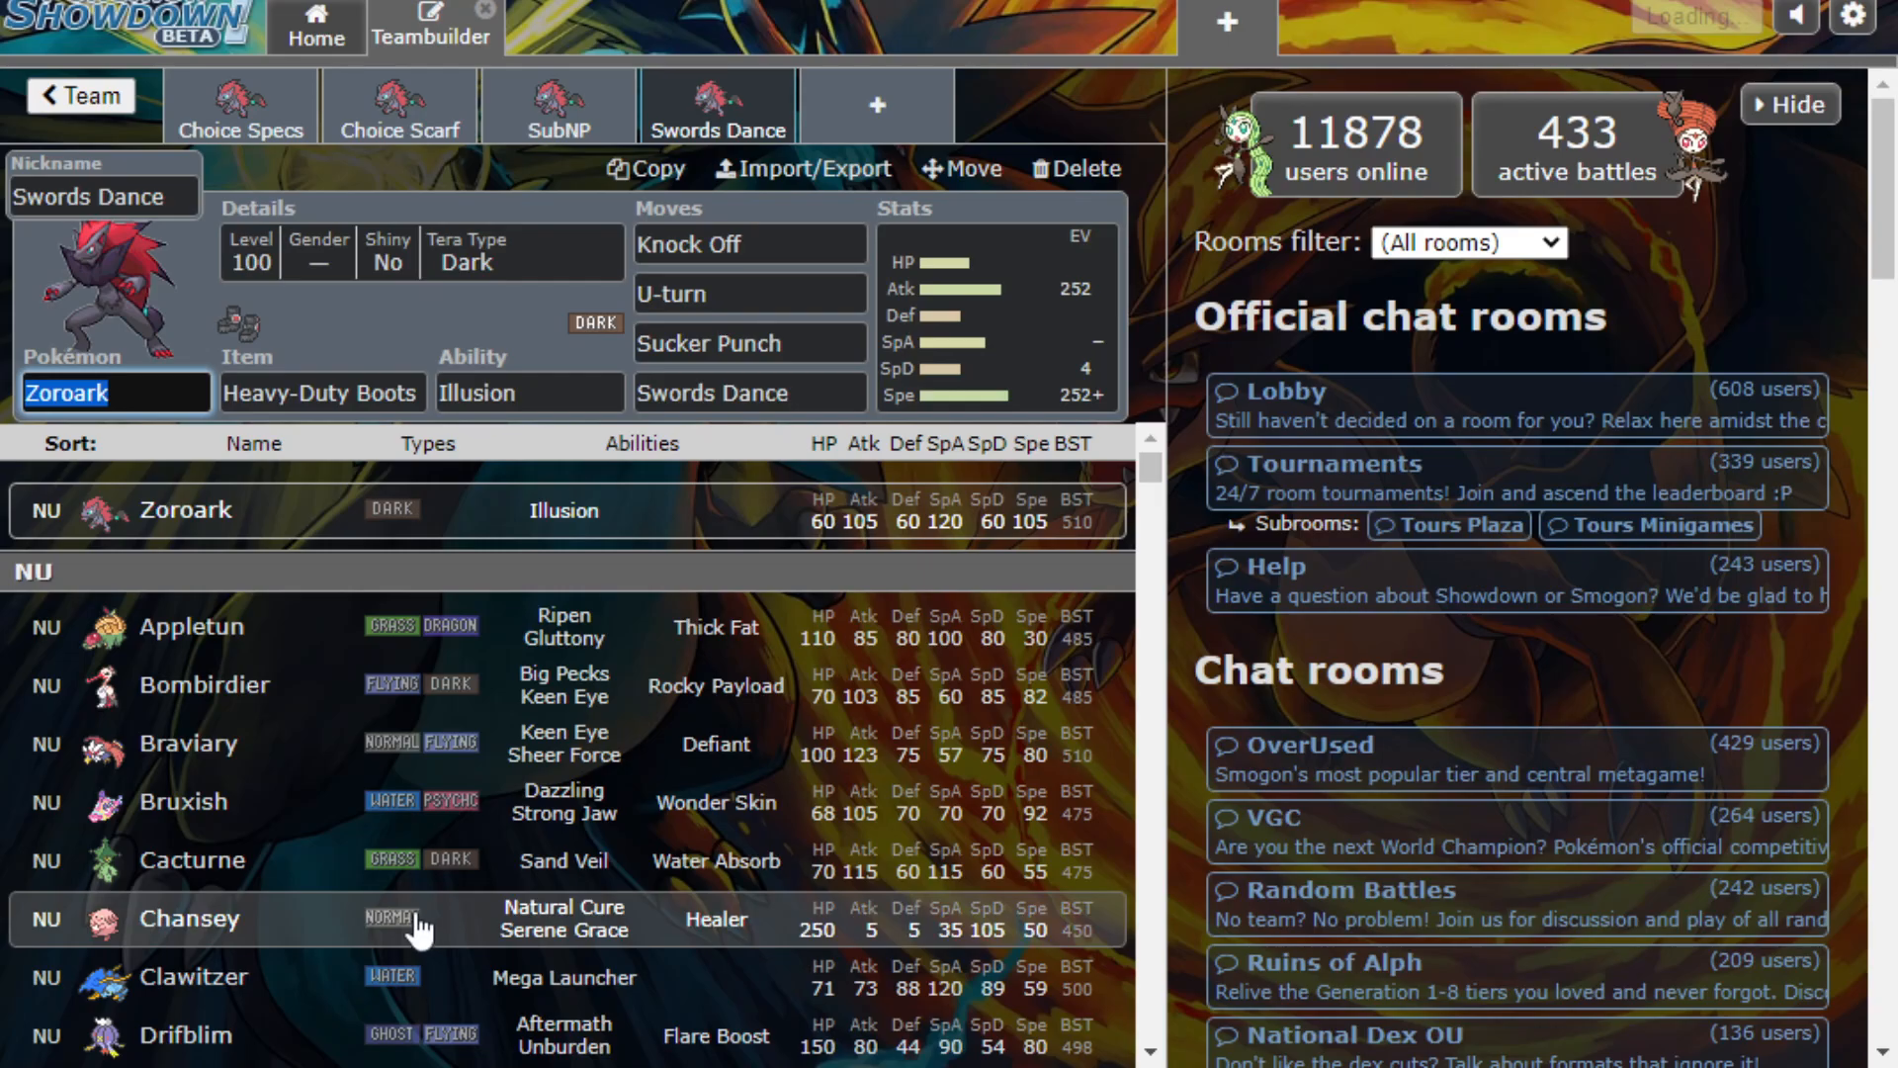
Scroll down through the NU species list while on the Swords Dance Zoroark set
scroll("down", 3)
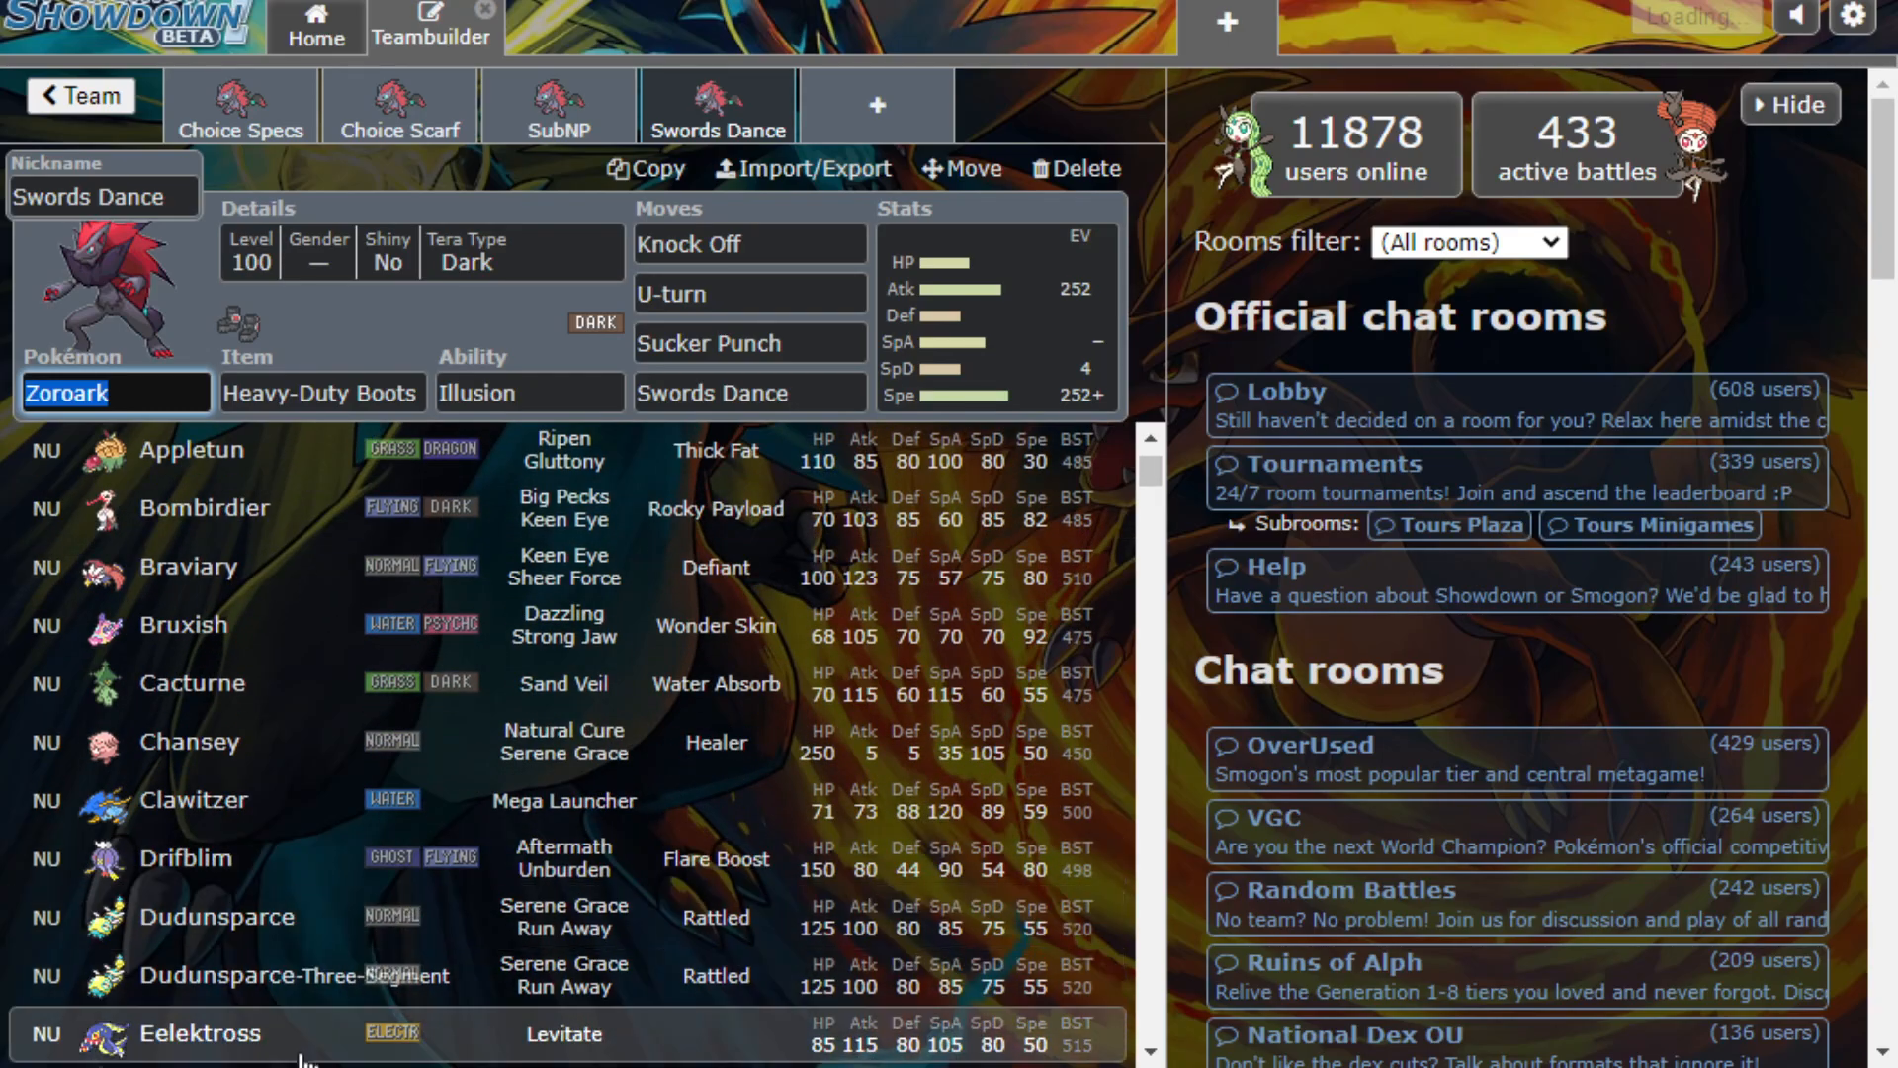
scroll("down", 3)
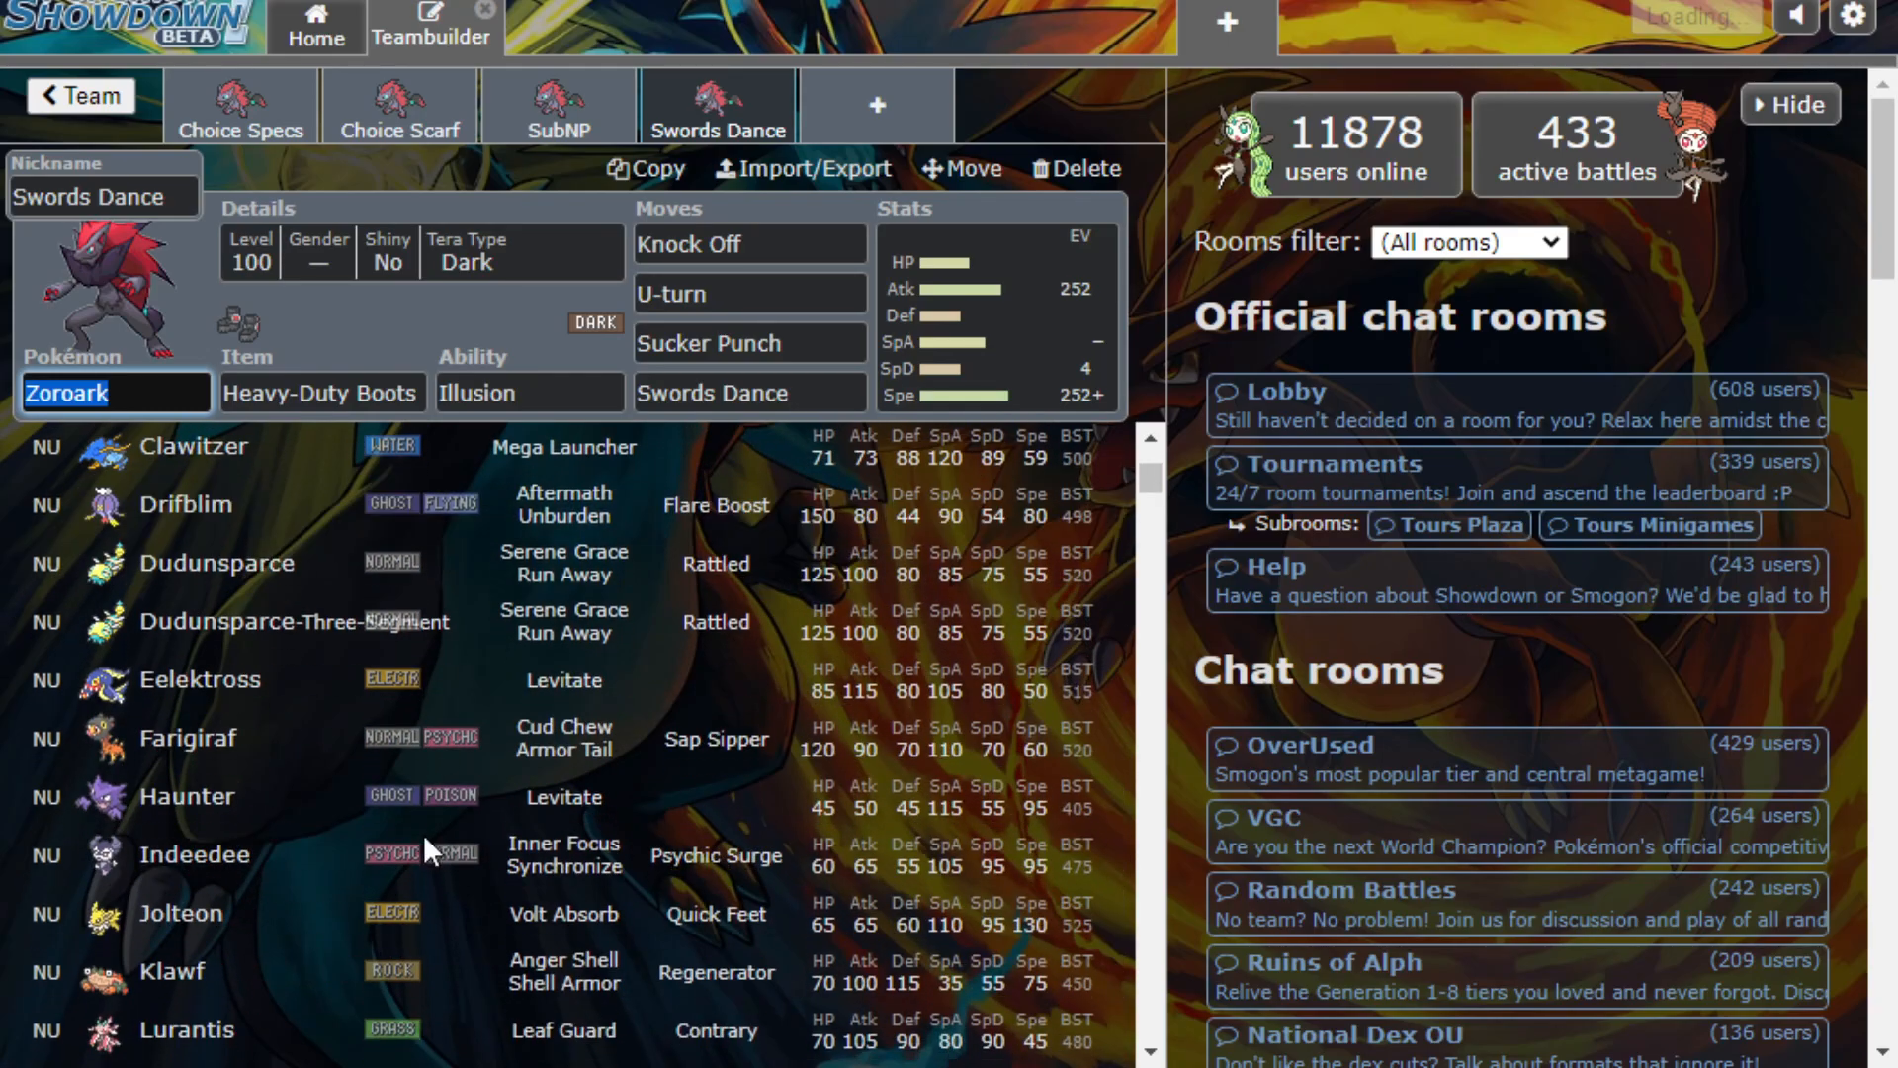
scroll("down", 3)
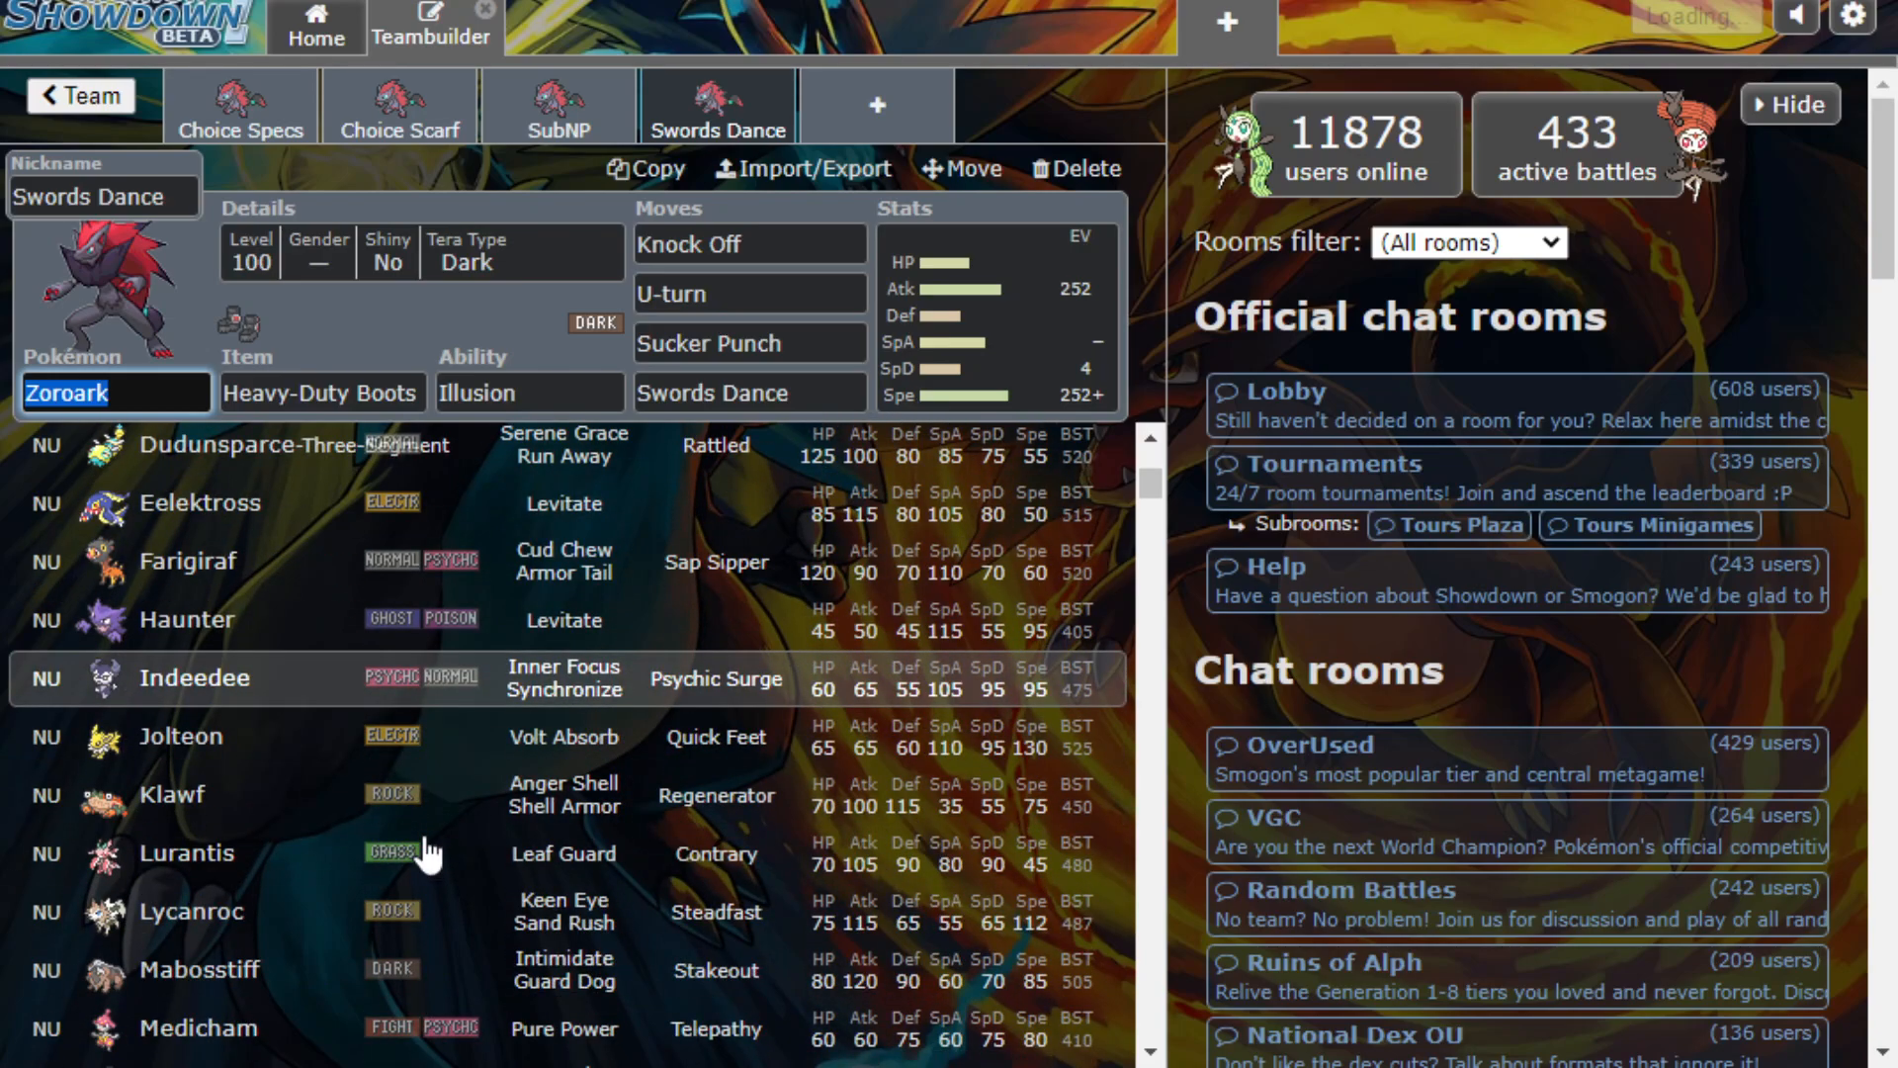
scroll("down", 3)
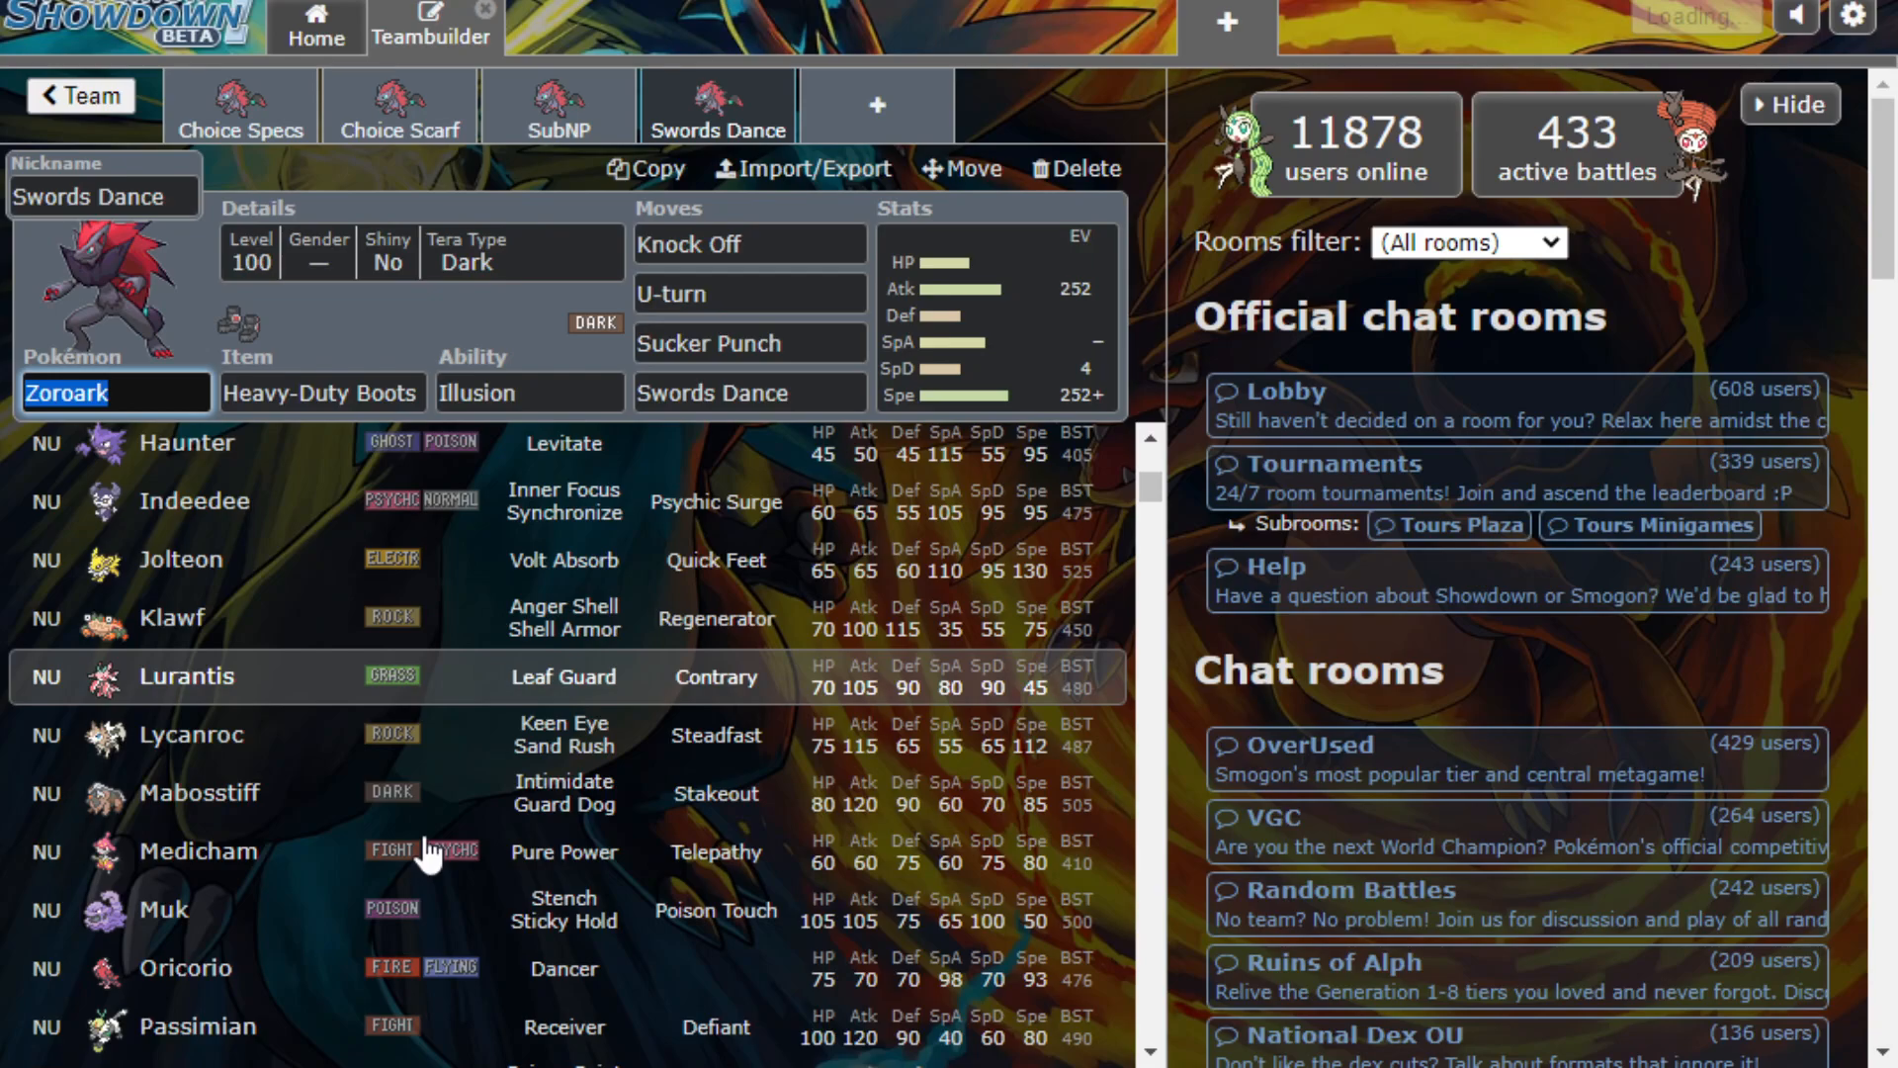
scroll("down", 3)
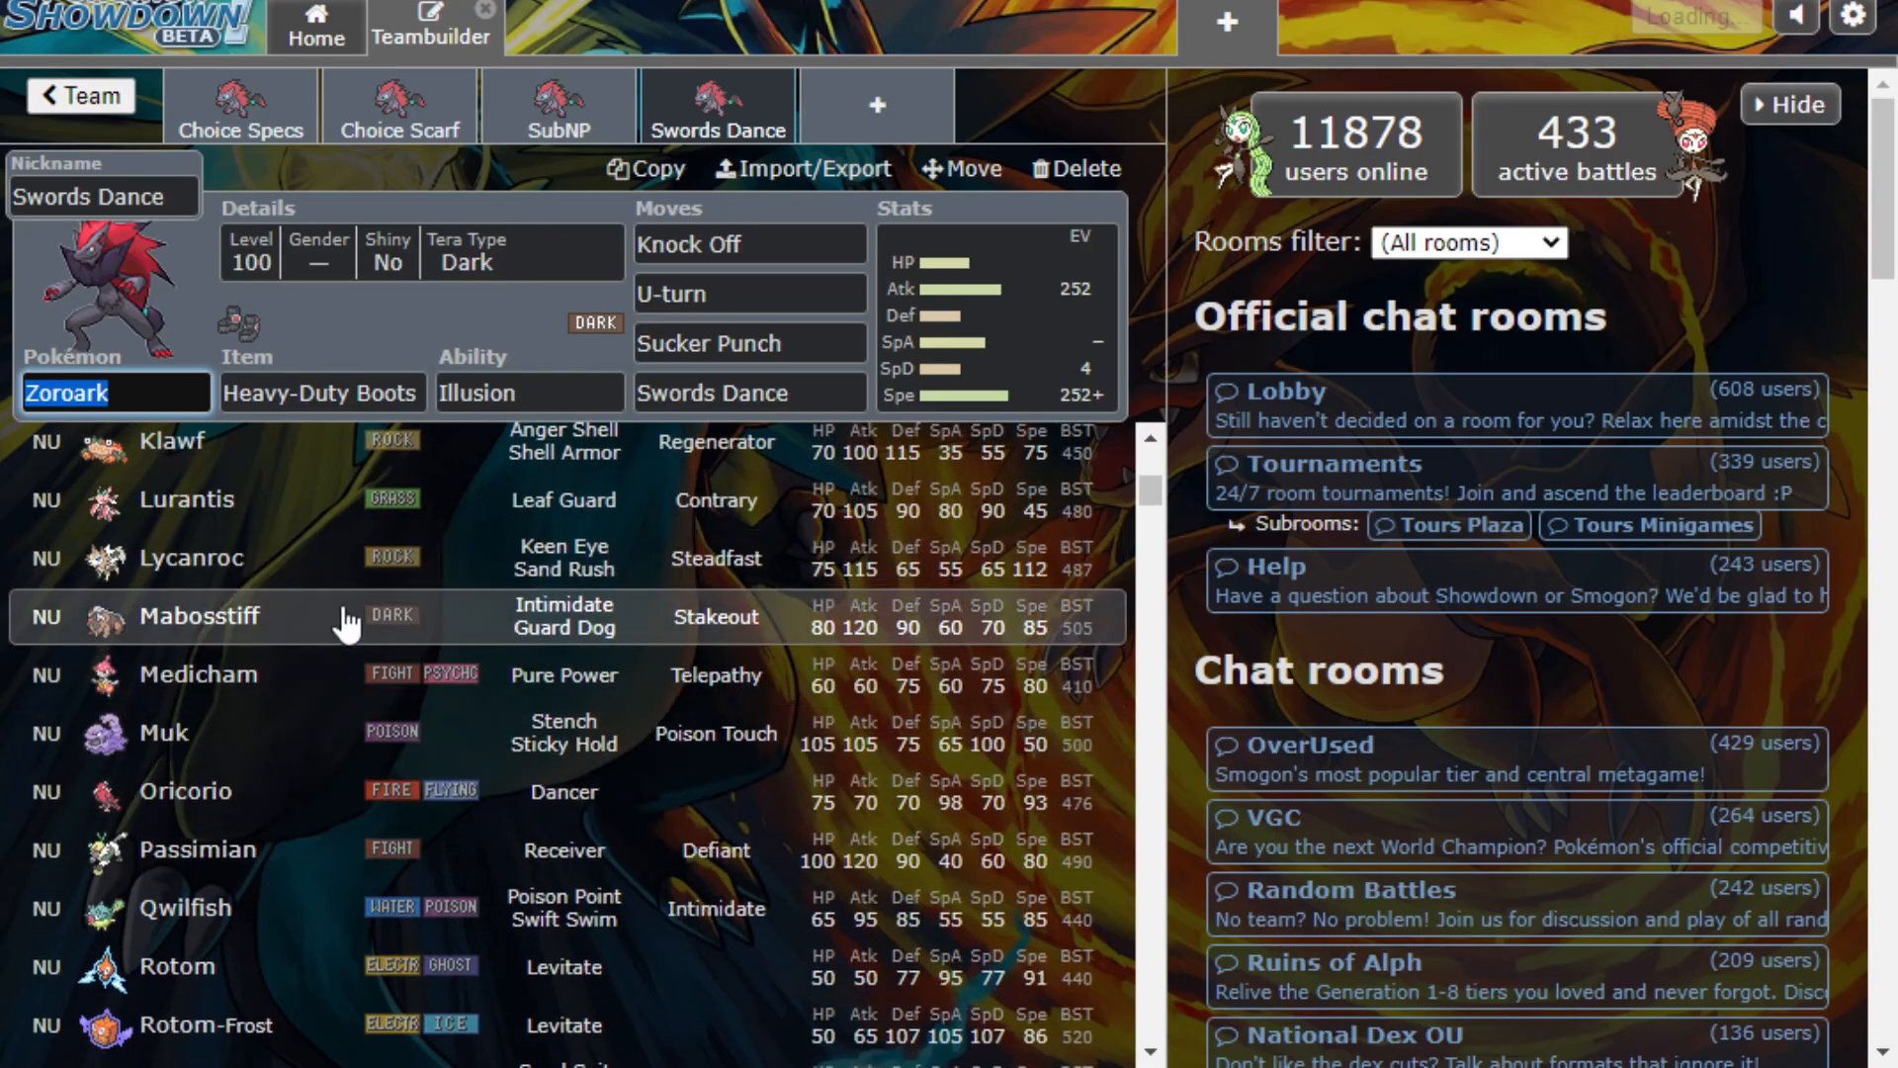
scroll("down", 3)
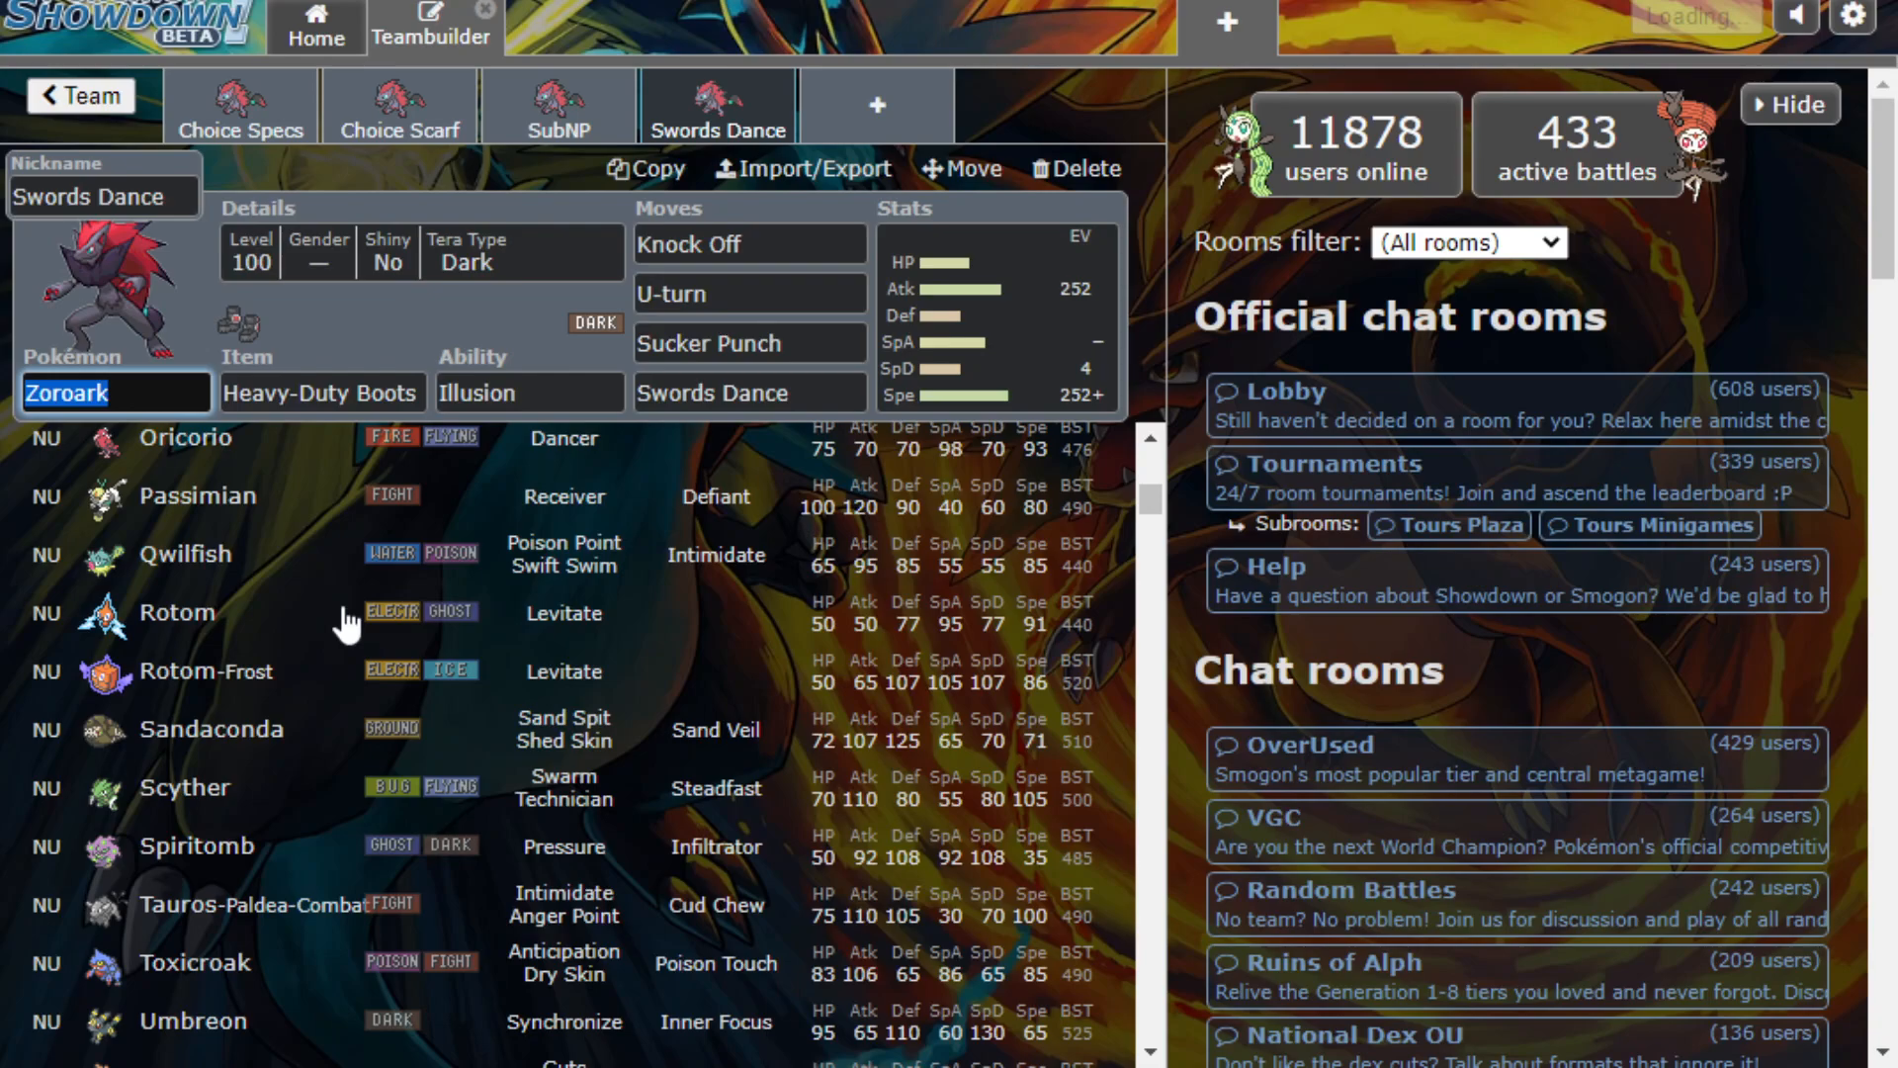
mouse_move(279, 945)
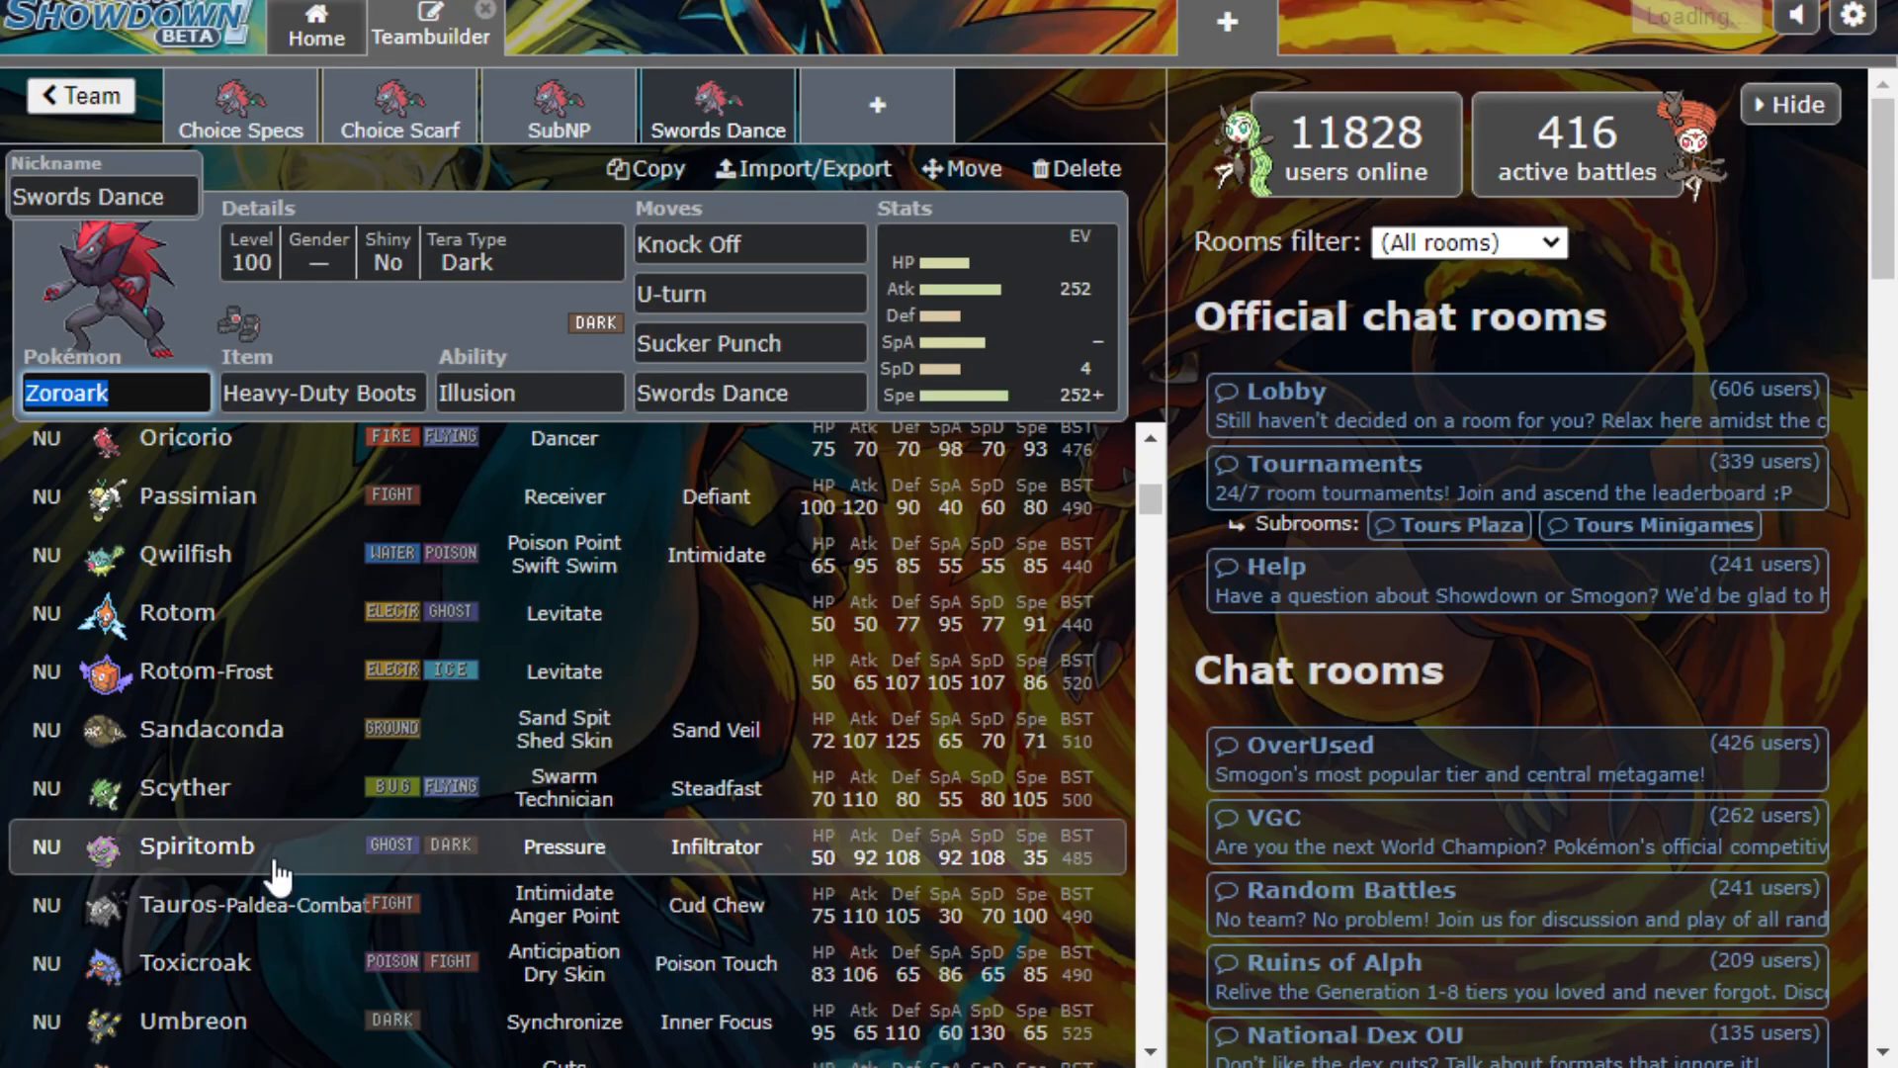
scroll("down", 3)
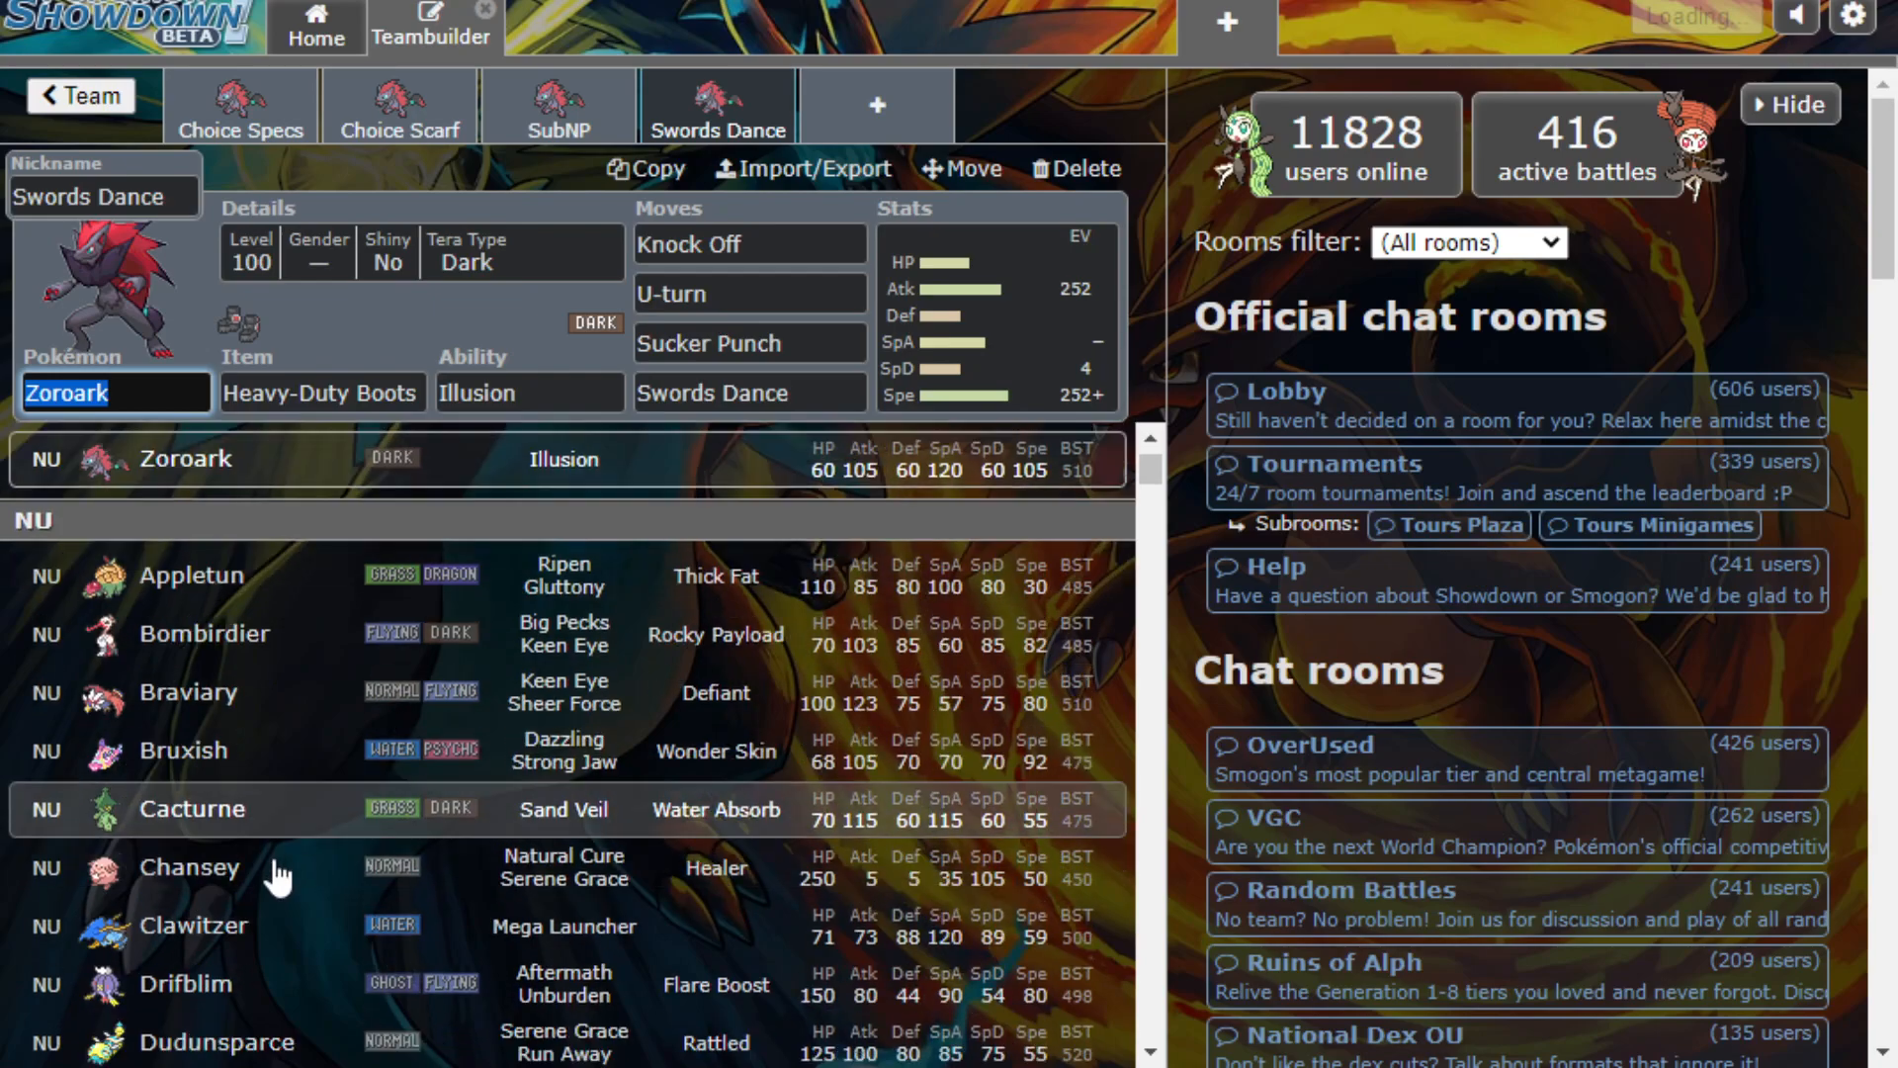
scroll("down", 3)
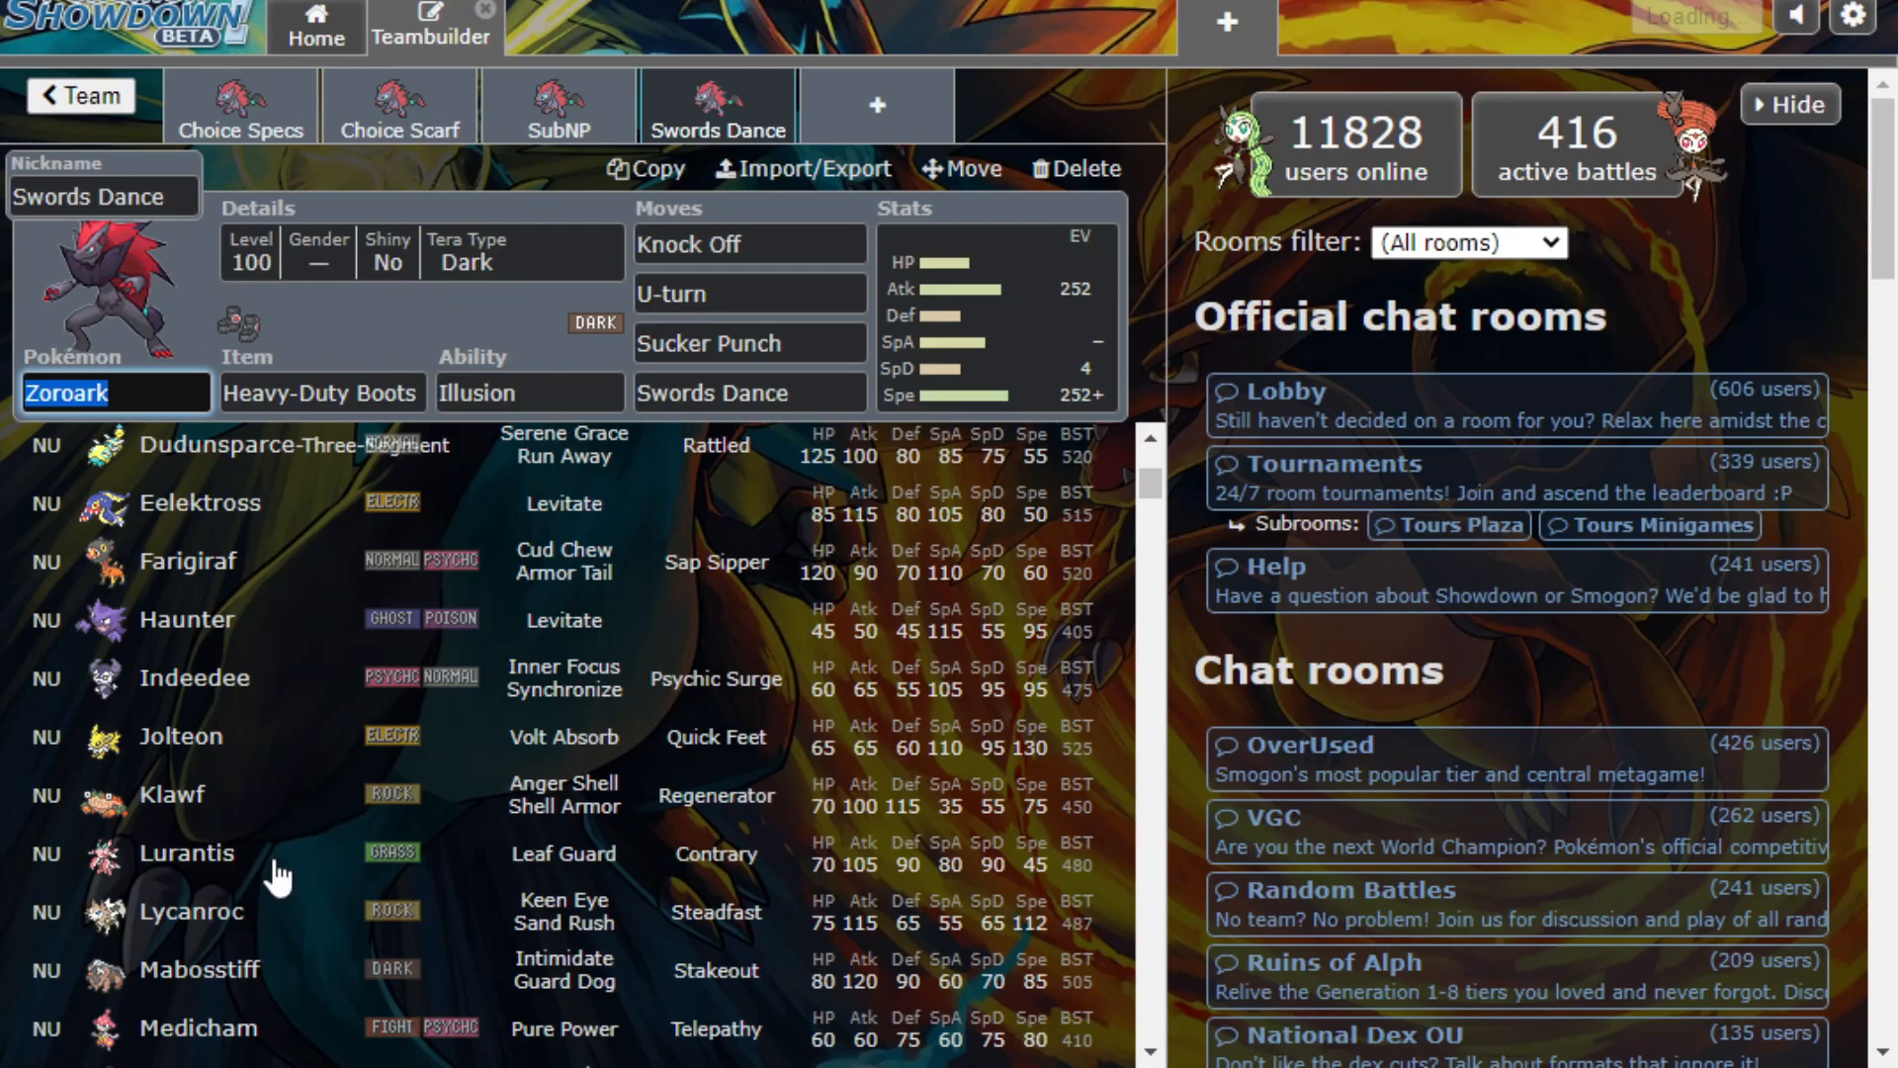
mouse_move(336, 374)
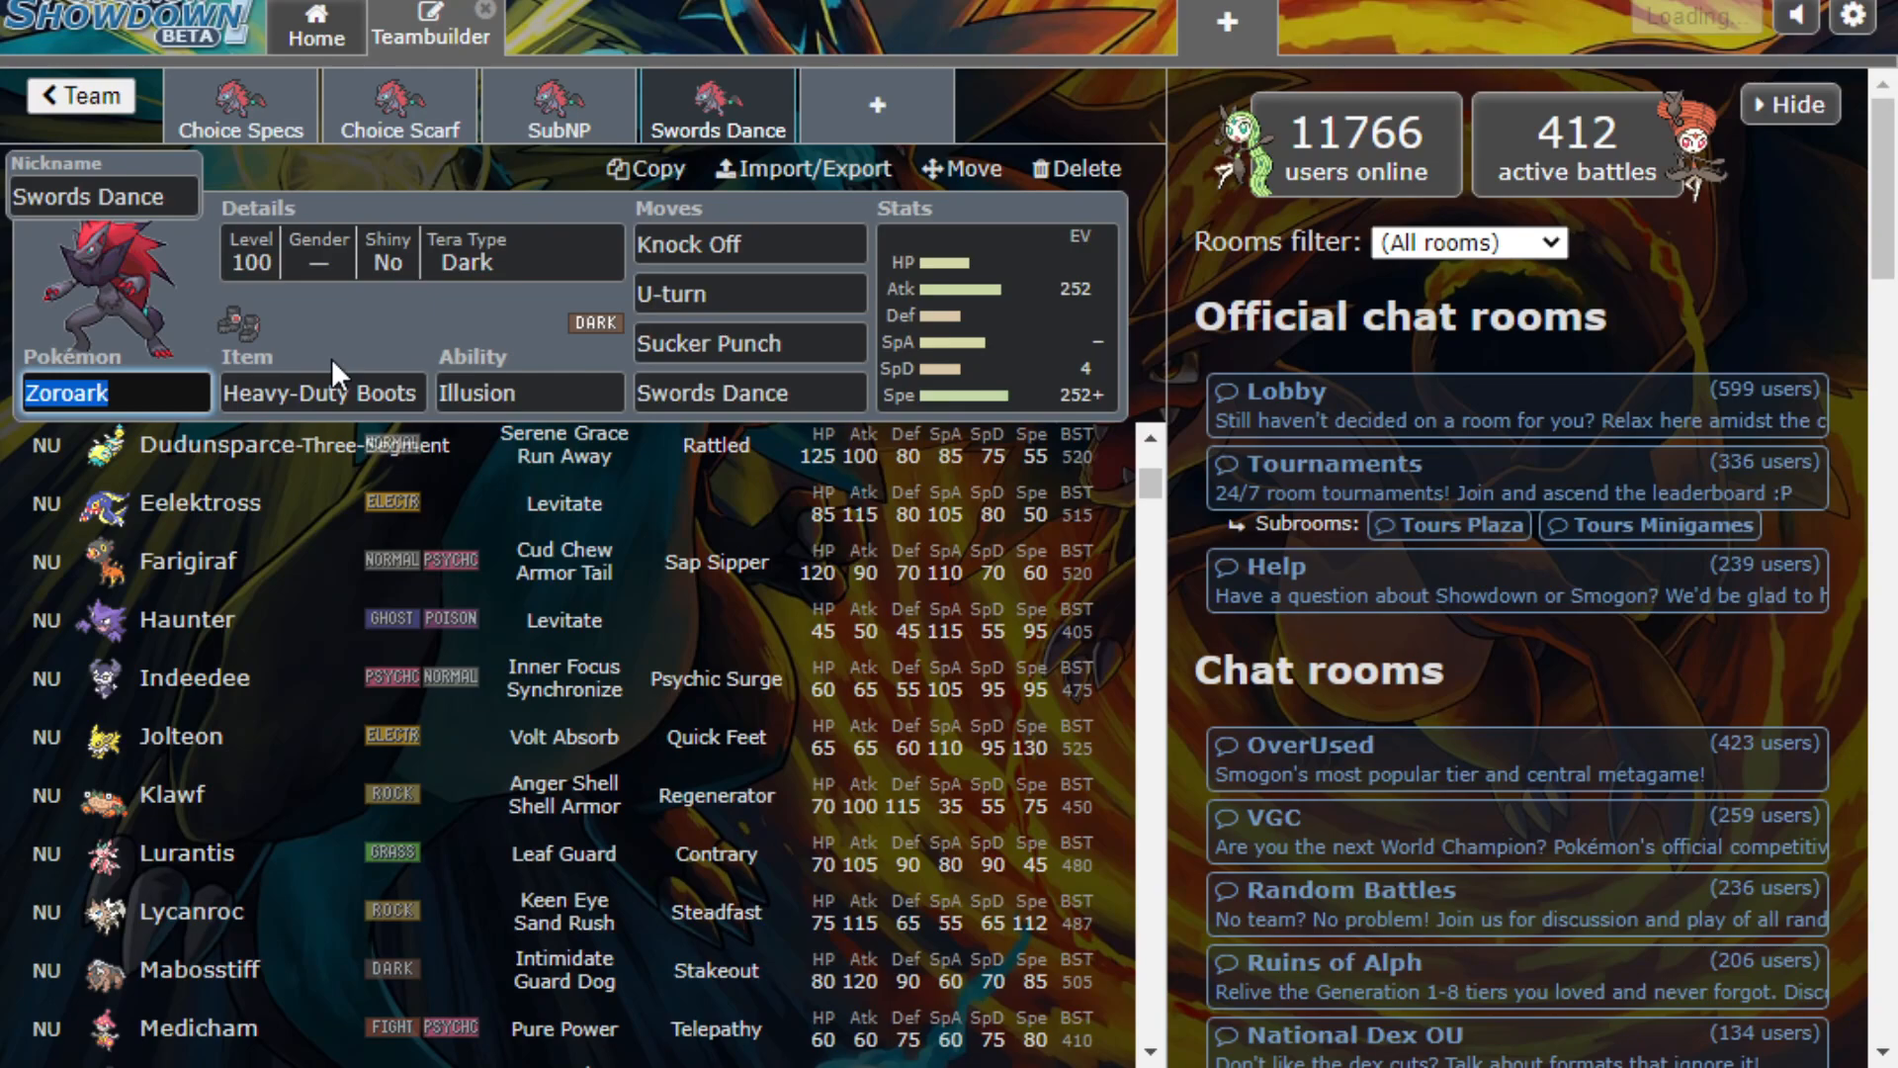
Return via Home and Teambuilder to the 'furry' Gen 9 NU team overview
left_click(558, 115)
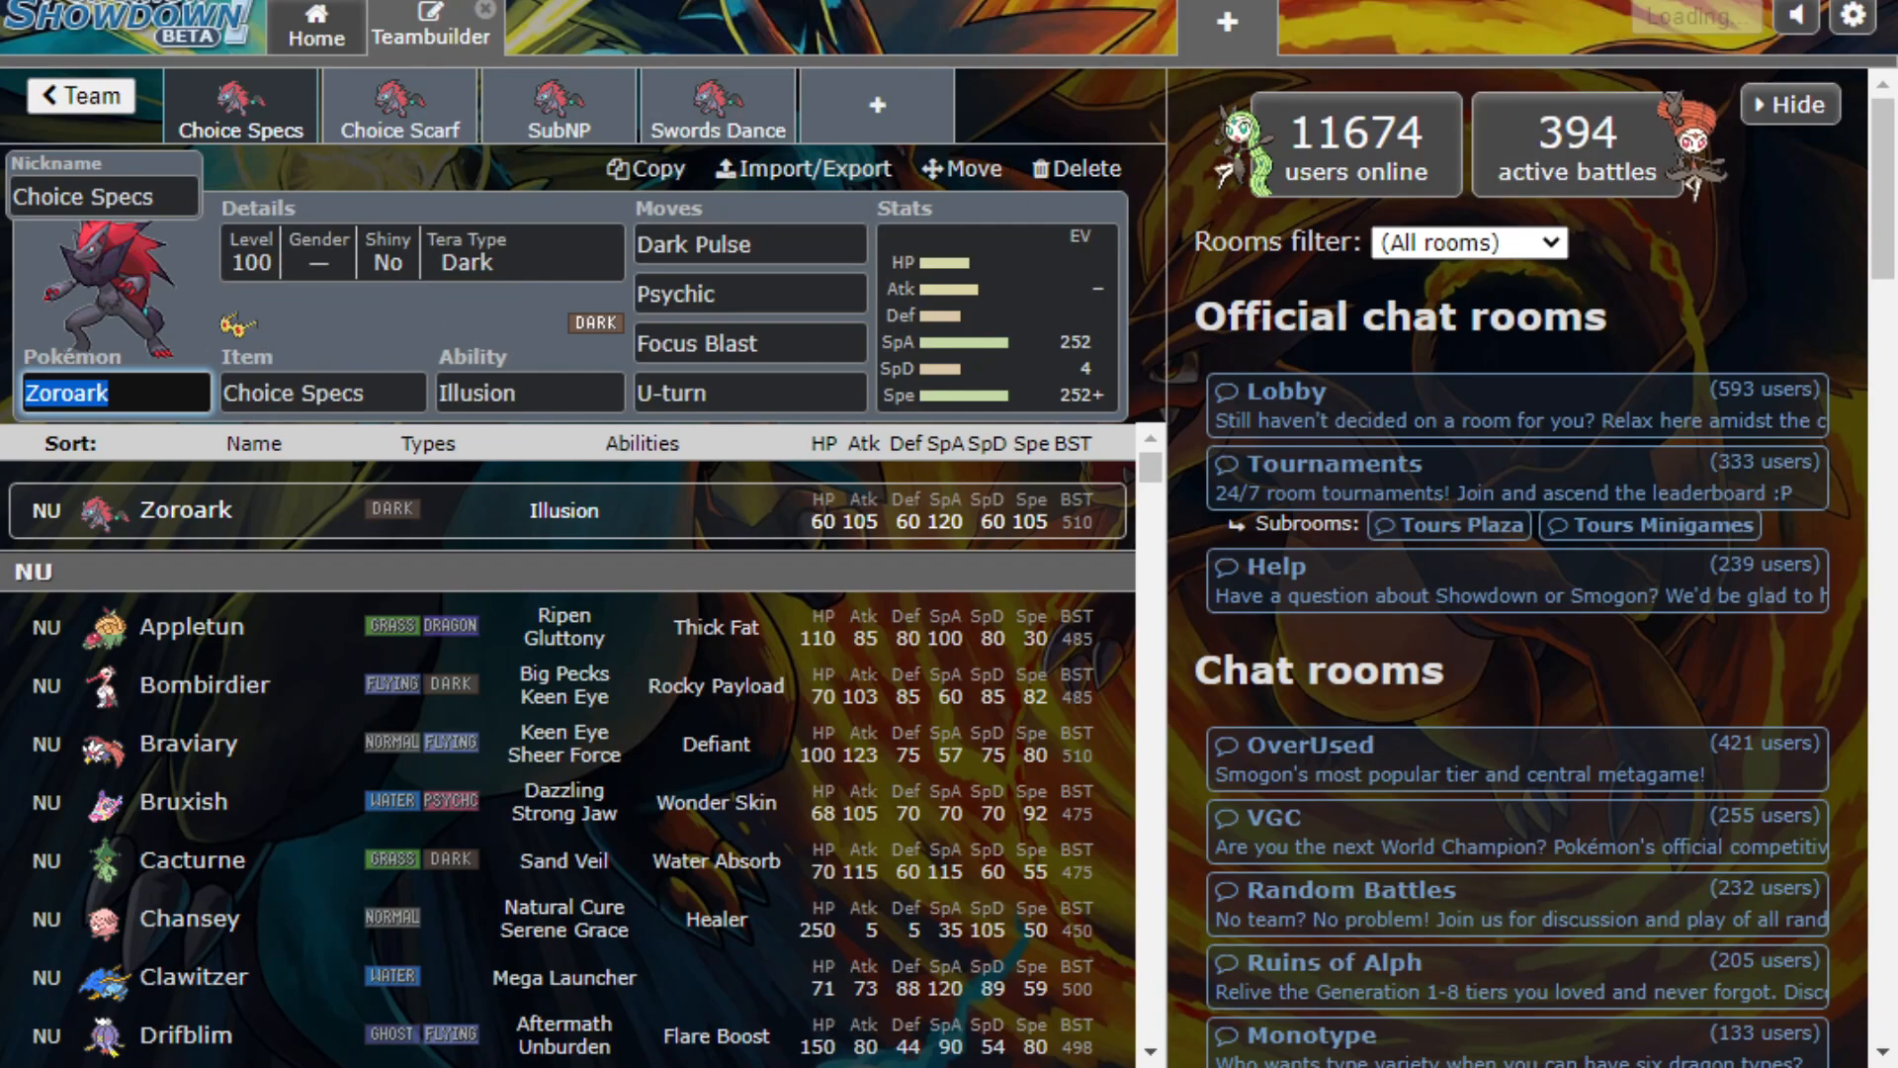
left_click(317, 25)
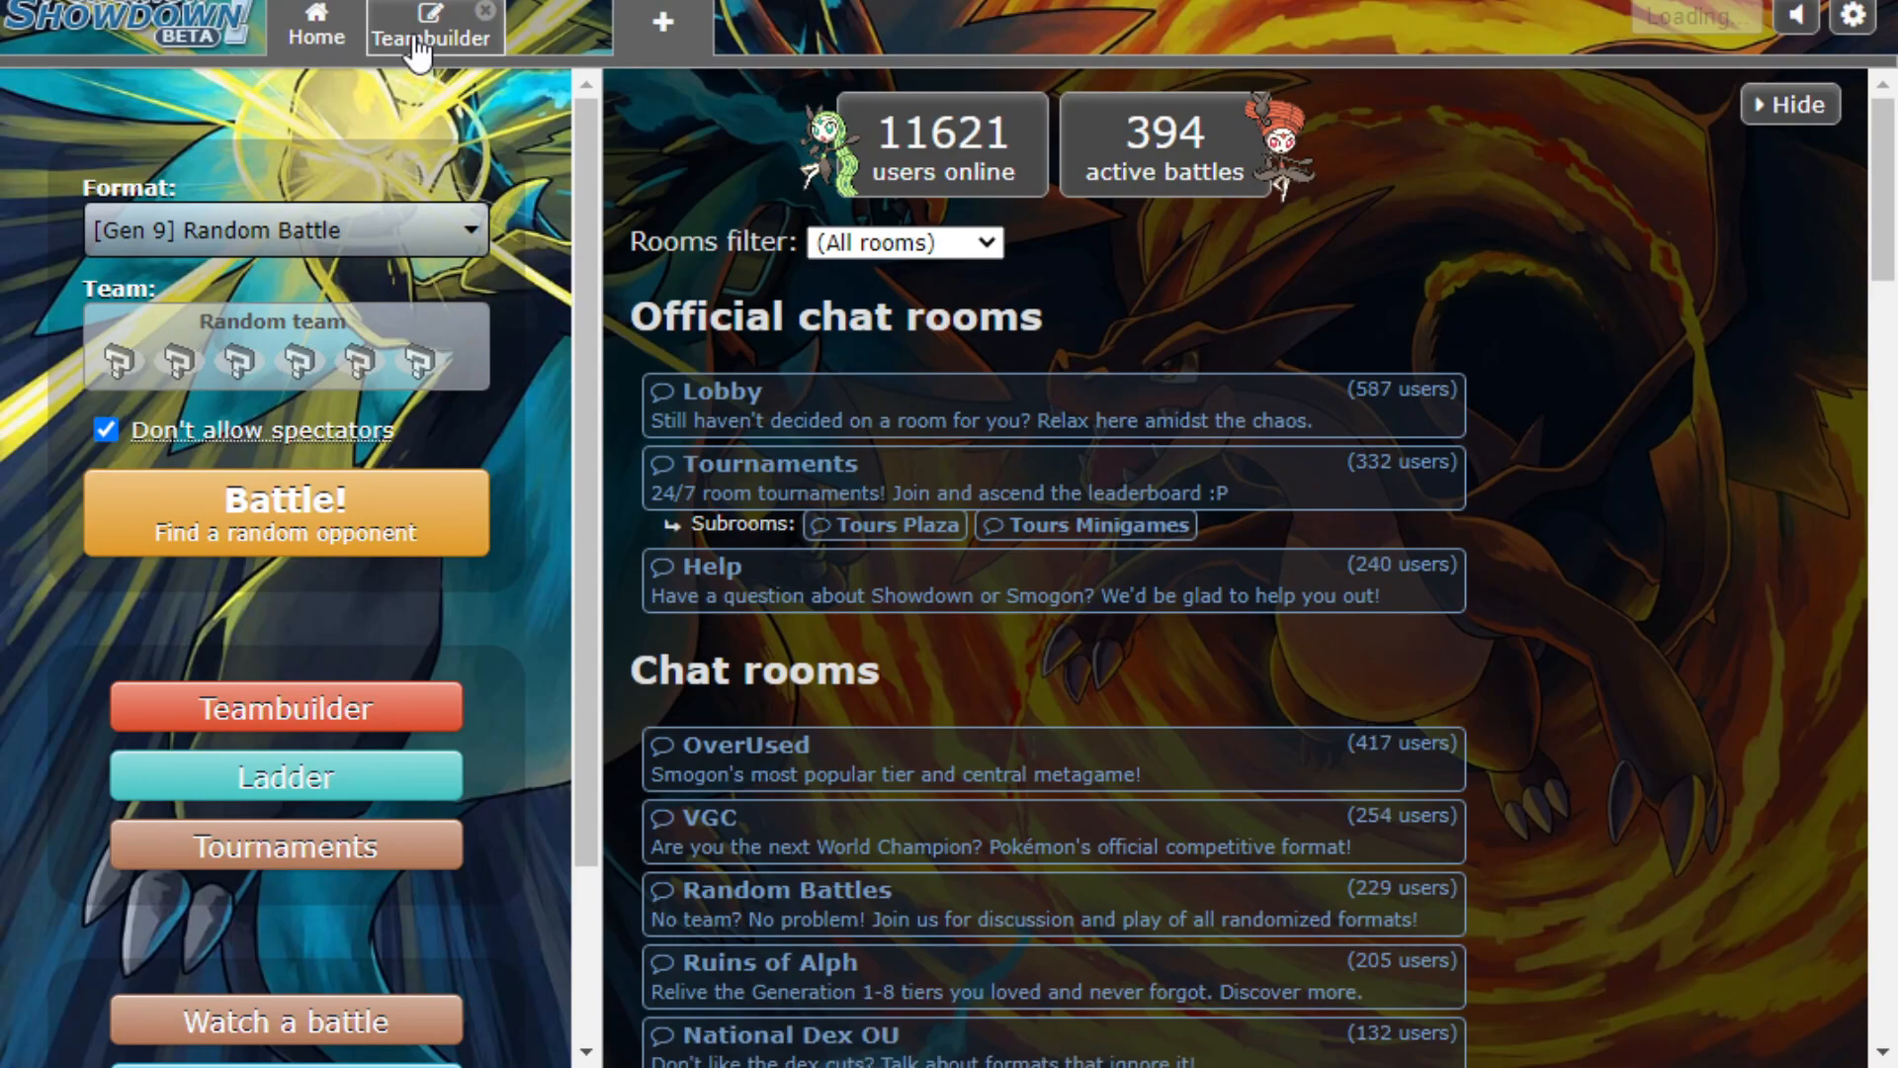
left_click(432, 30)
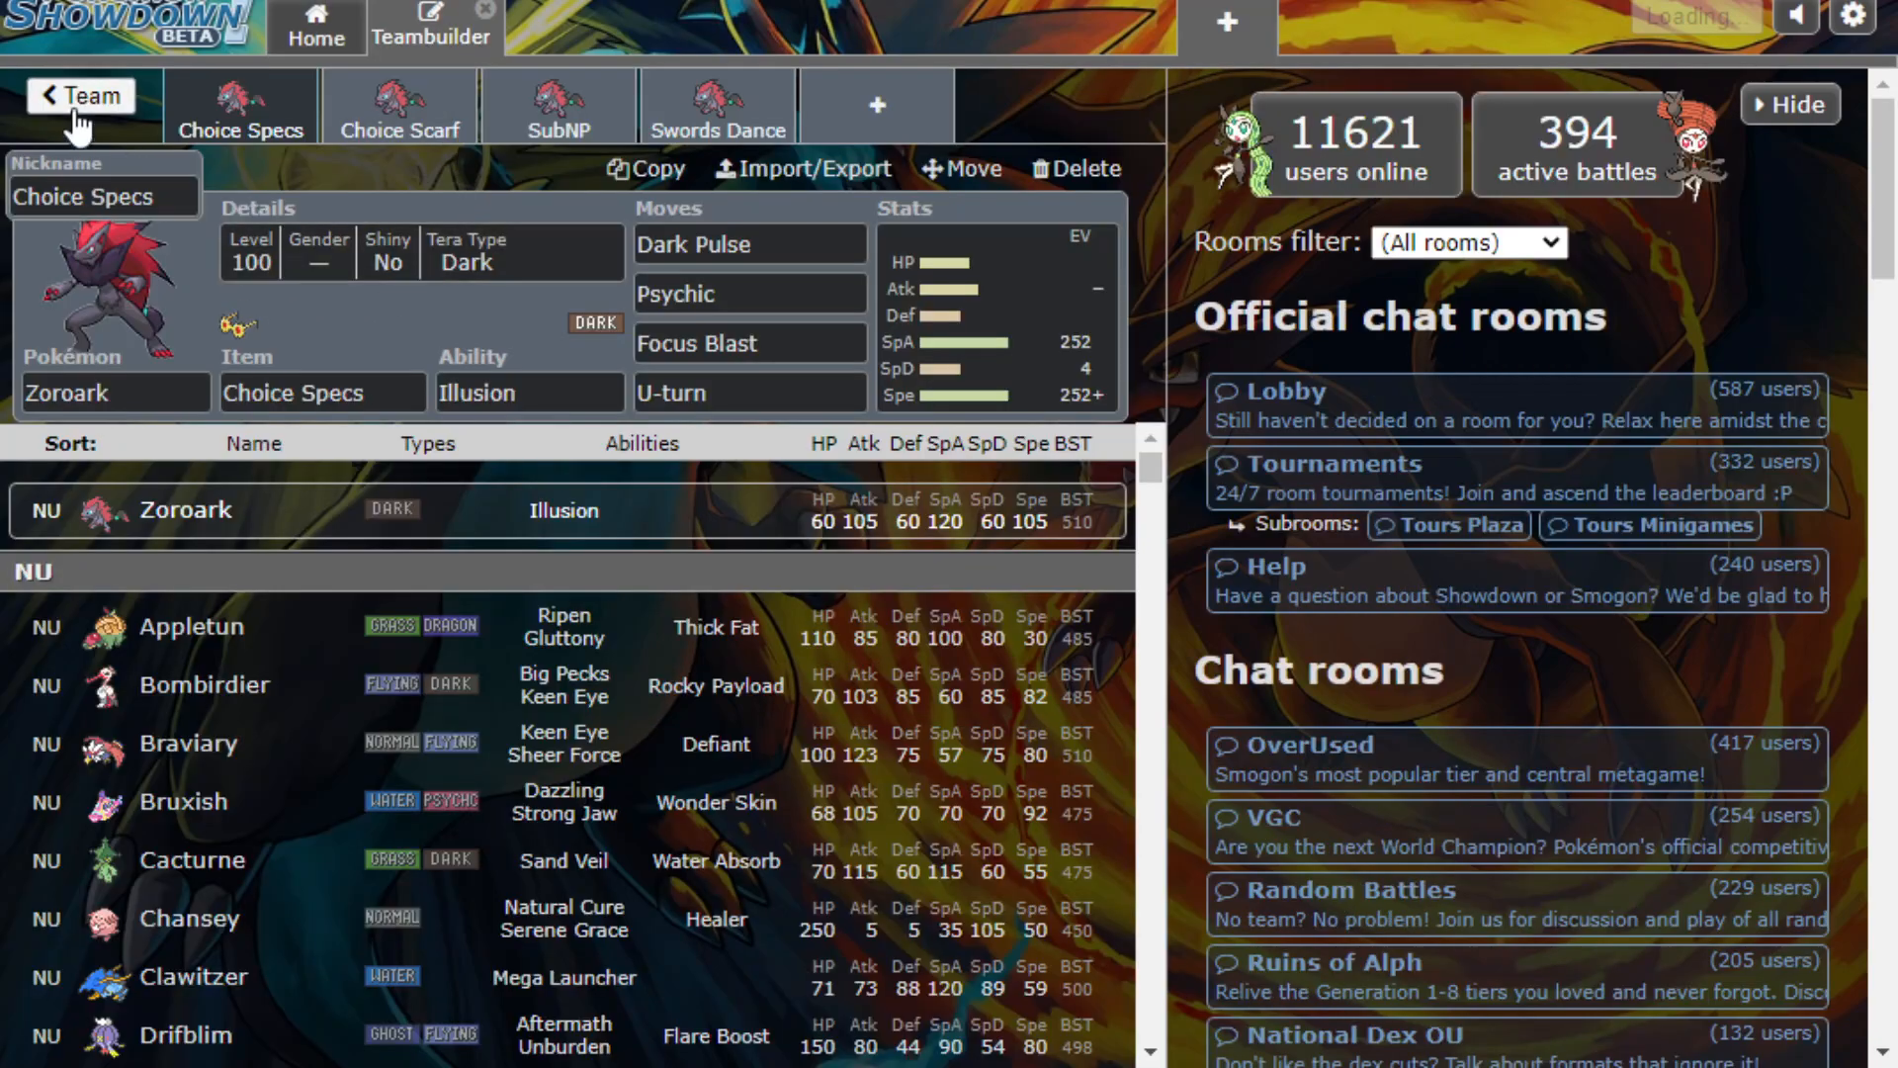
left_click(79, 97)
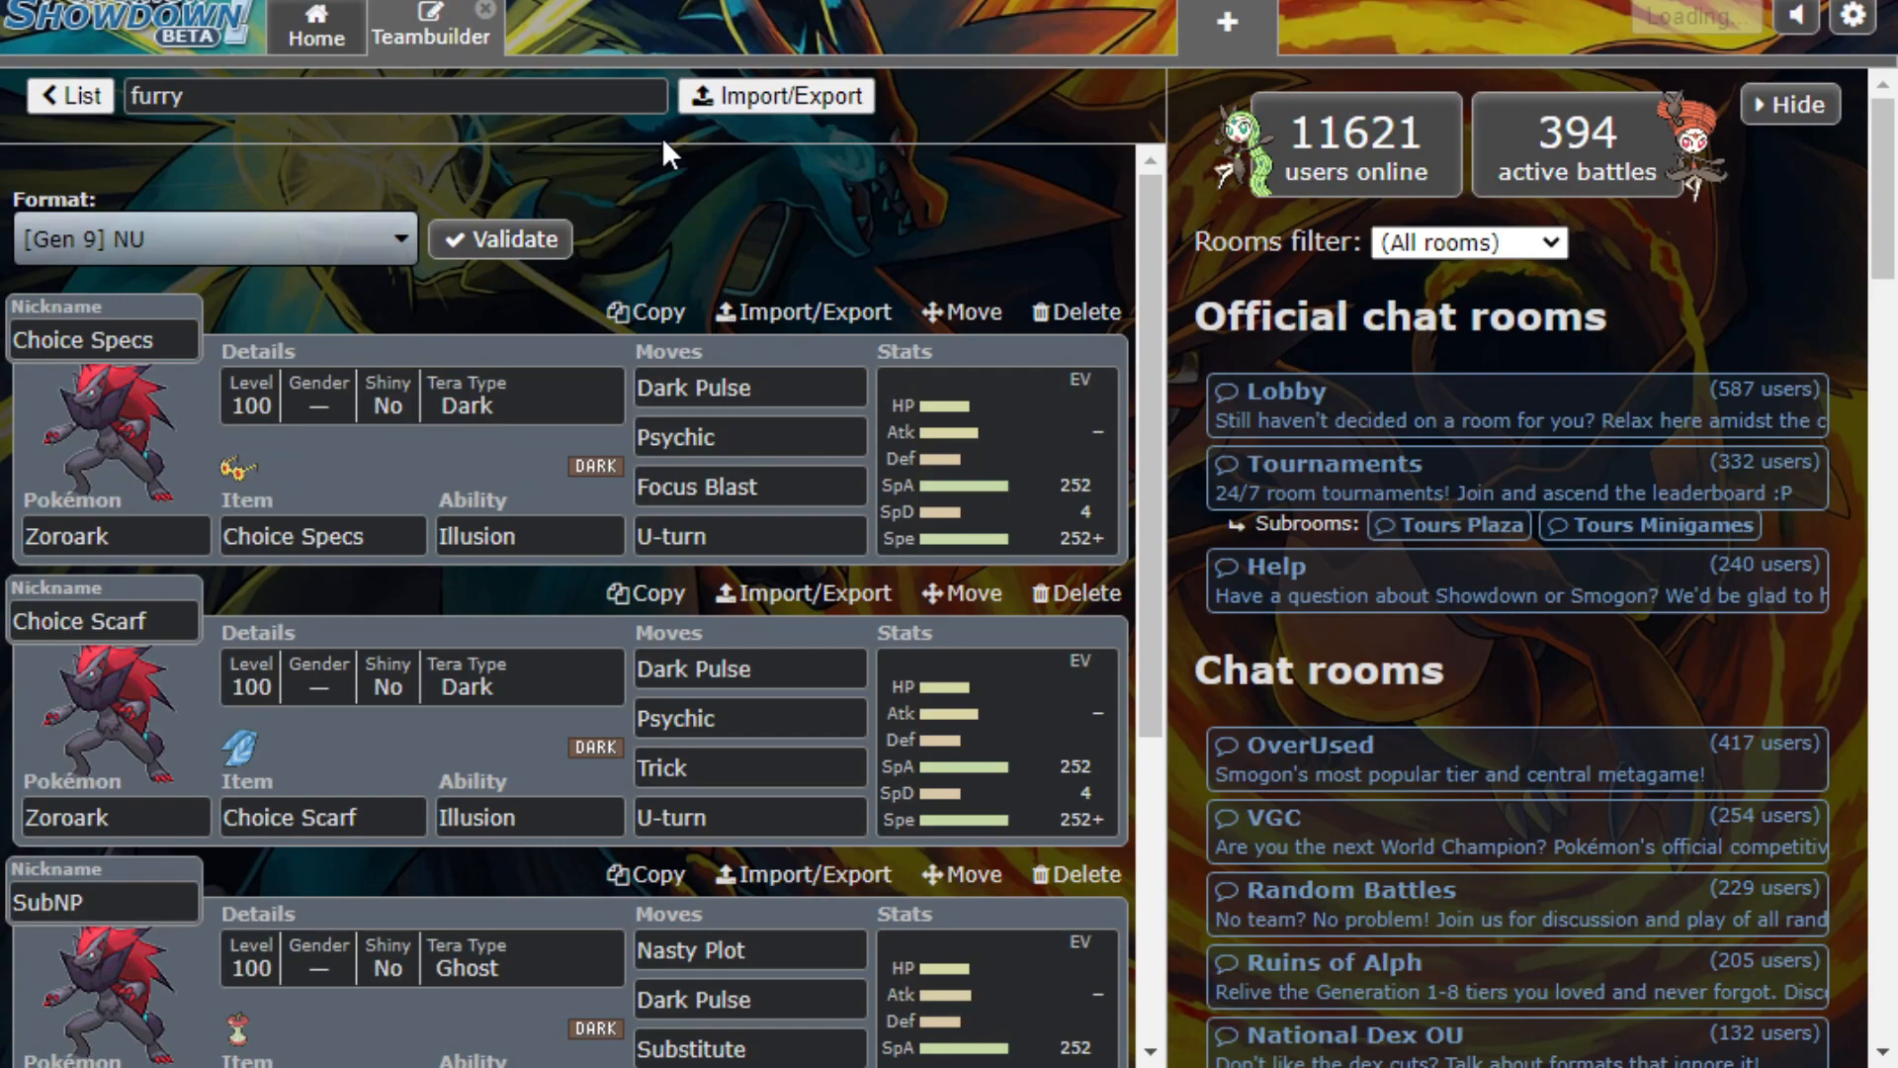